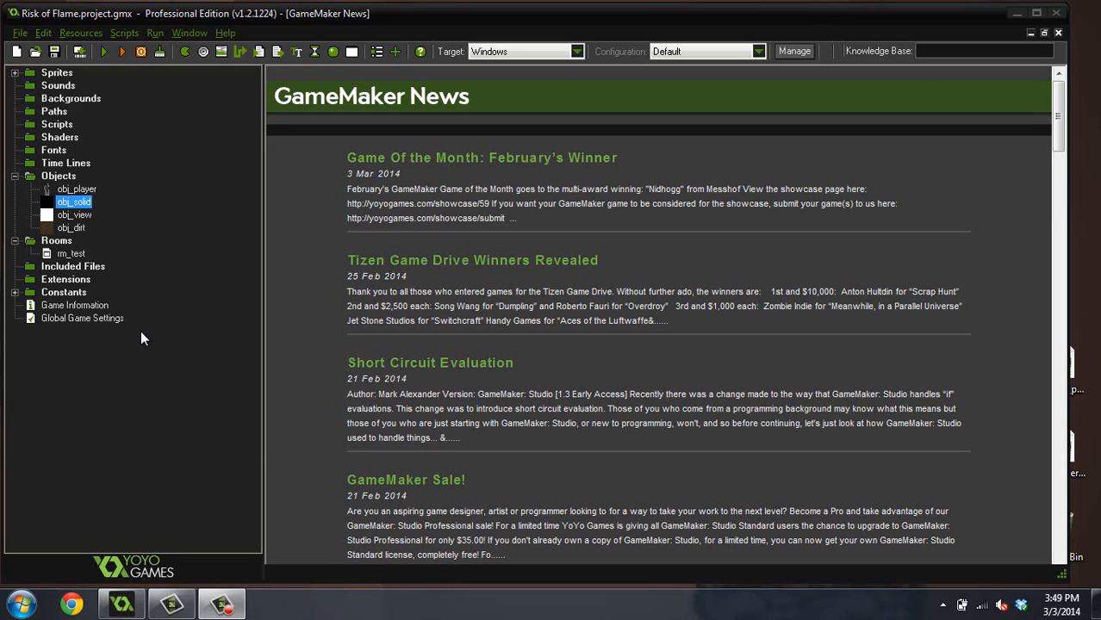
mouse_move(144, 329)
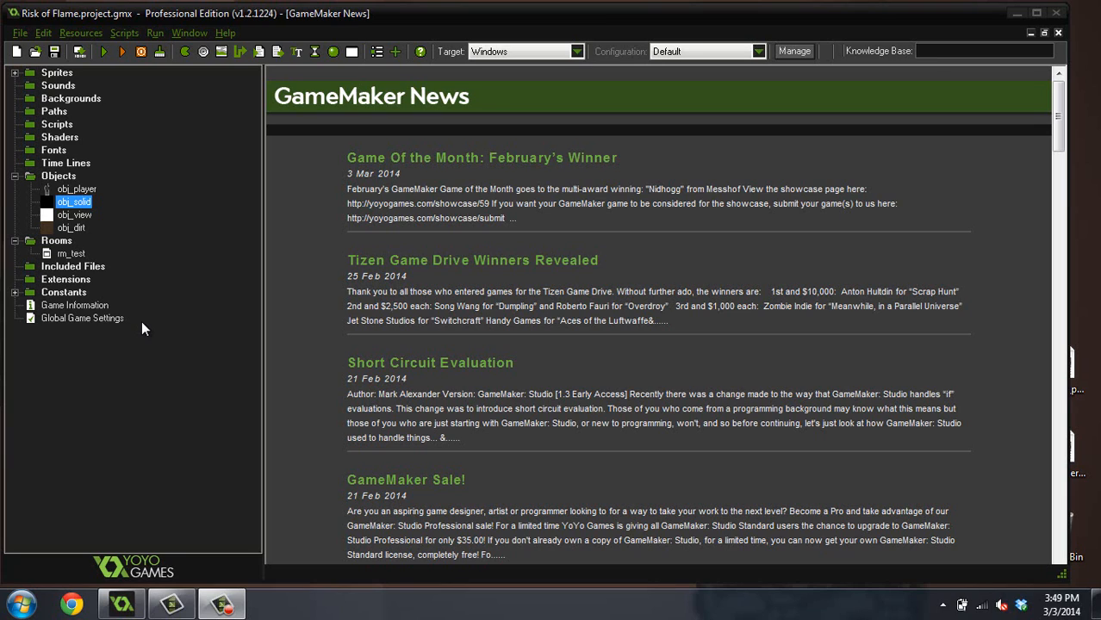
mouse_move(80, 52)
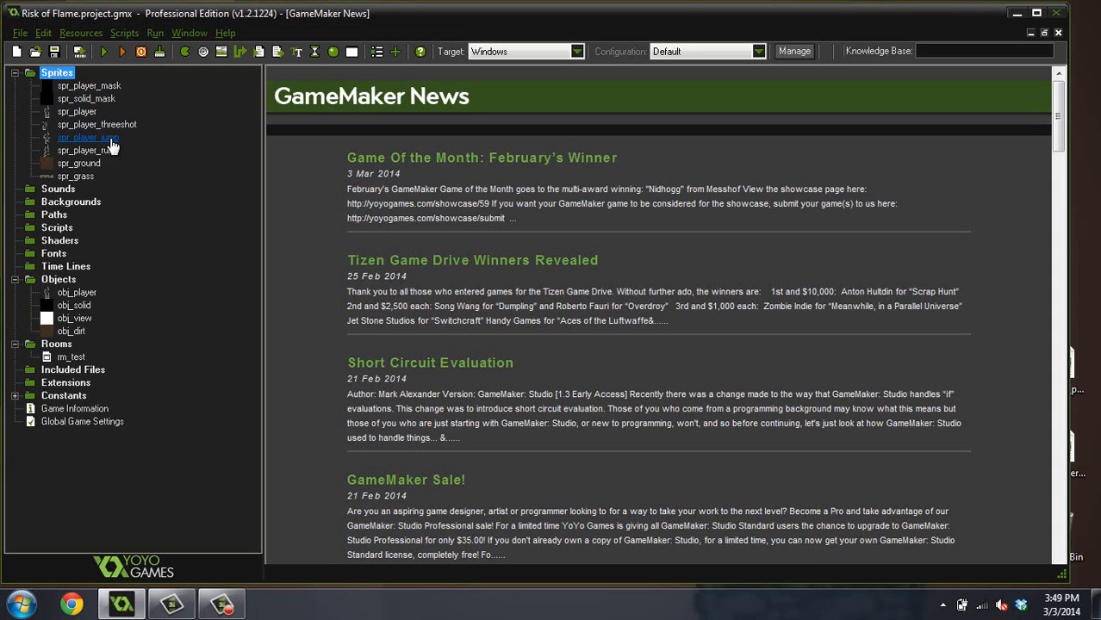
double_click(97, 124)
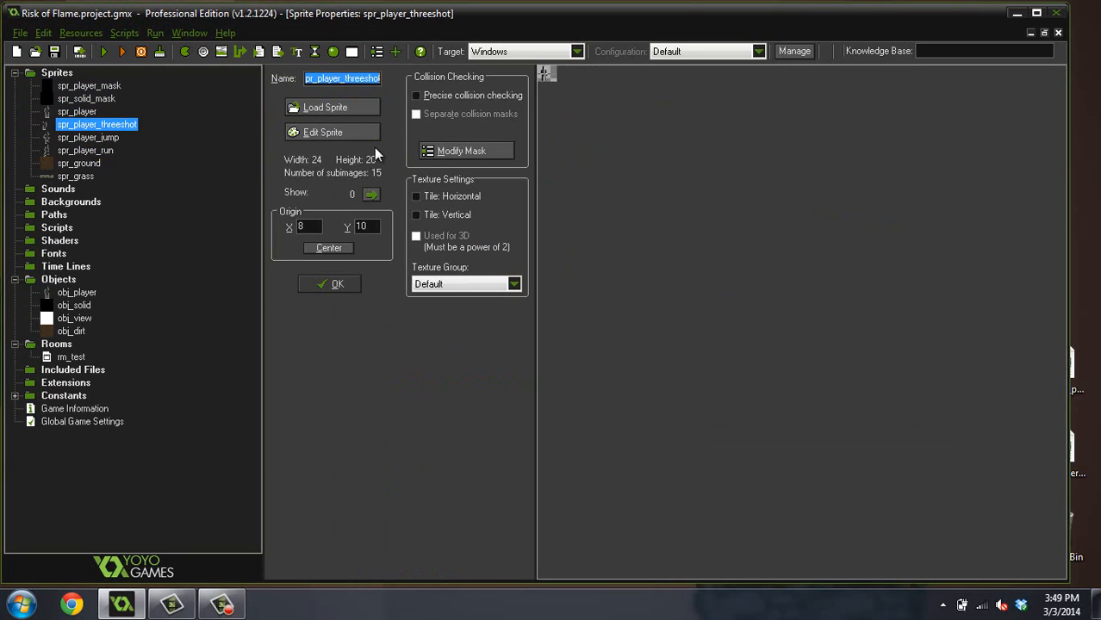
left_click(324, 131)
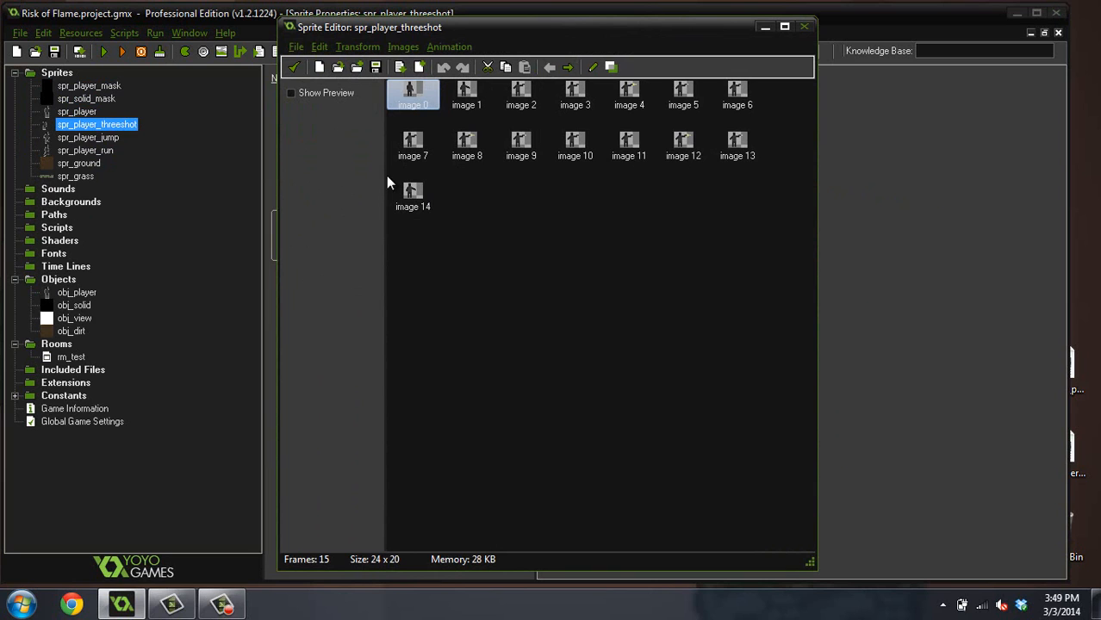
left_click(291, 93)
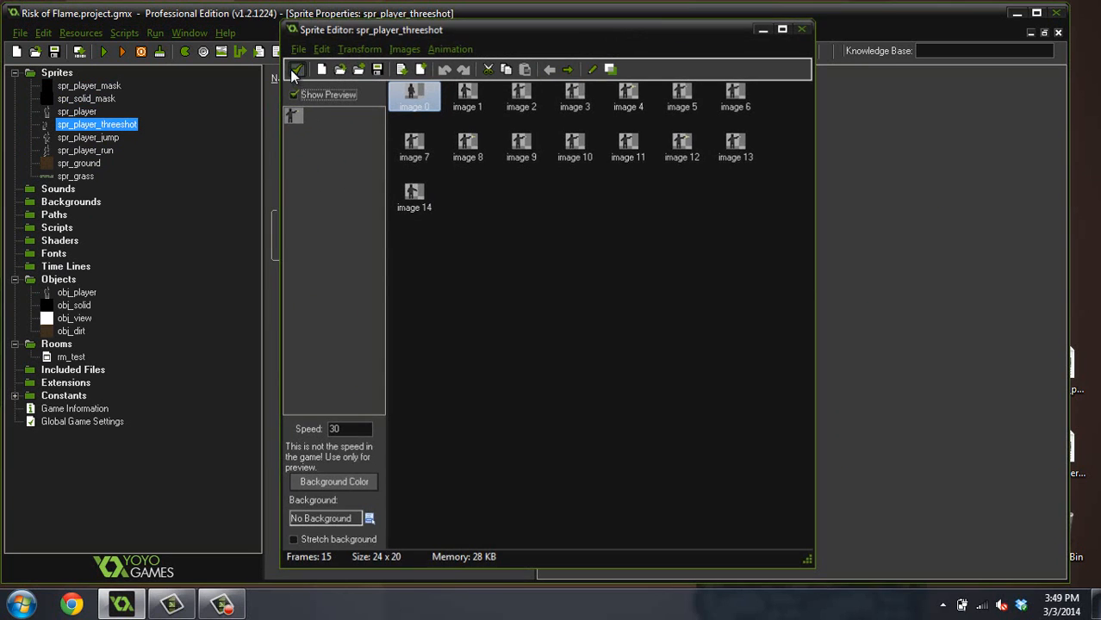
left_click(801, 28)
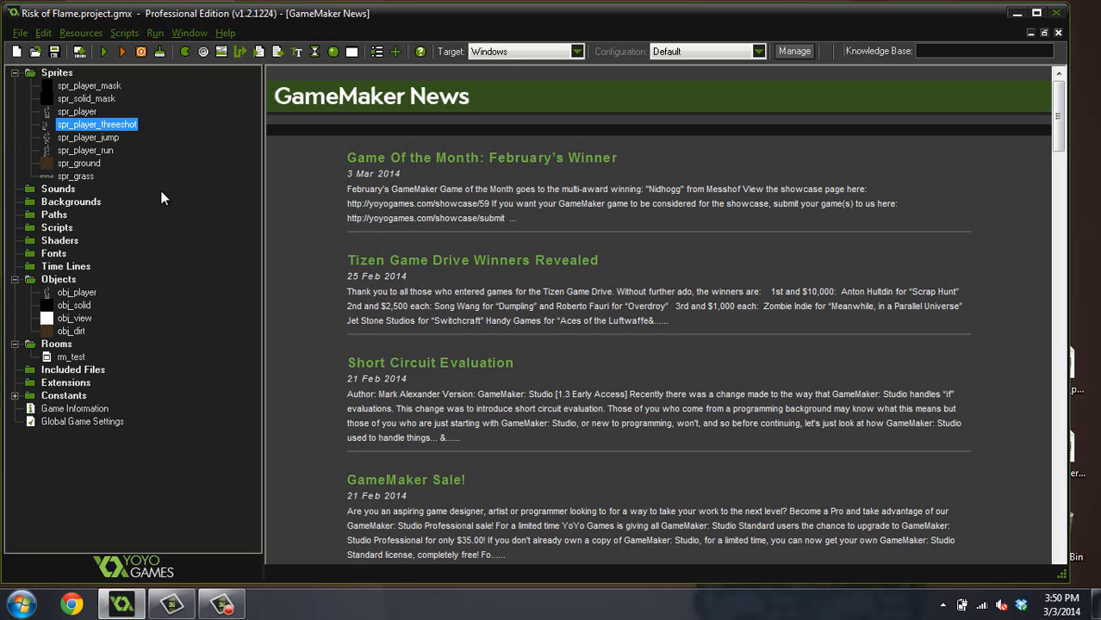
mouse_move(224, 186)
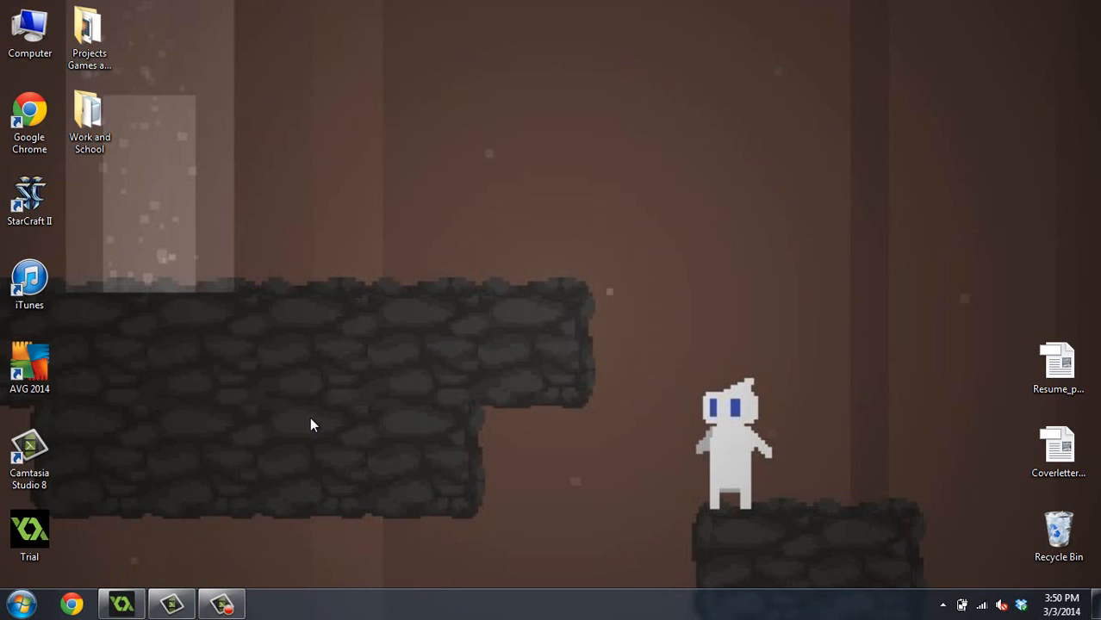
mouse_move(121, 603)
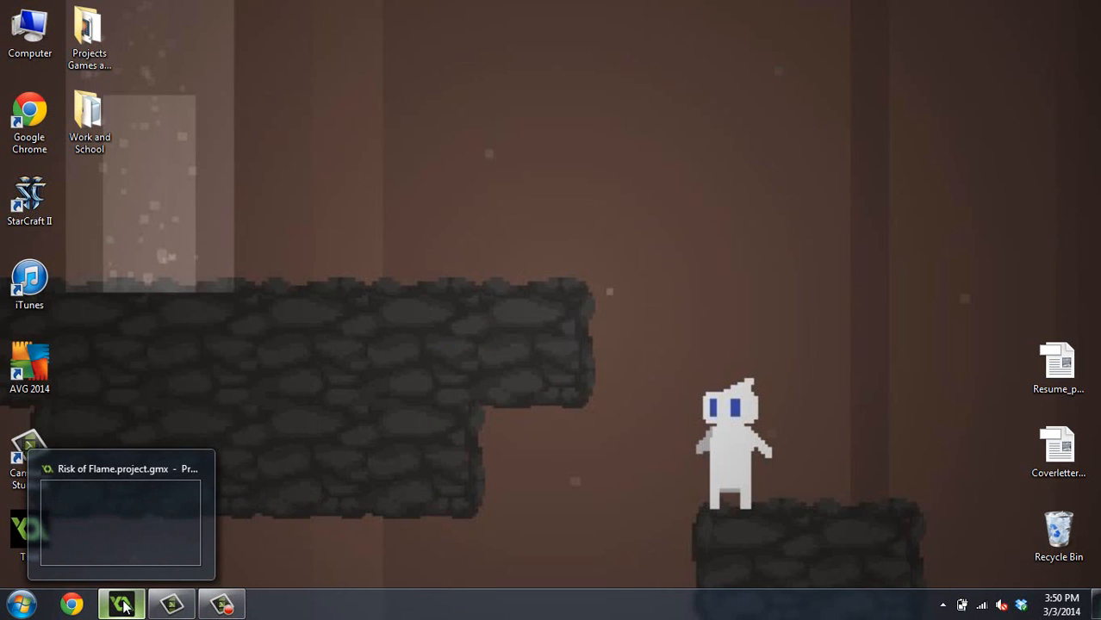
Step: Bring the GameMaker project window back to the front from the taskbar
left_click(121, 604)
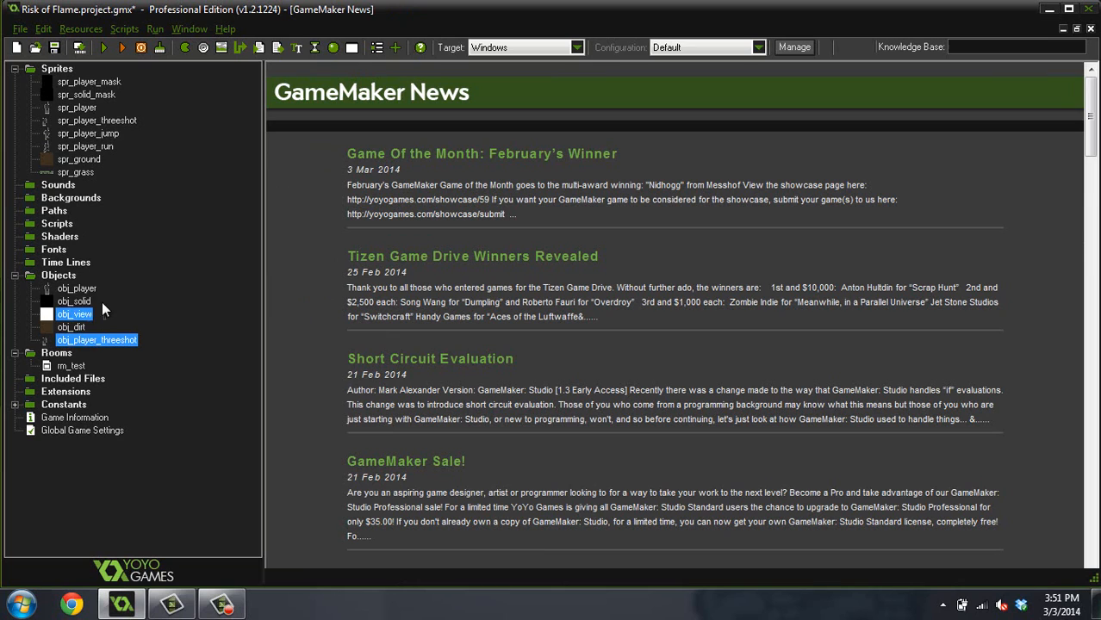
Step: Set obj_player_threeshot's Depth to -1 and confirm its properties
double_click(78, 288)
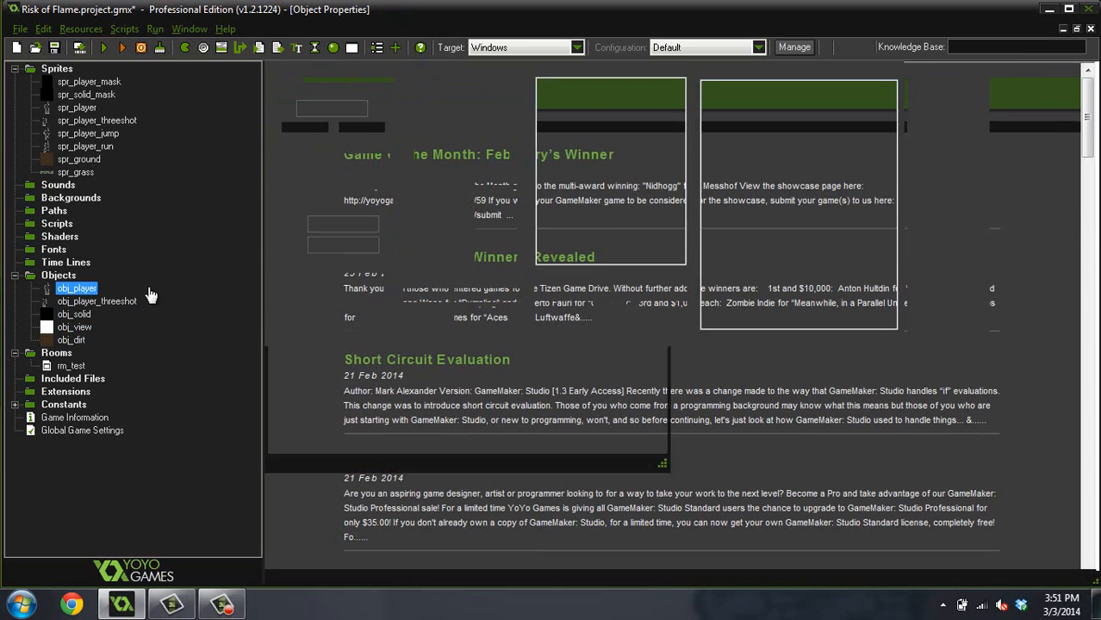
double_click(78, 288)
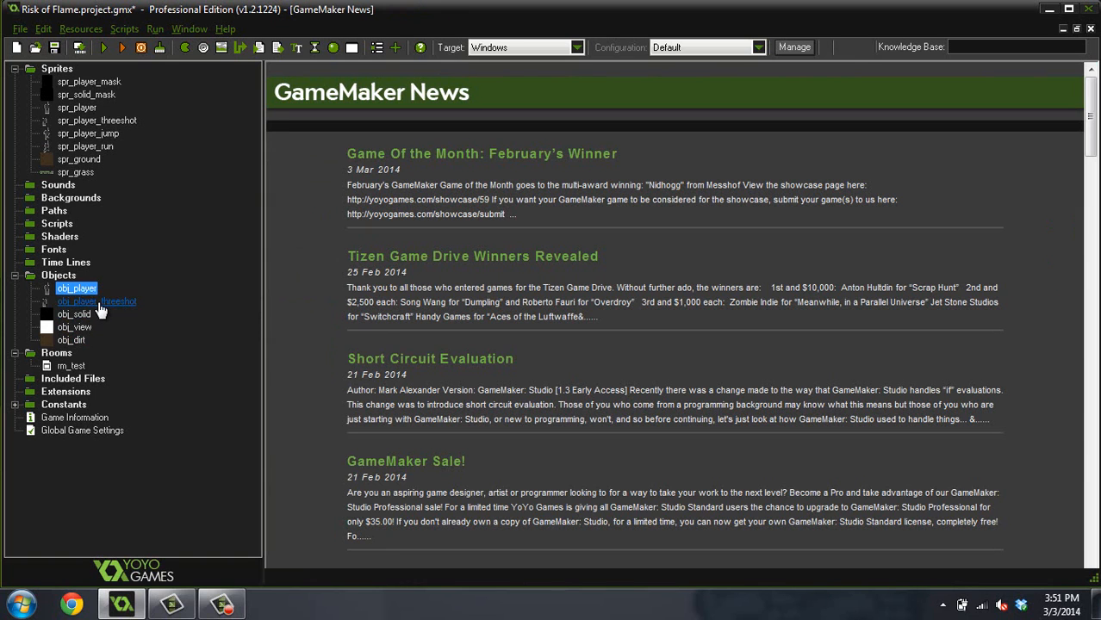
double_click(96, 300)
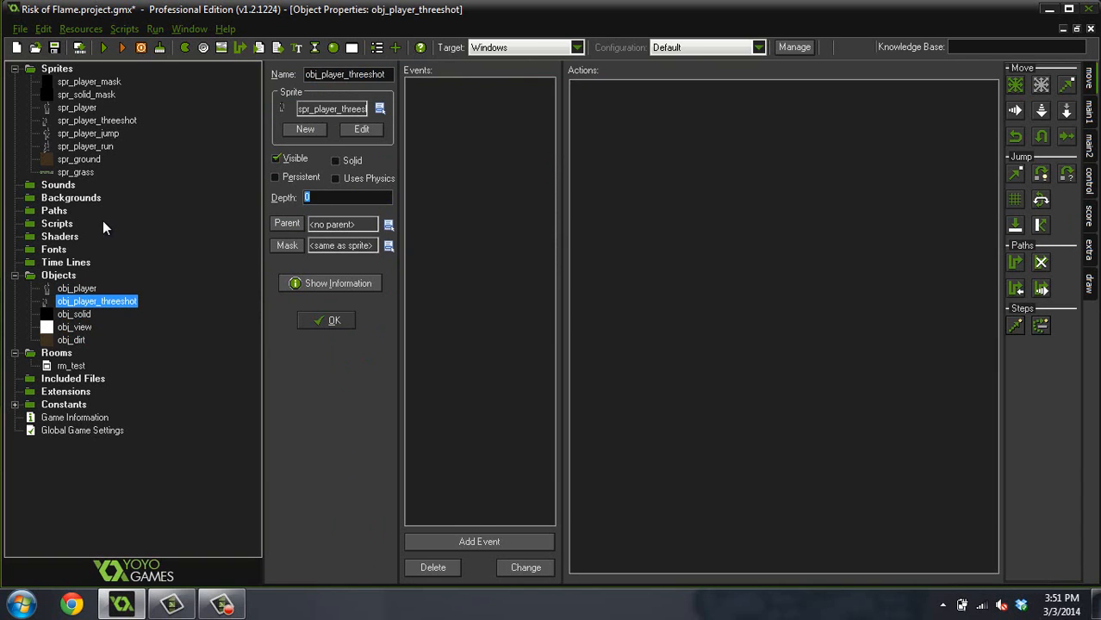
type("-1")
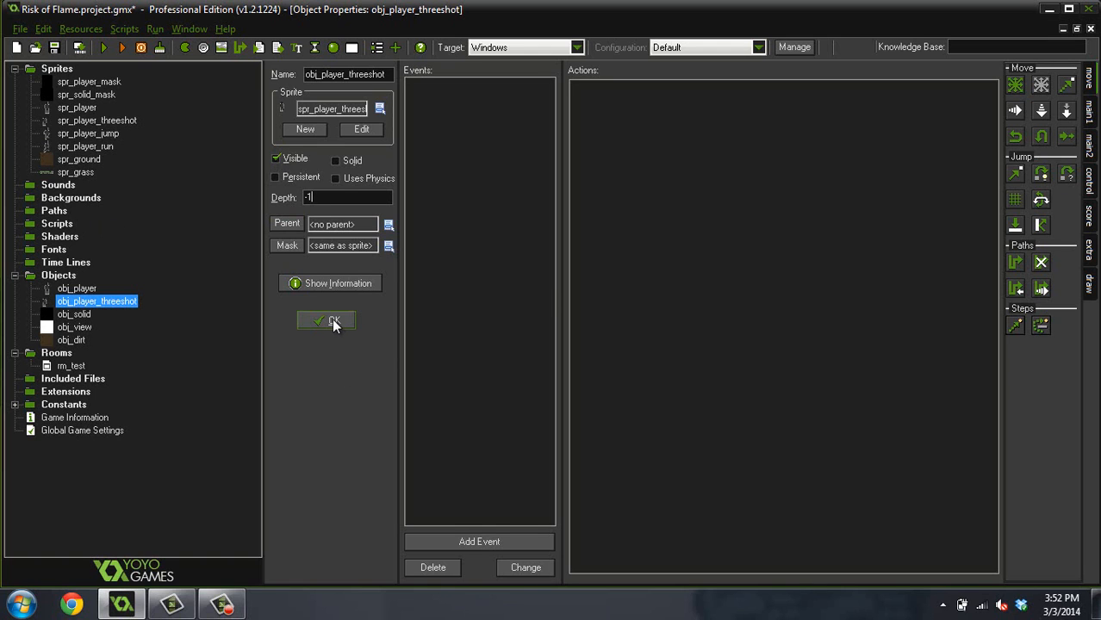
left_click(326, 320)
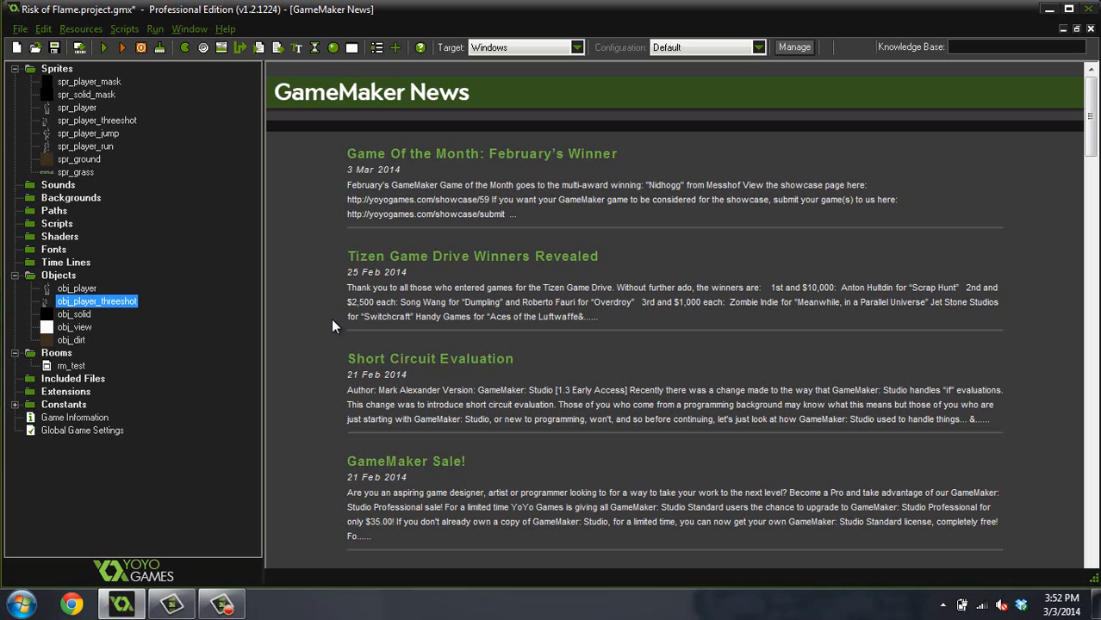
double_click(97, 300)
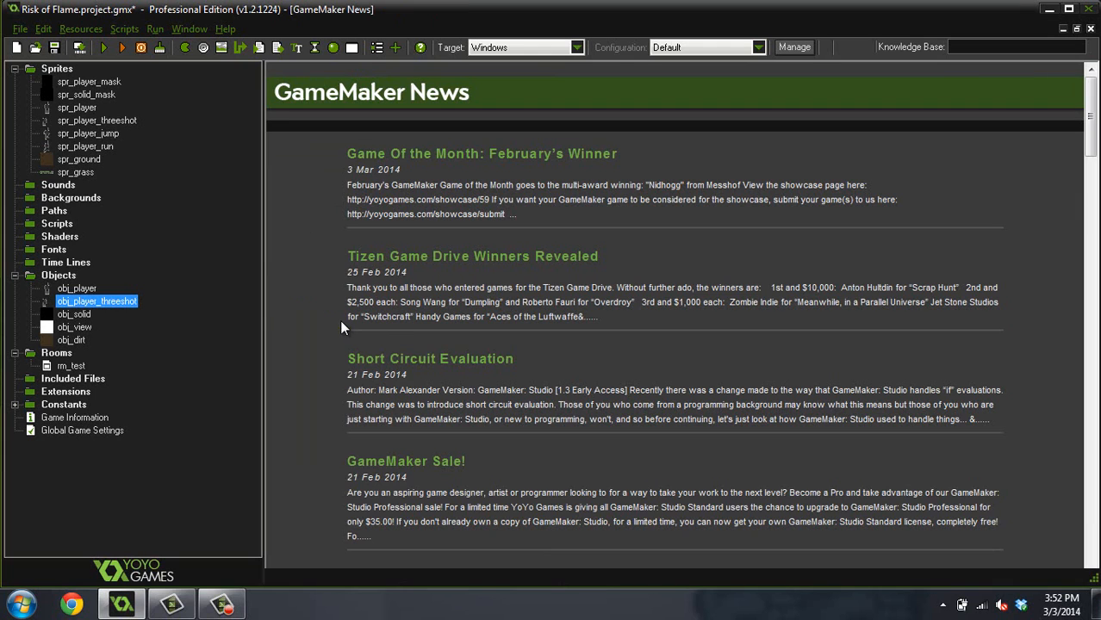
mouse_move(91, 308)
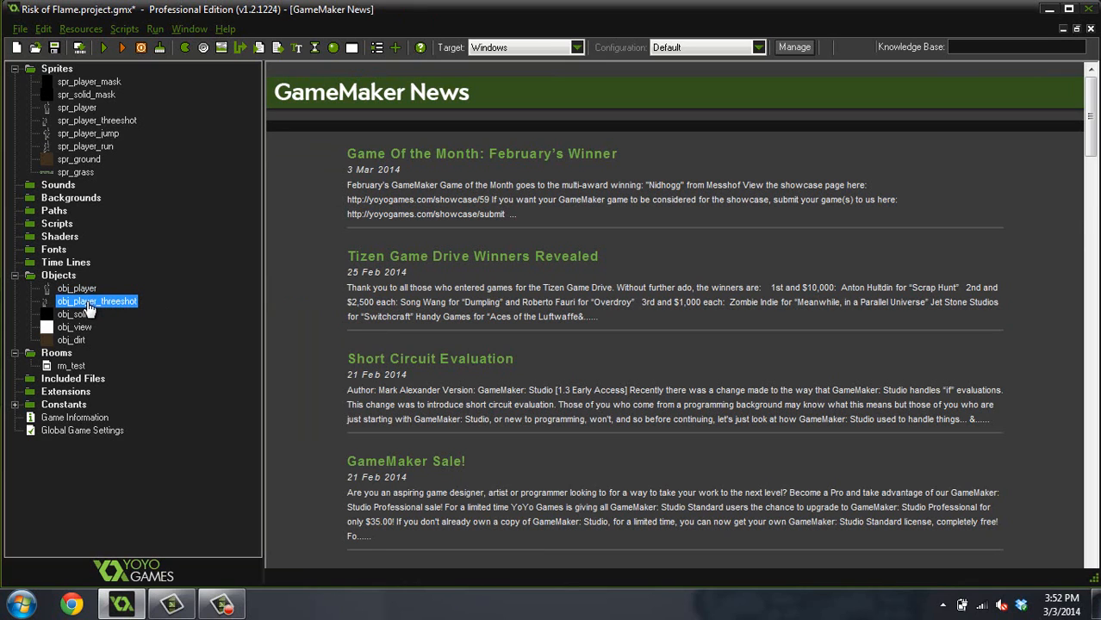
Step: Delete obj_player's existing press C-key event
double_click(77, 287)
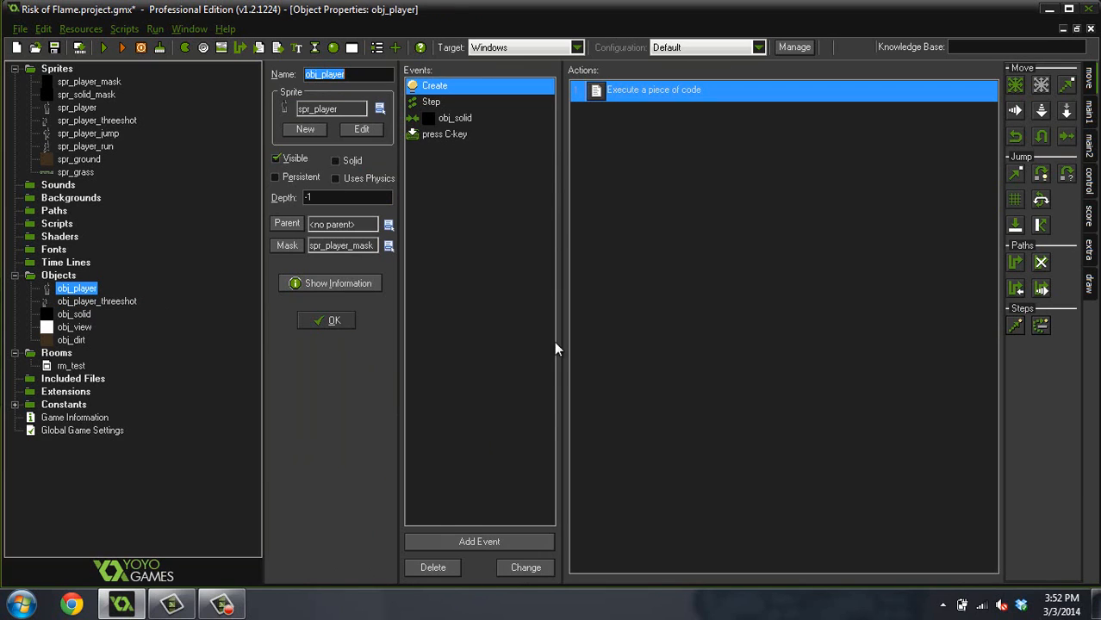
left_click(444, 134)
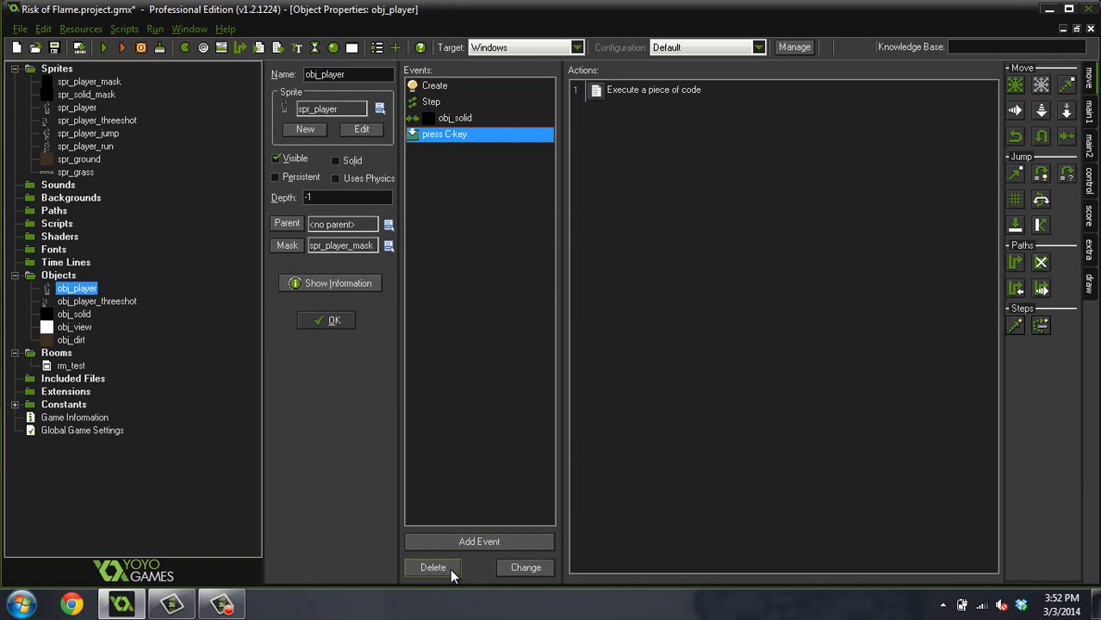
left_click(433, 567)
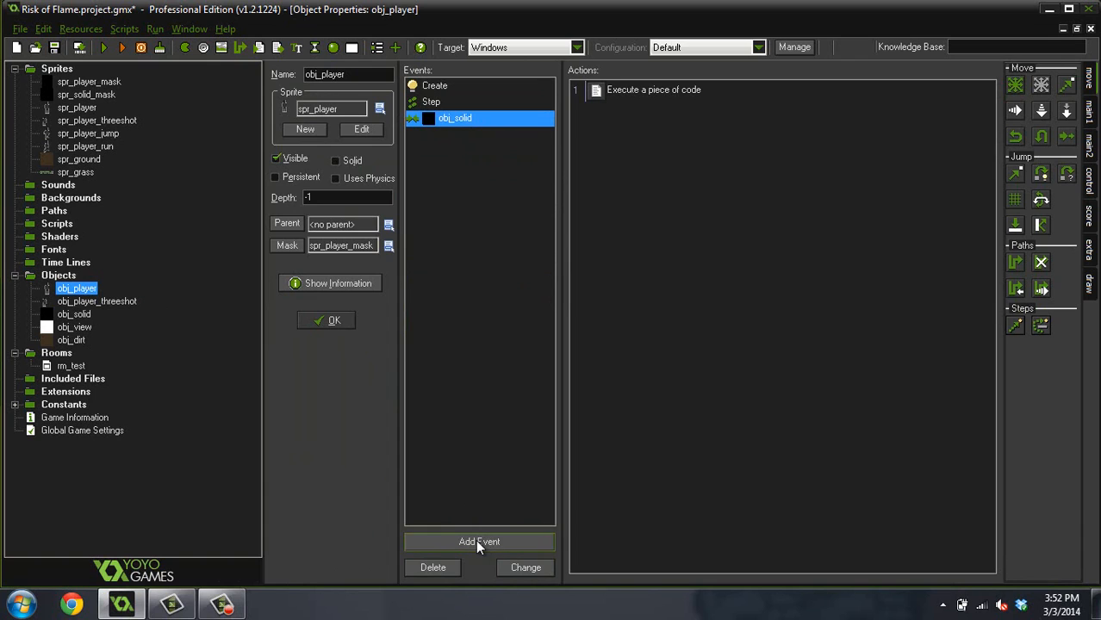
Step: Add a fresh Key Press C event to obj_player
left_click(479, 541)
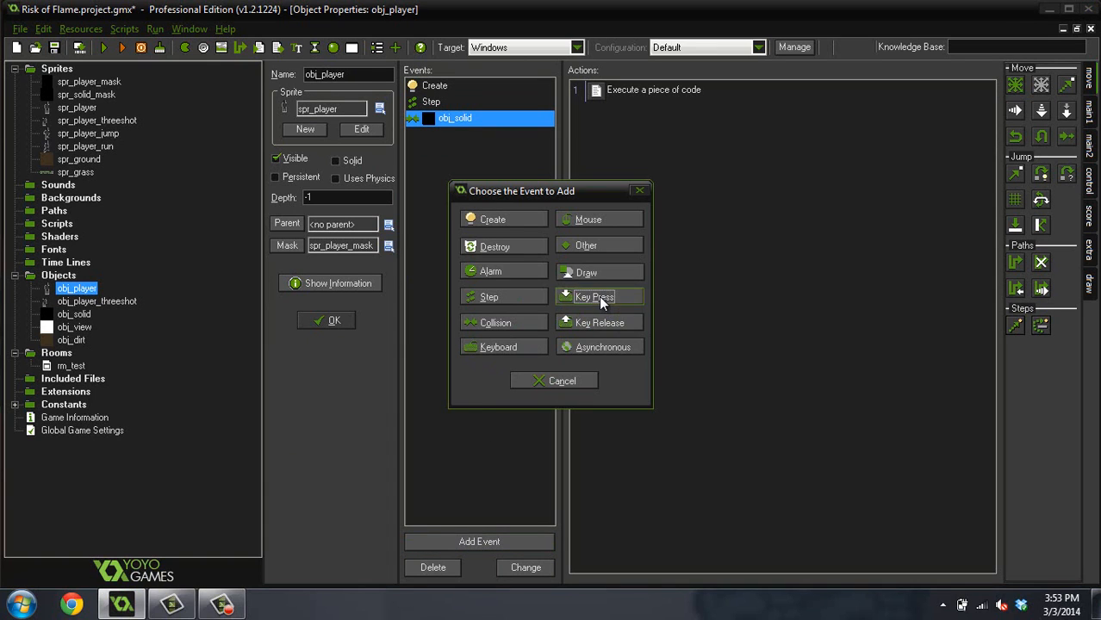
left_click(595, 296)
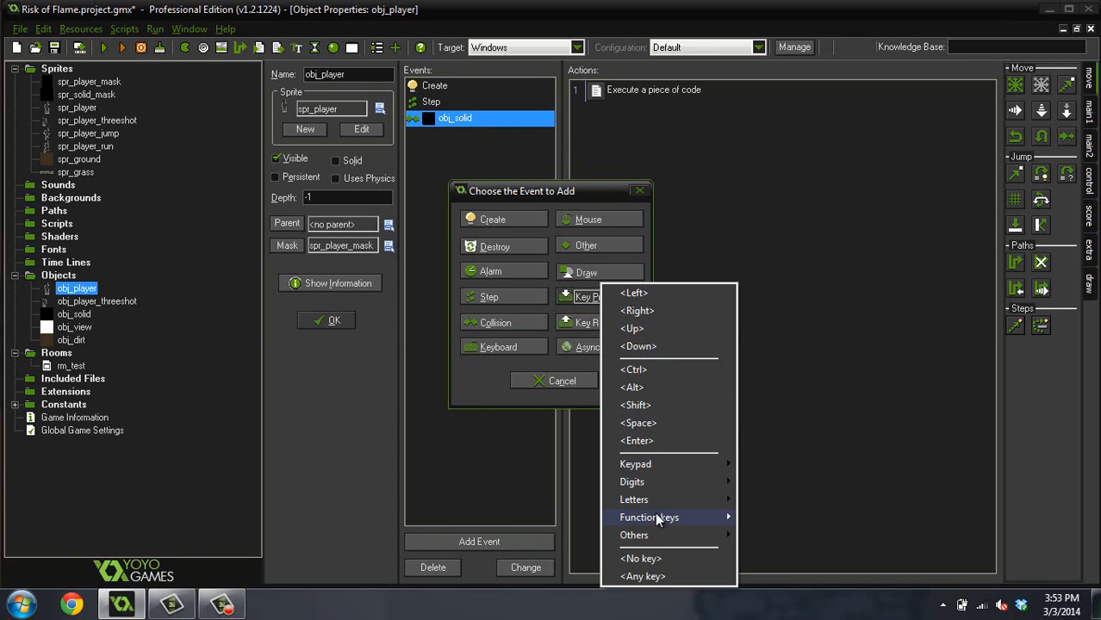
mouse_move(634, 500)
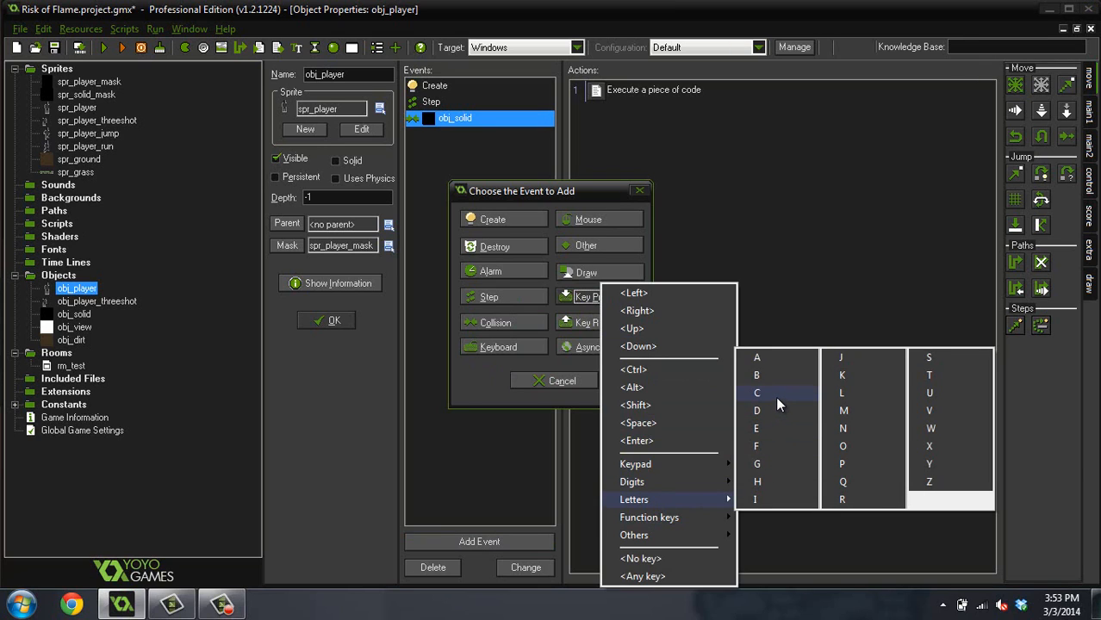
left_click(756, 393)
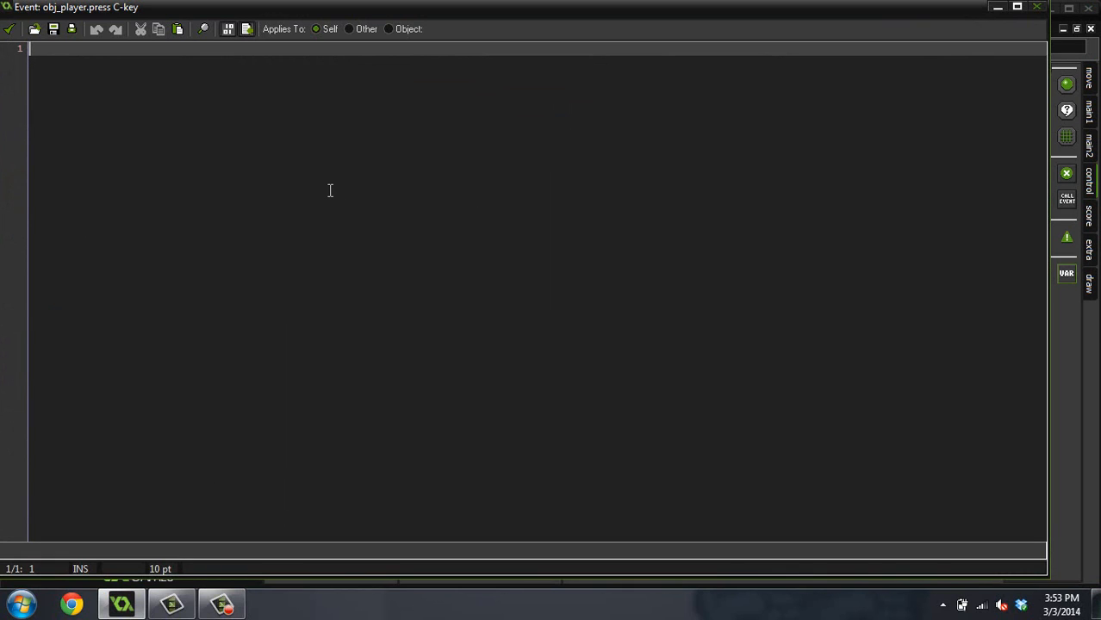
Step: Write instance_change(obj_player_threeshot,false) in the C-key press code
type("{")
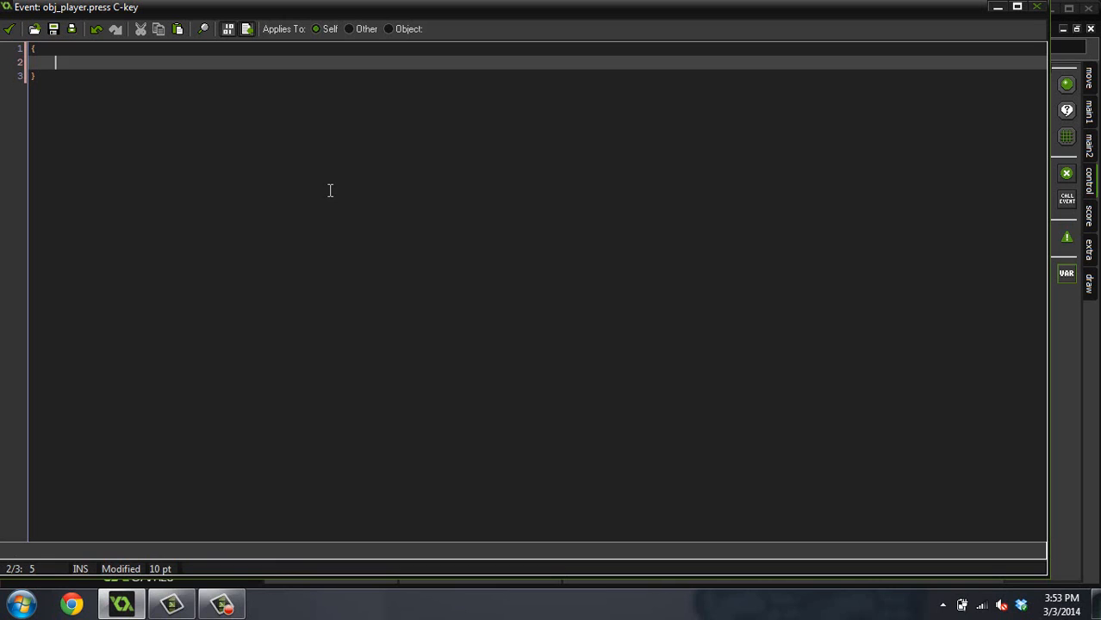
type("insta")
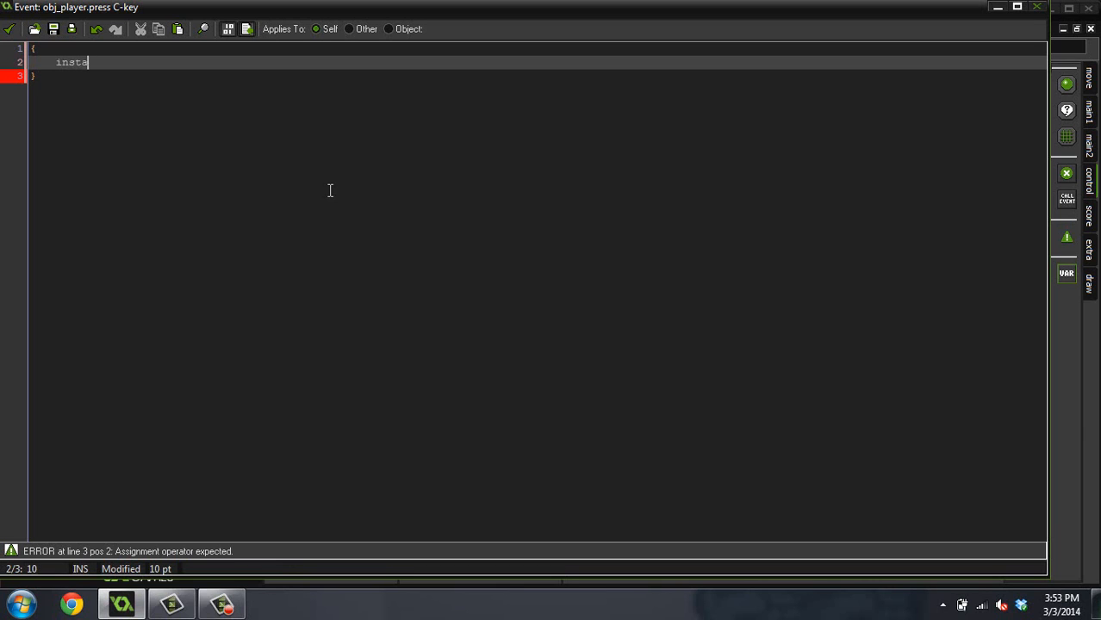
type("nce_chang")
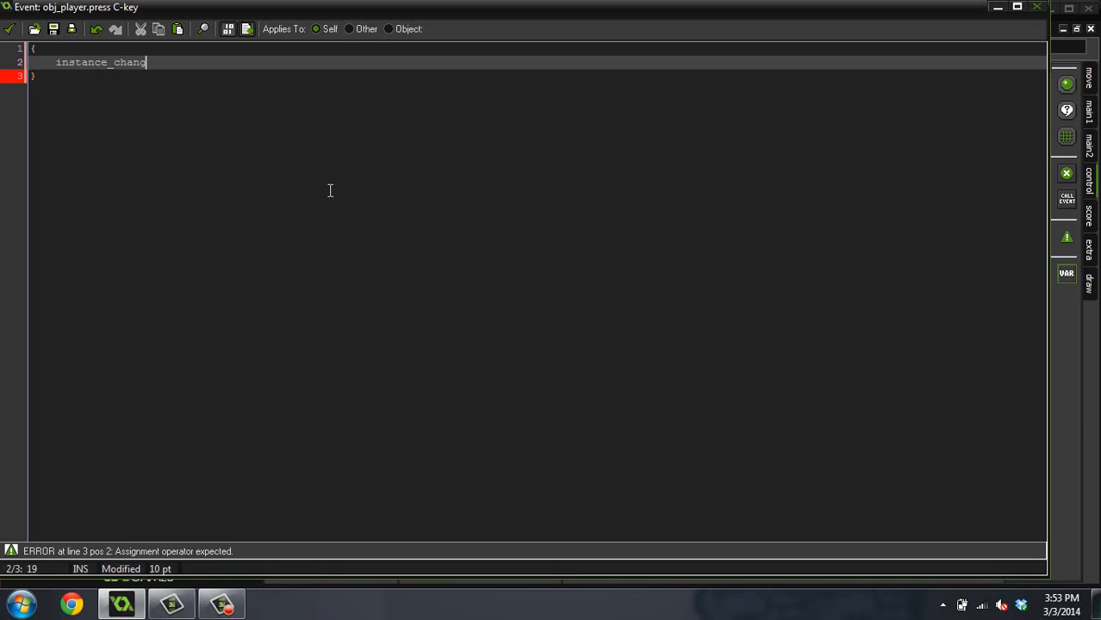
type("e(obj_")
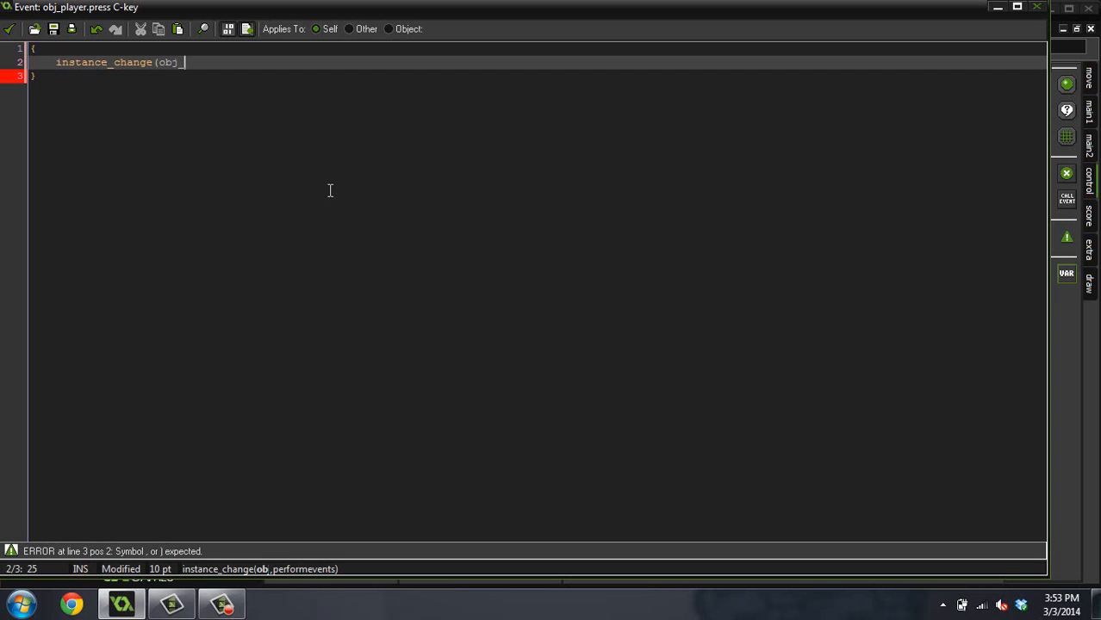
type("player")
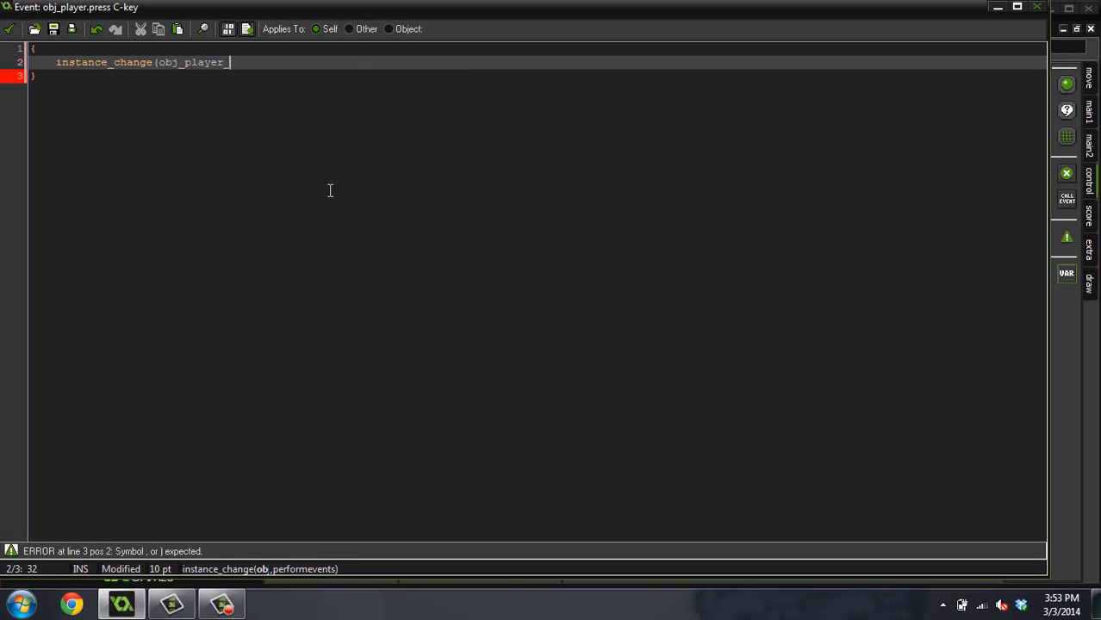
type("_threesho")
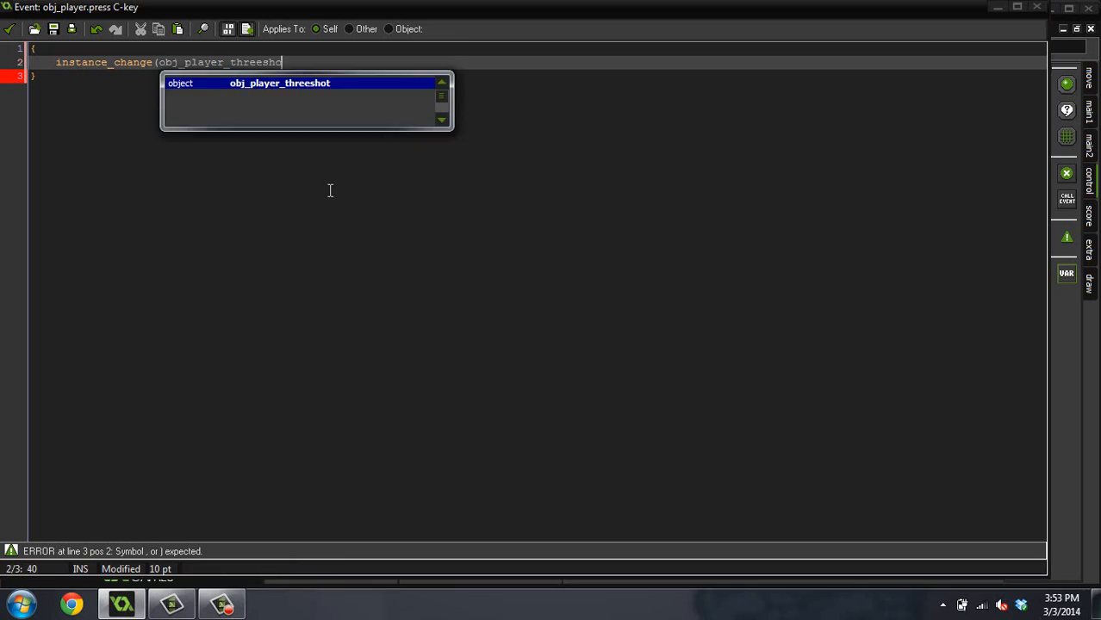
type(",")
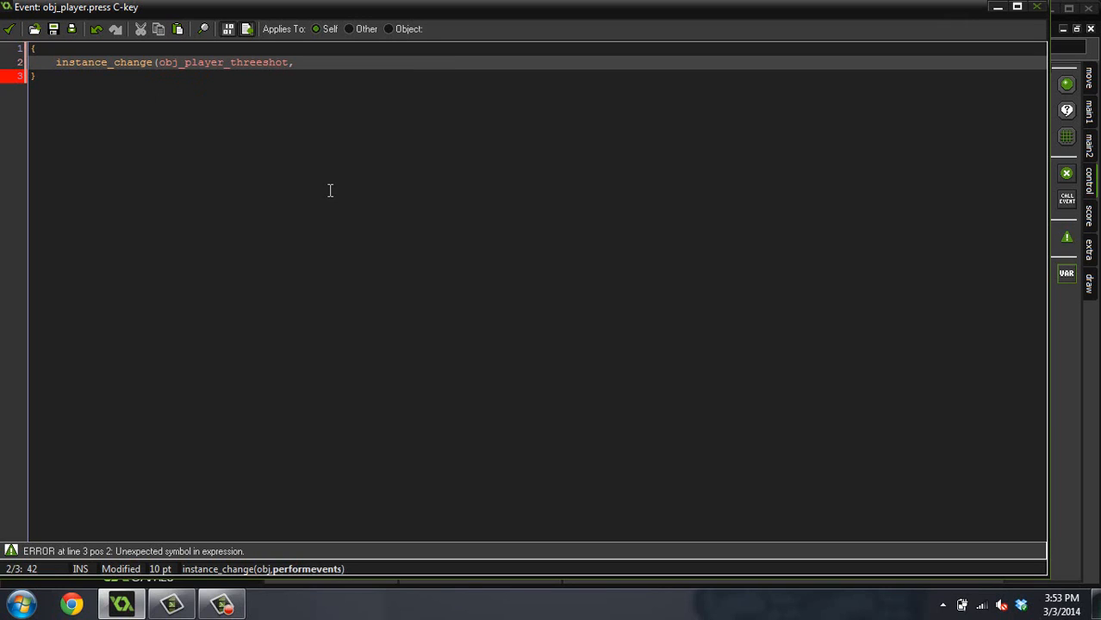
type("false);")
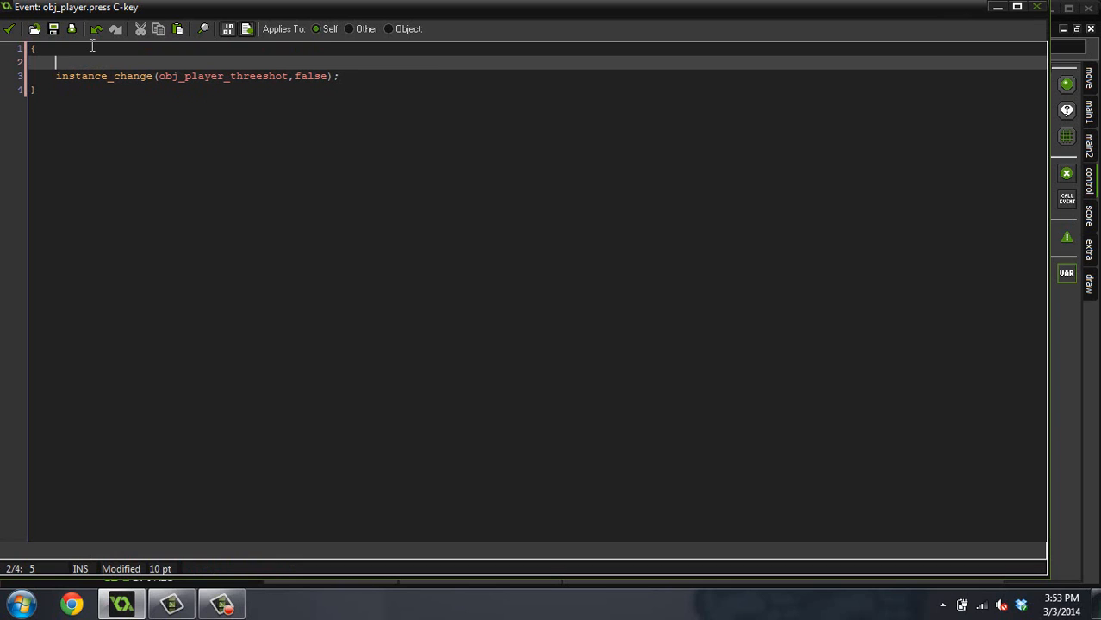
Step: Add image_speed = .7; to the C-key press code
type("image")
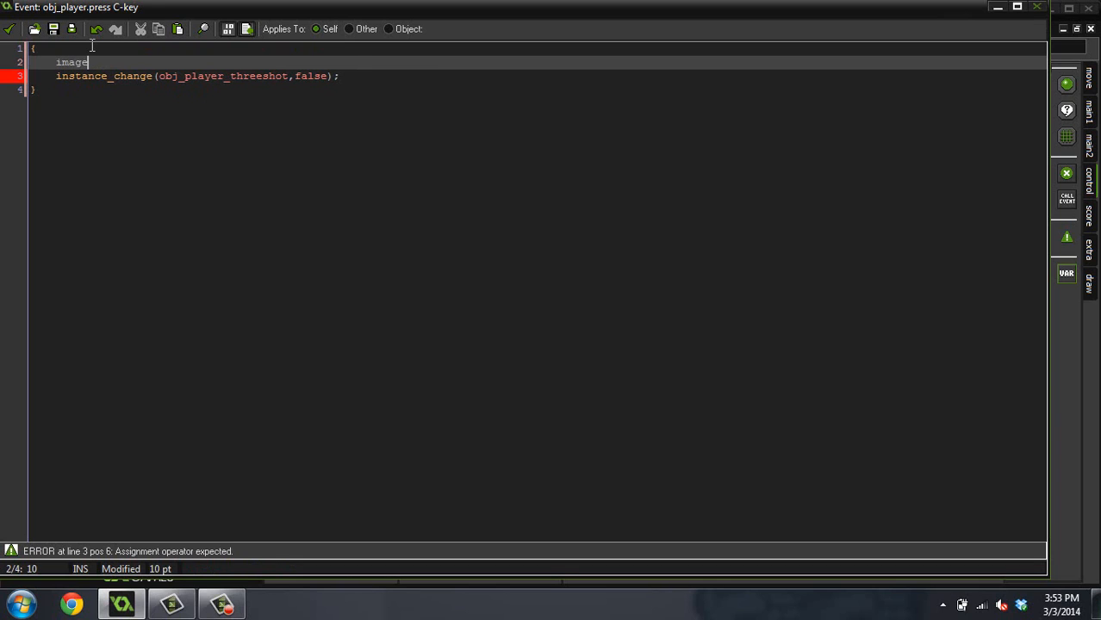
type("_speed =")
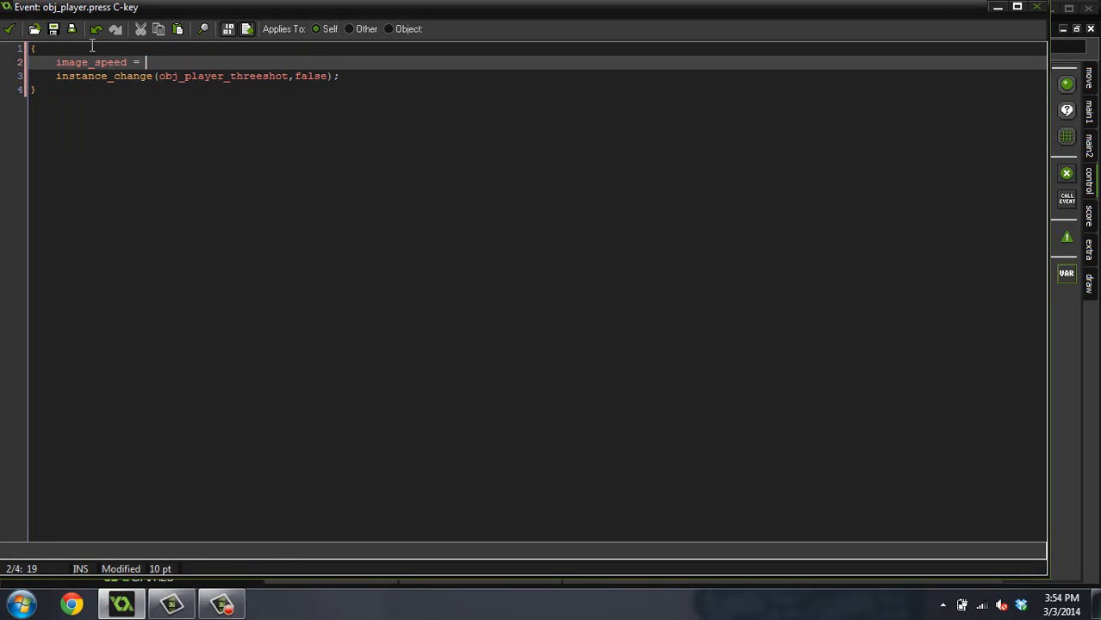
type(".")
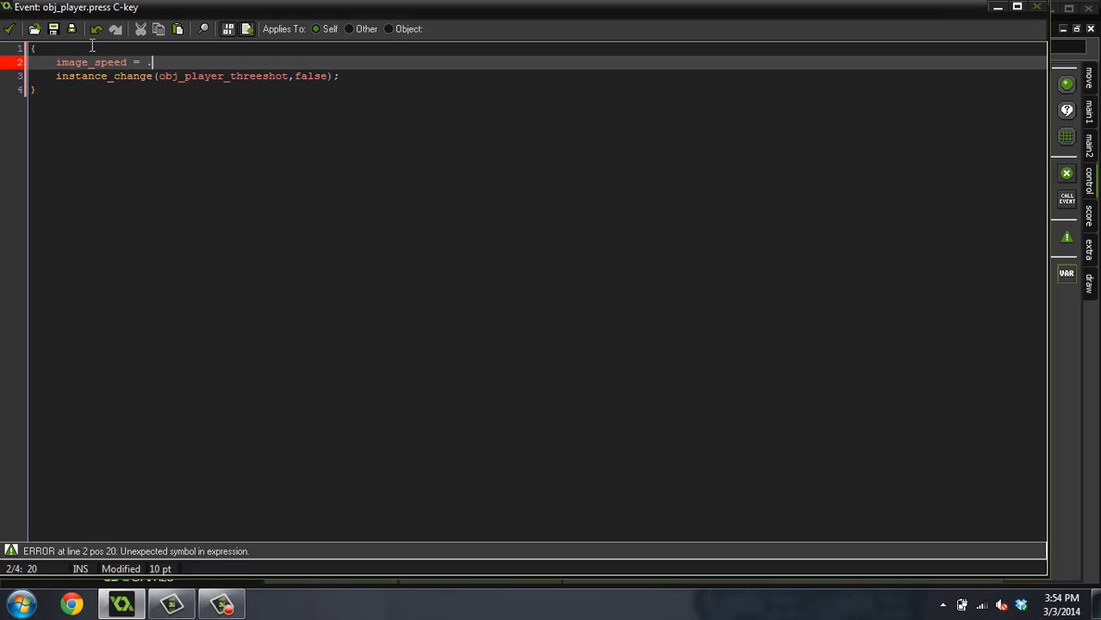
type("7")
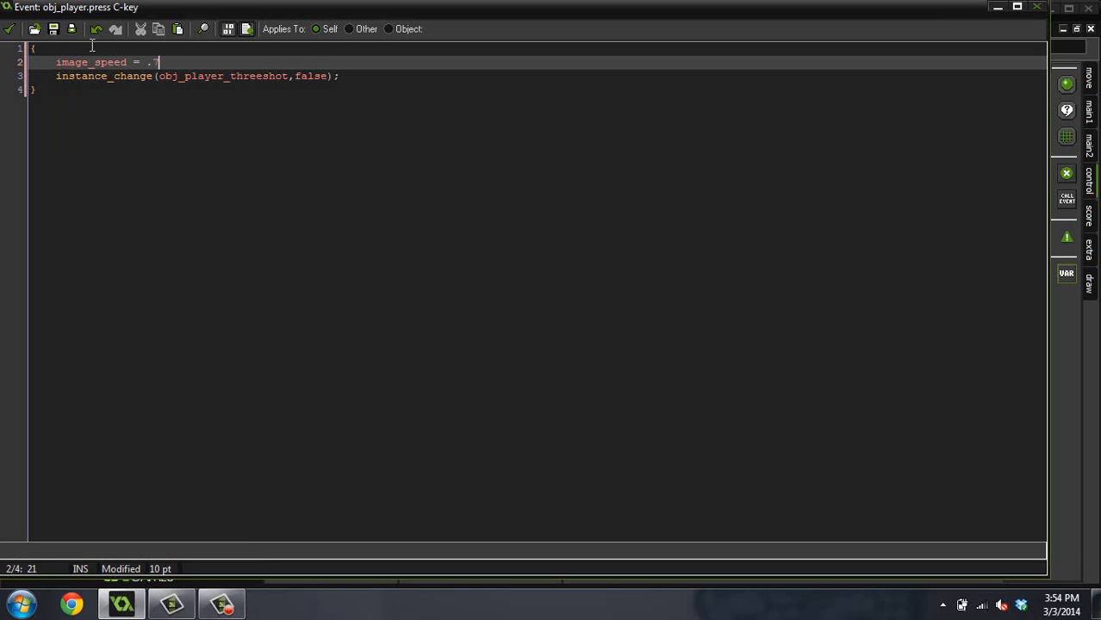
type(";")
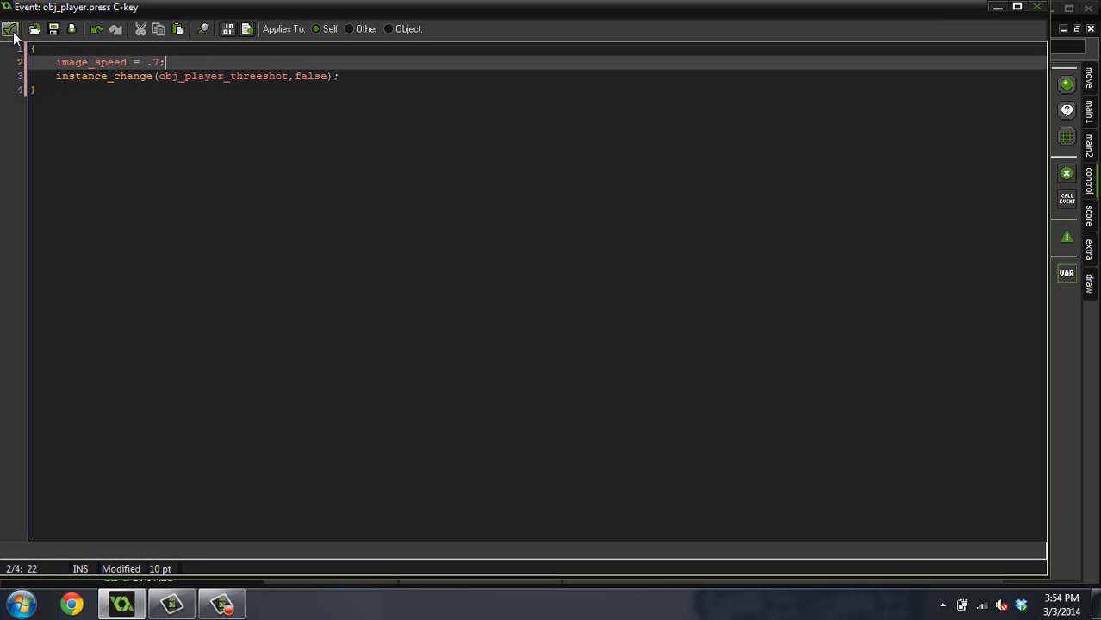
Step: Save the C-key code, run the game to test it, then close the game window
left_click(12, 27)
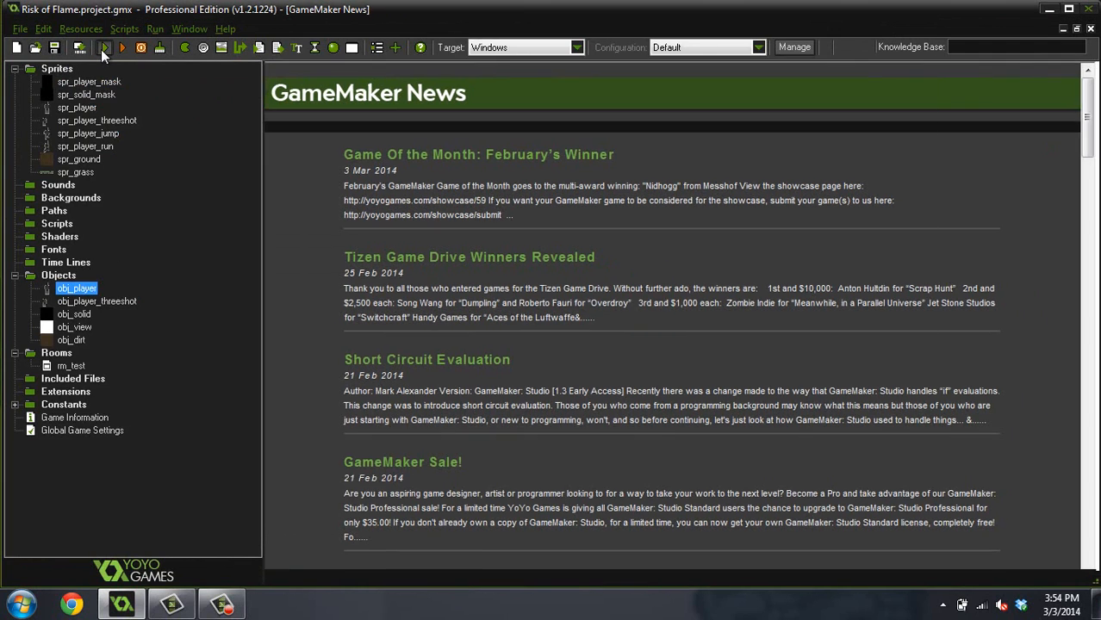
left_click(103, 48)
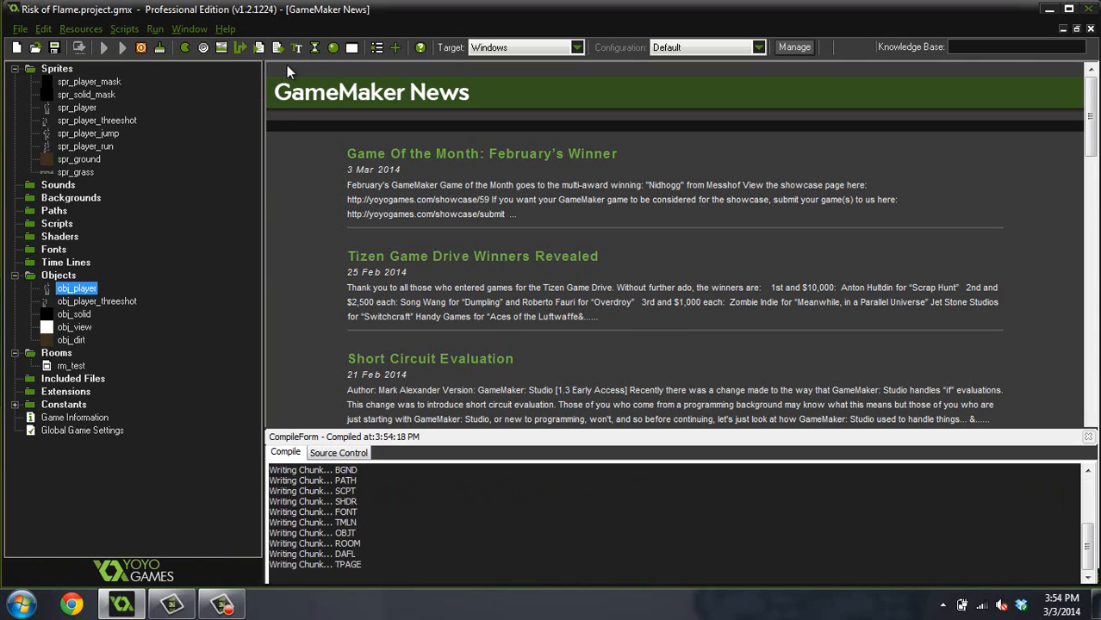
left_click(122, 49)
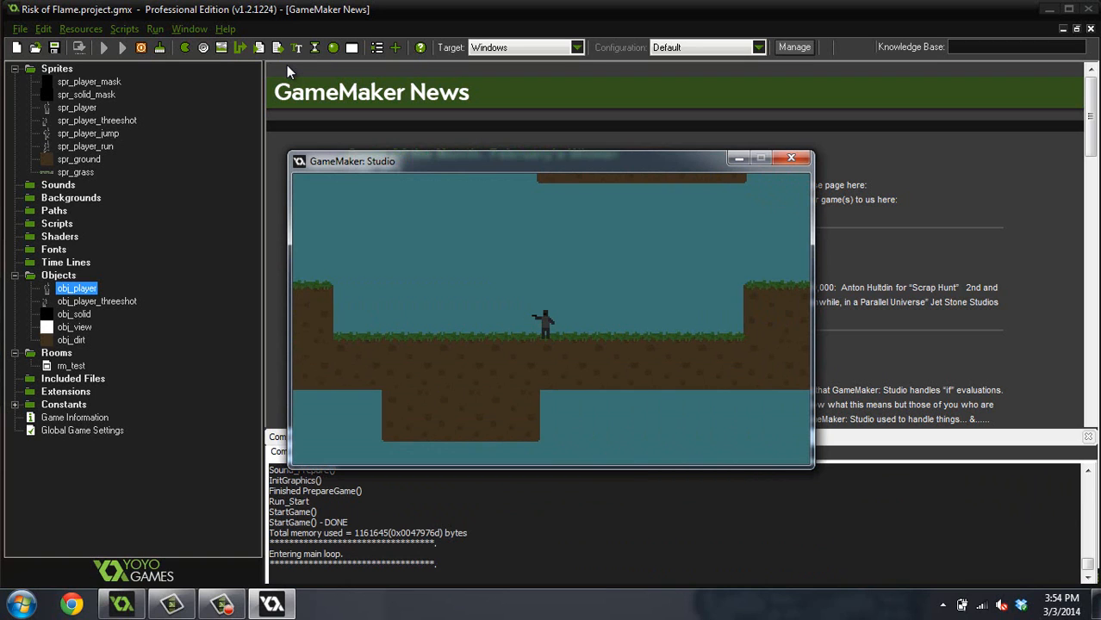
mouse_move(771, 183)
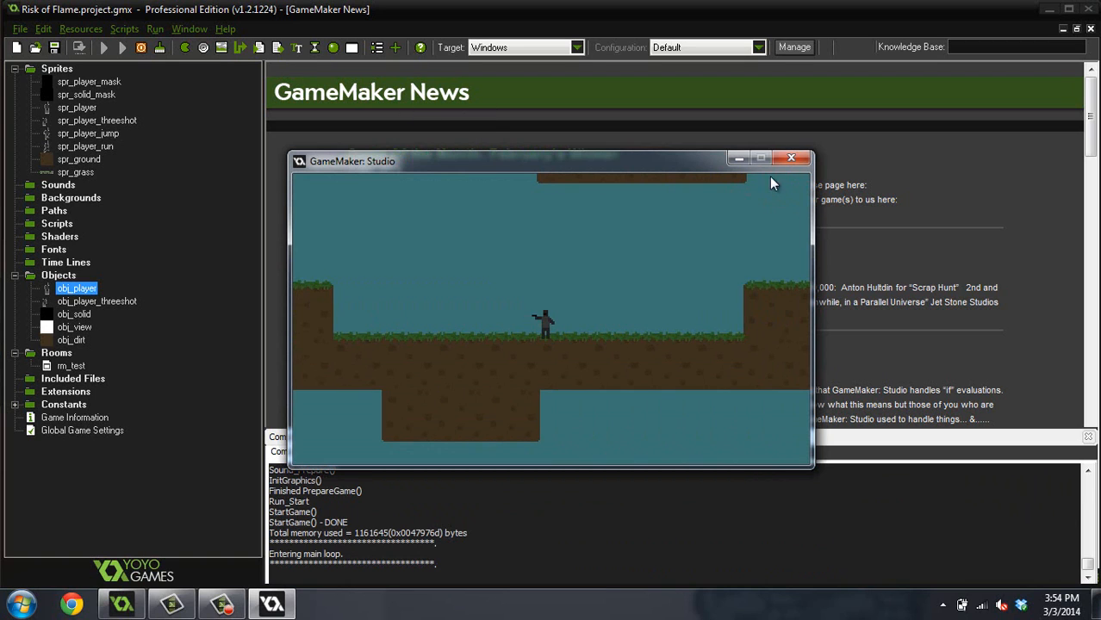
left_click(789, 159)
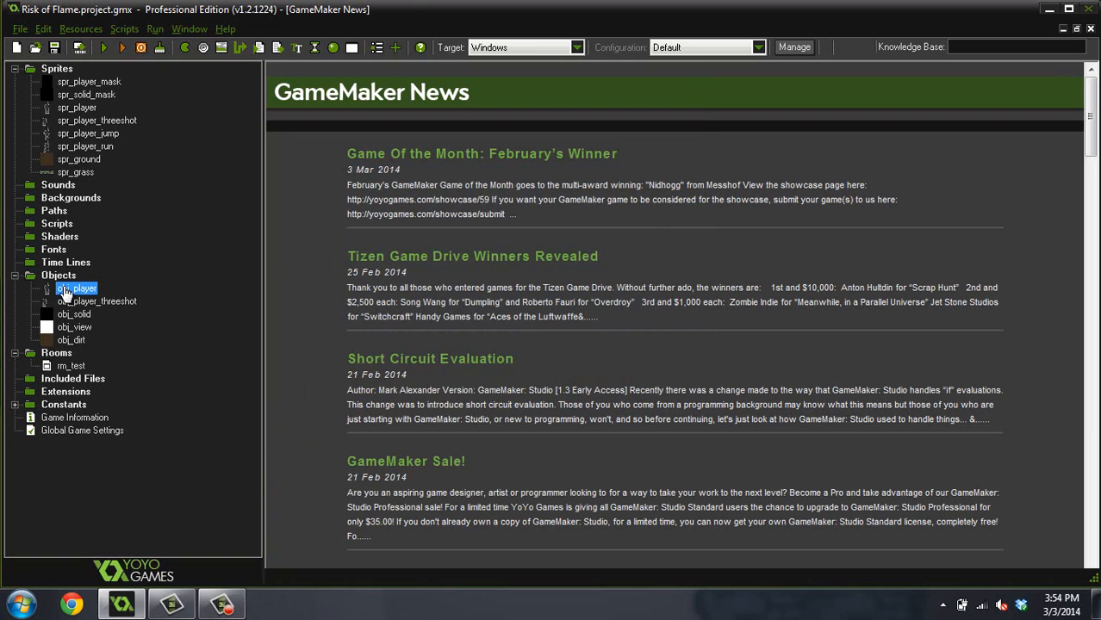
double_click(78, 287)
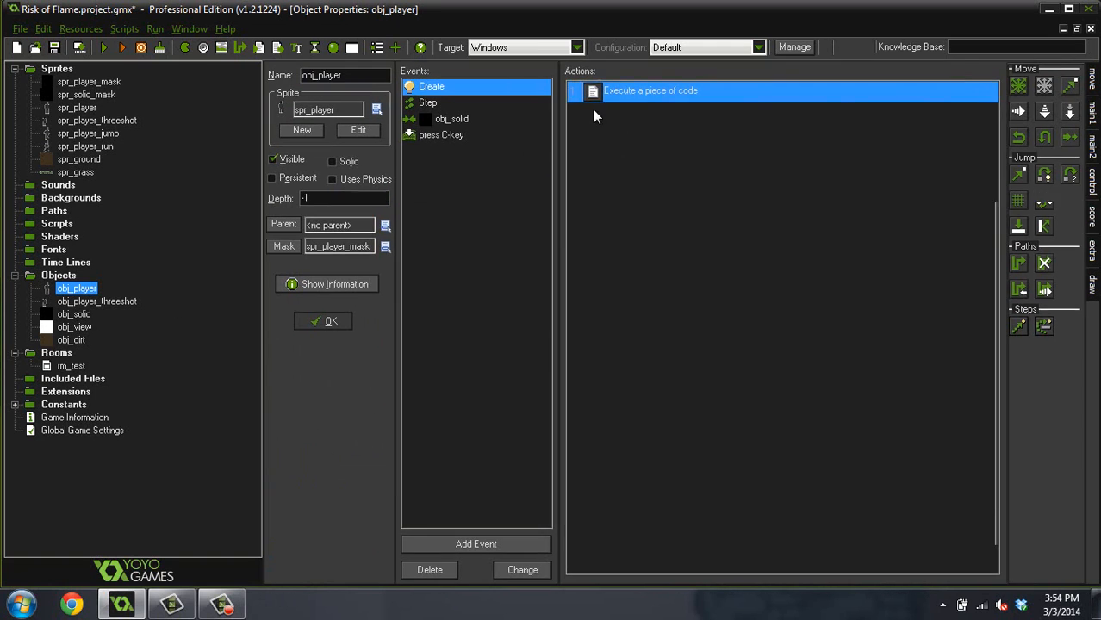
double_click(651, 90)
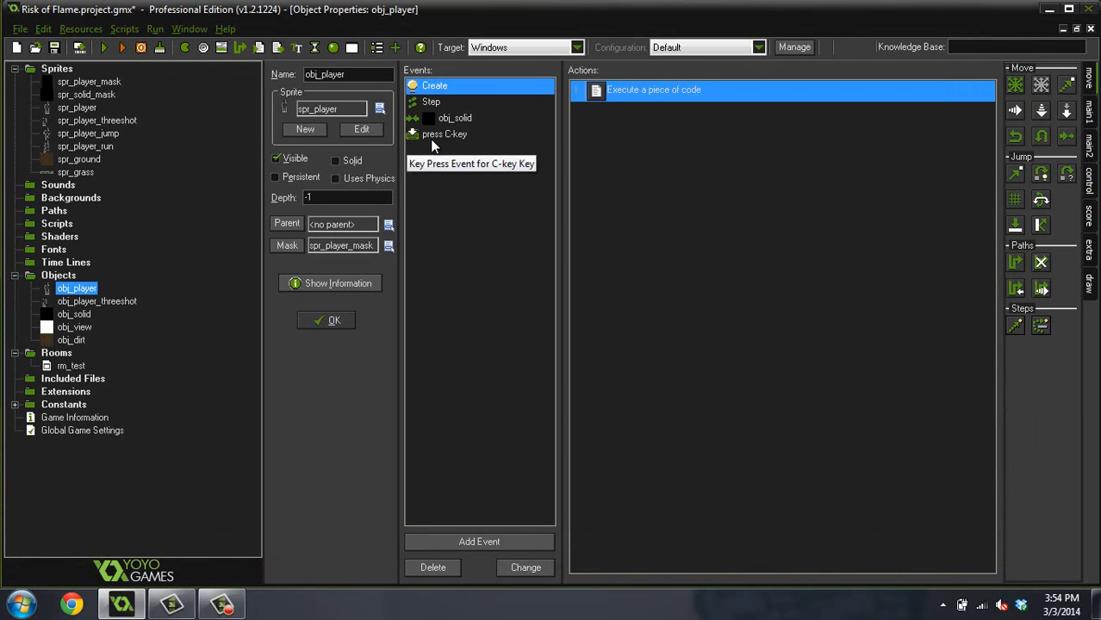
double_click(653, 89)
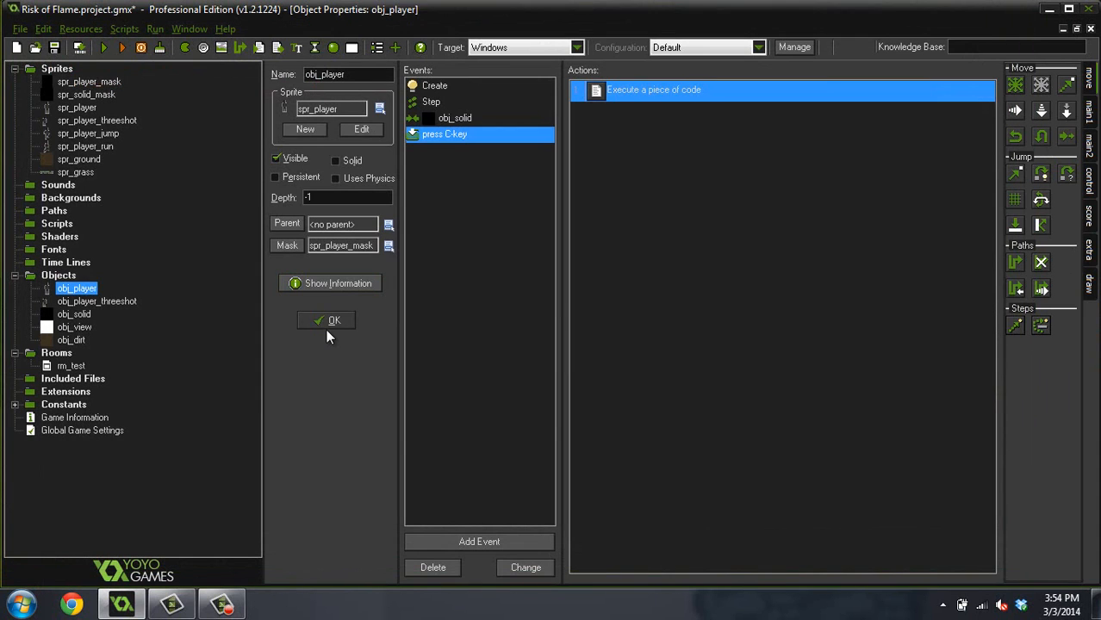
left_click(334, 319)
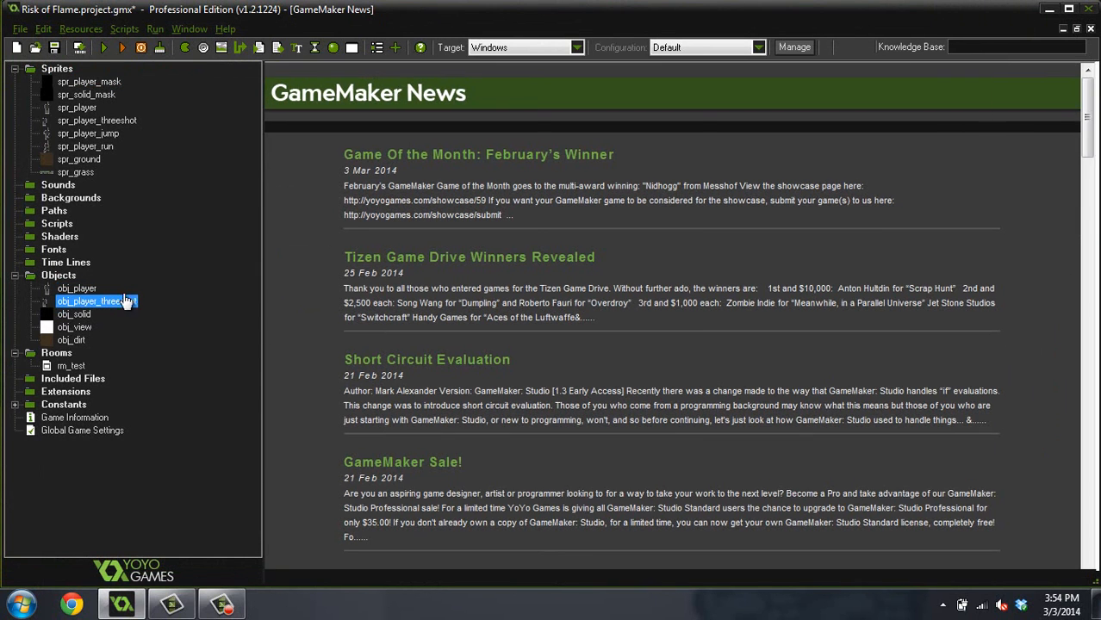
Step: Add an Animation End event (under Other) to obj_player_threeshot
double_click(90, 299)
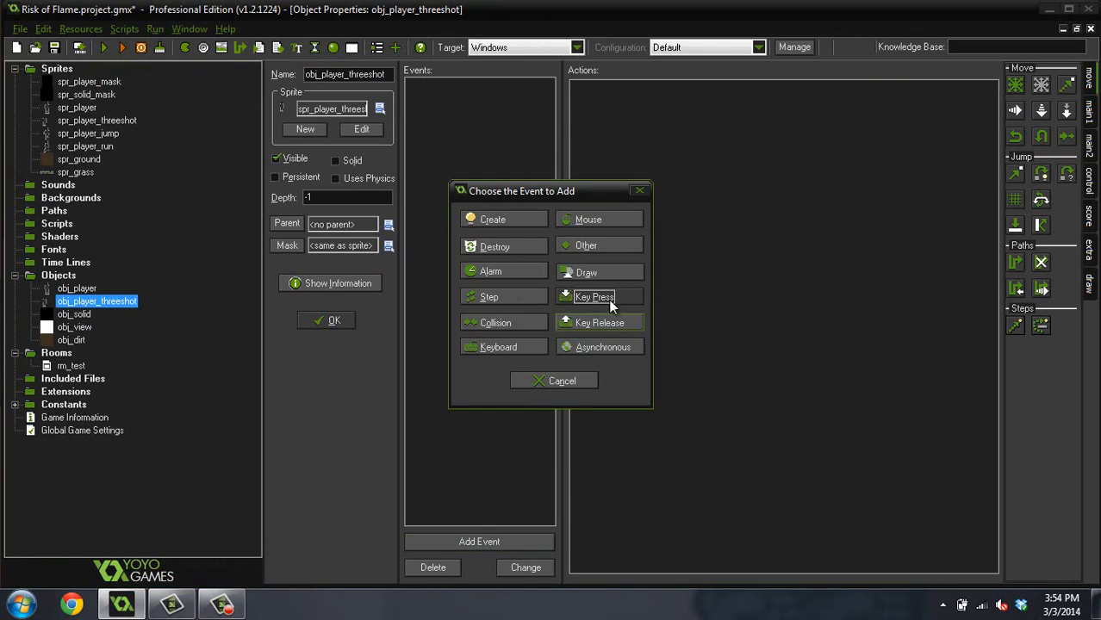
left_click(586, 245)
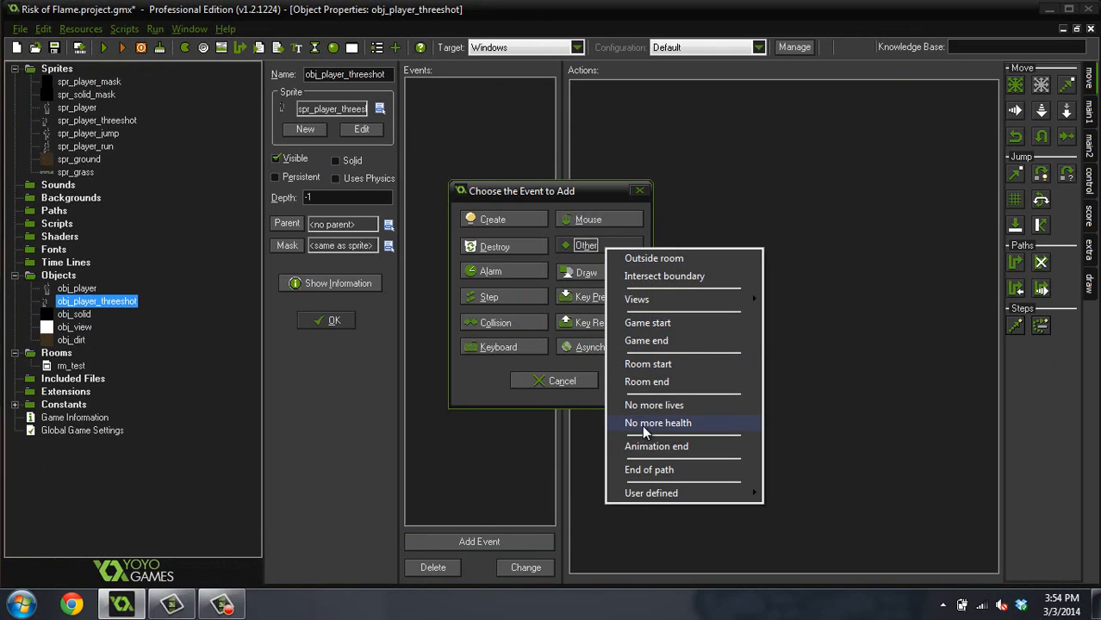
left_click(656, 446)
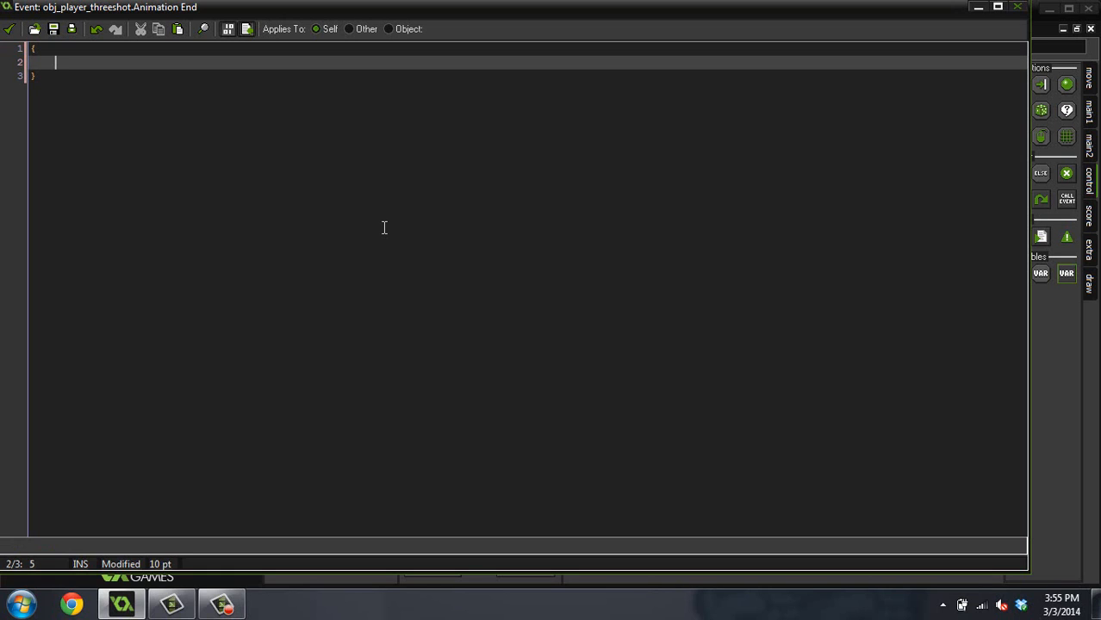
Step: Write instance_change(obj_player,false); in Animation End, save it and close the properties
type("insta")
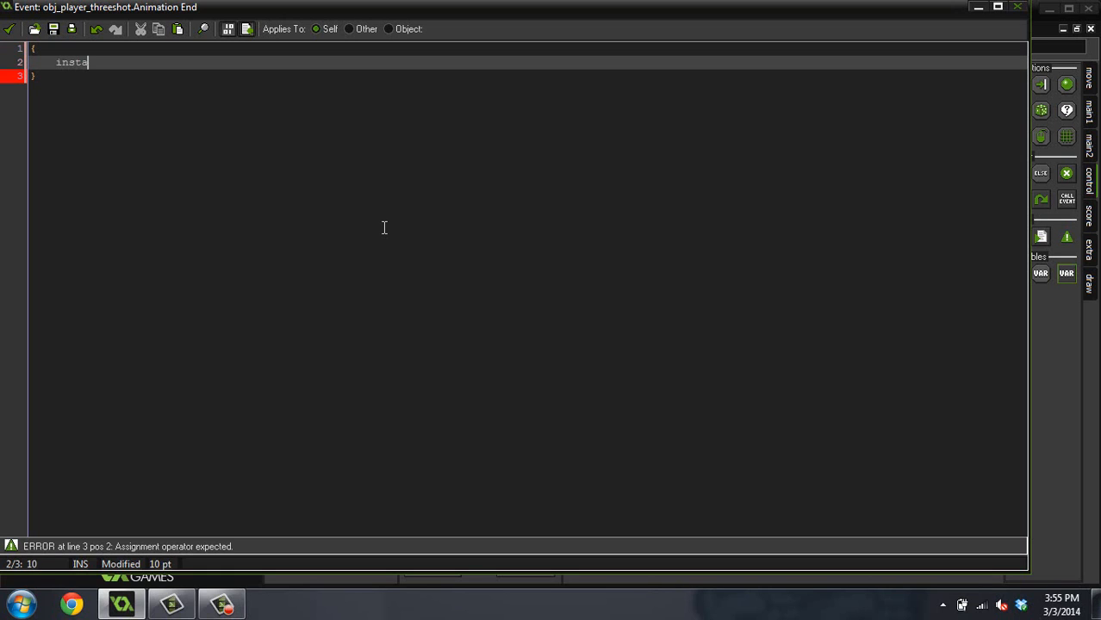
type("nce_chang")
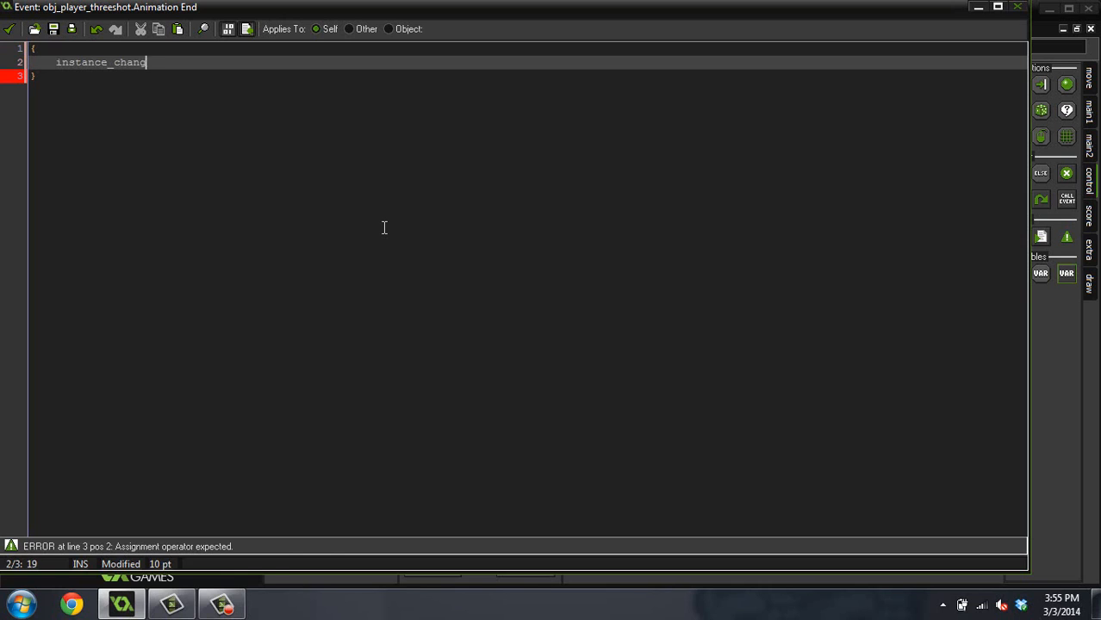
type("e(obj_p1")
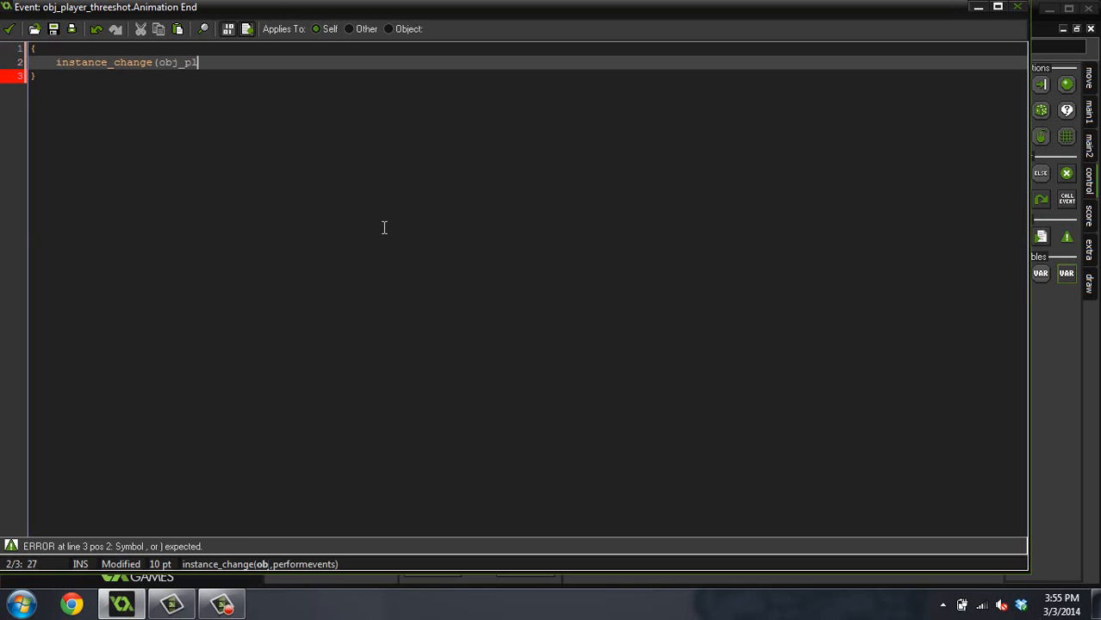
type("ayer,false")
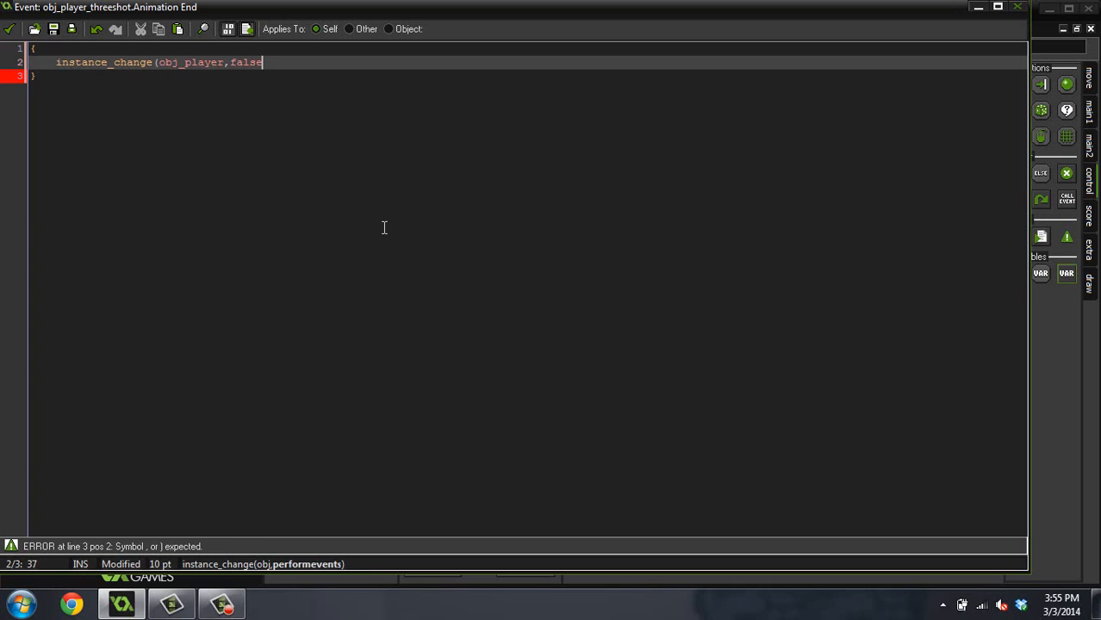
type(");")
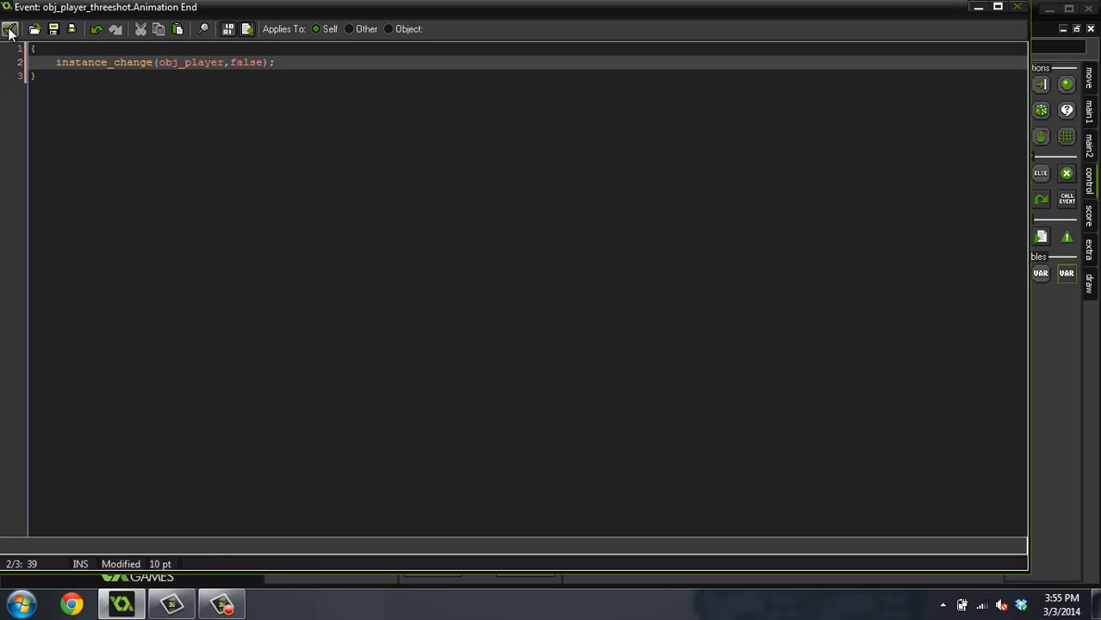
left_click(10, 28)
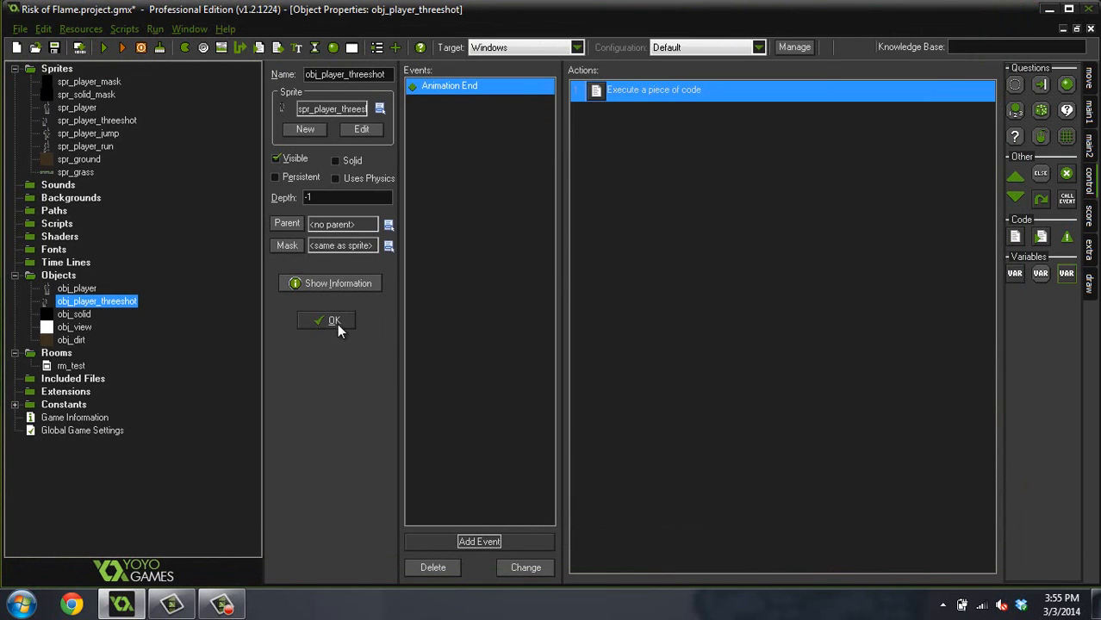
left_click(334, 321)
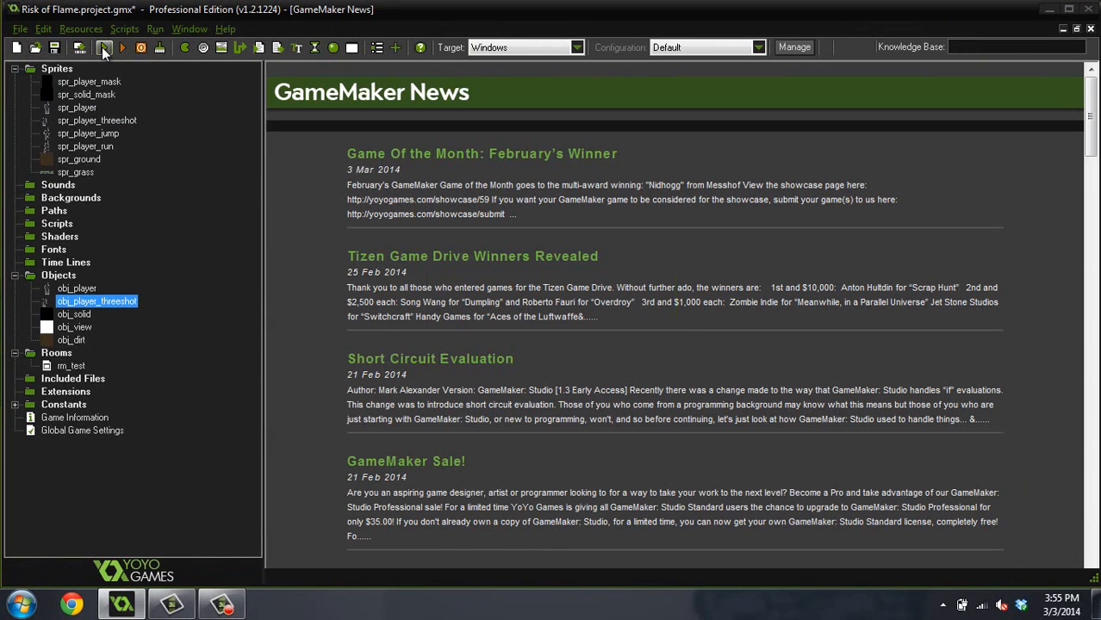
Step: Run the game again to test the updated player objects, then close it
left_click(79, 48)
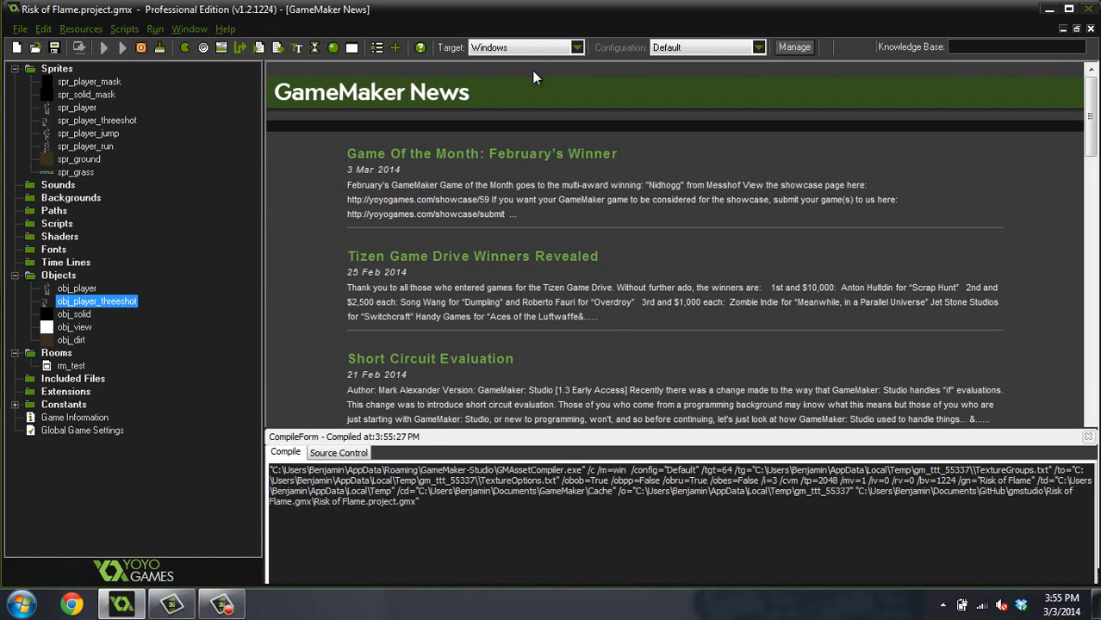
left_click(121, 48)
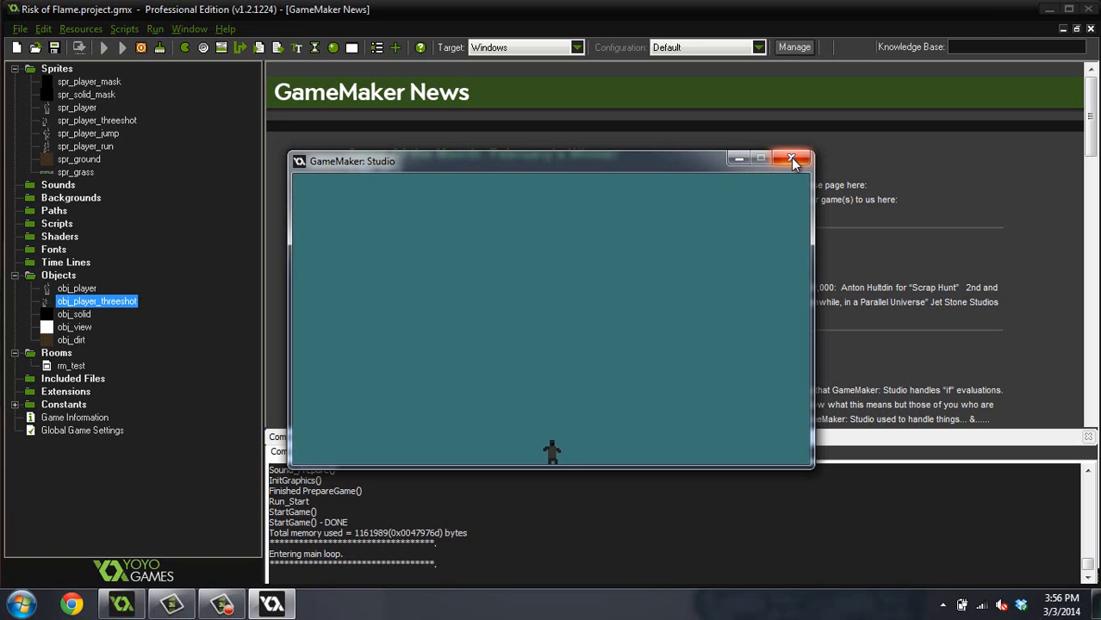
left_click(793, 159)
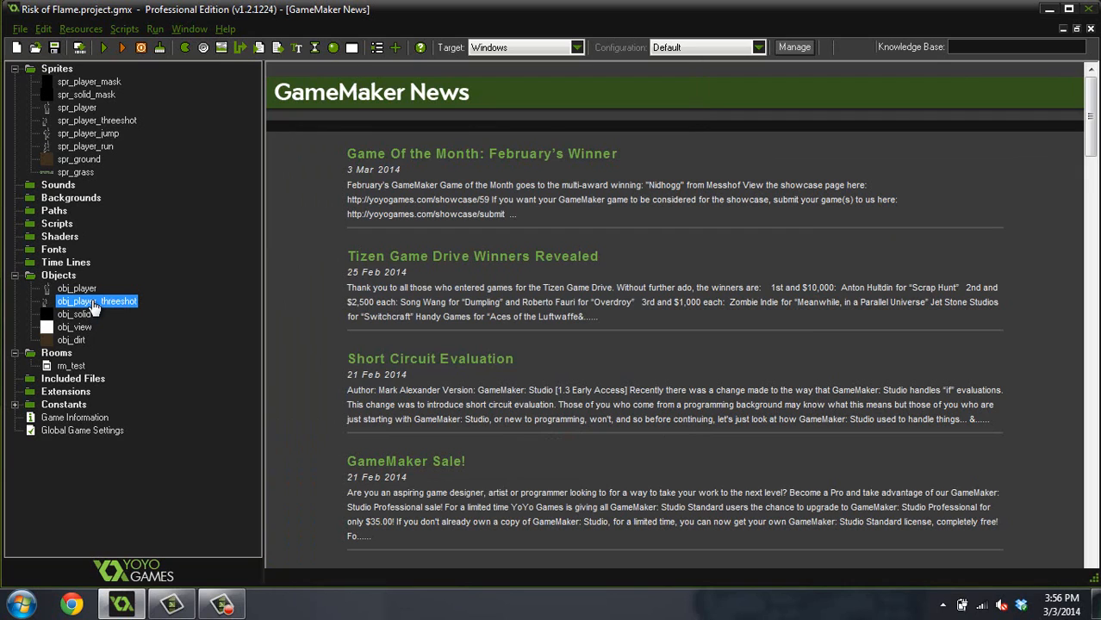
Step: Check obj_player_threeshot's Parent dropdown and leave it as <no parent>
double_click(97, 299)
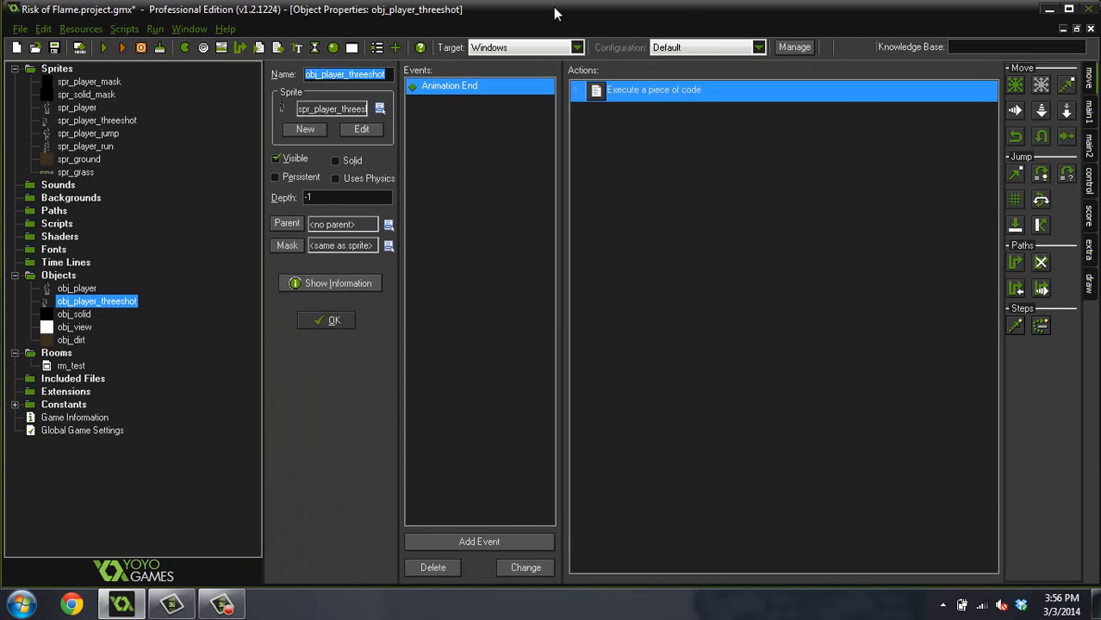
mouse_move(714, 439)
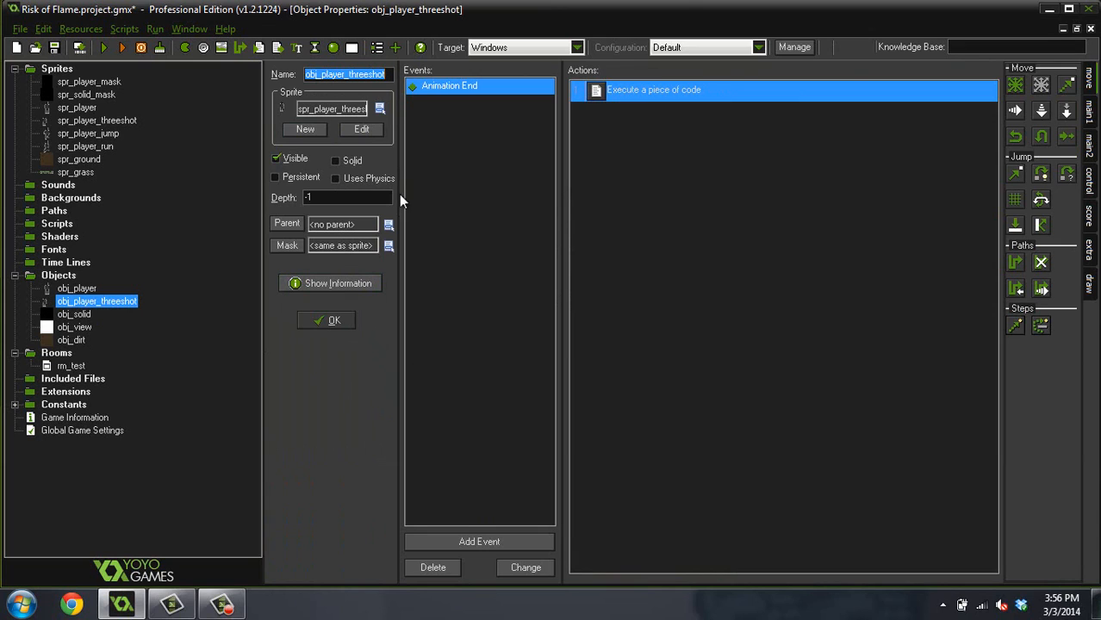
left_click(390, 224)
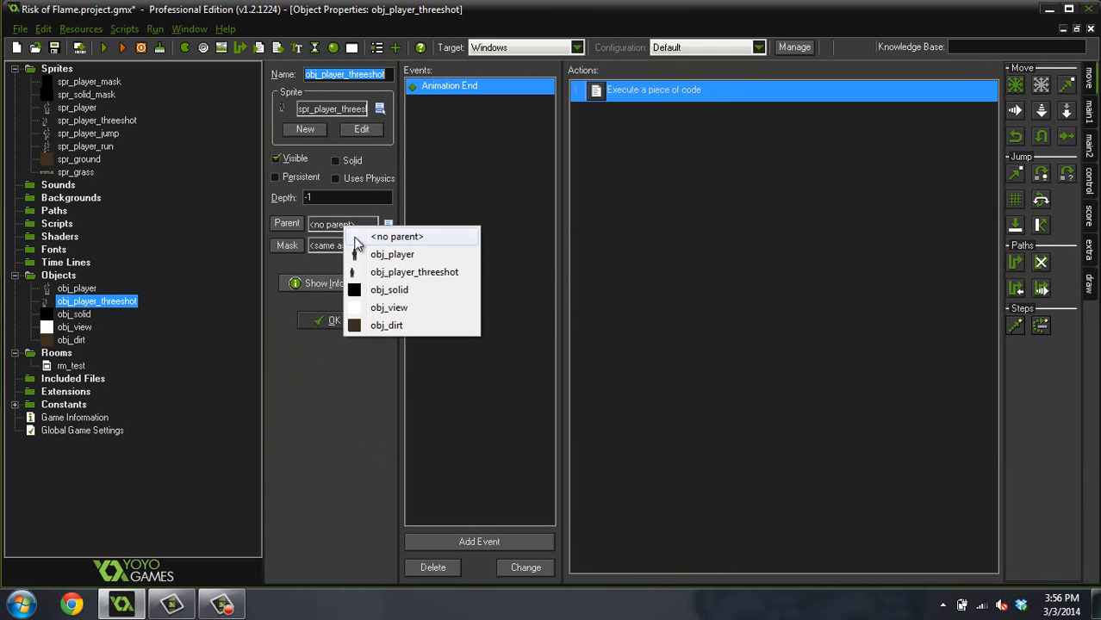
left_click(397, 238)
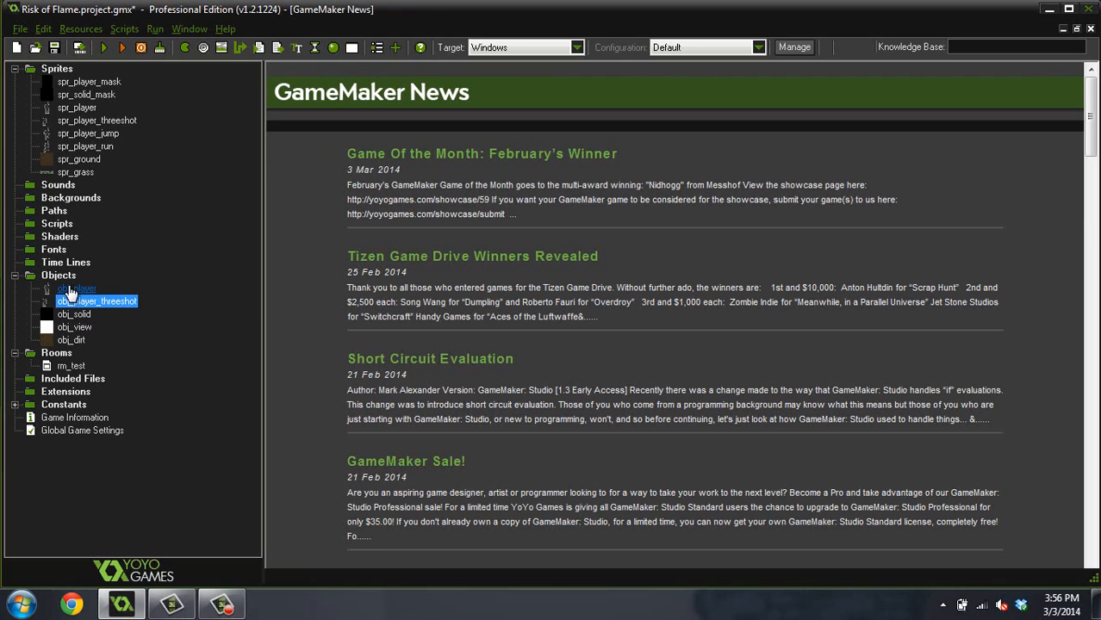
Step: Inspect obj_player's collision event with obj_solid, then close its properties
double_click(78, 288)
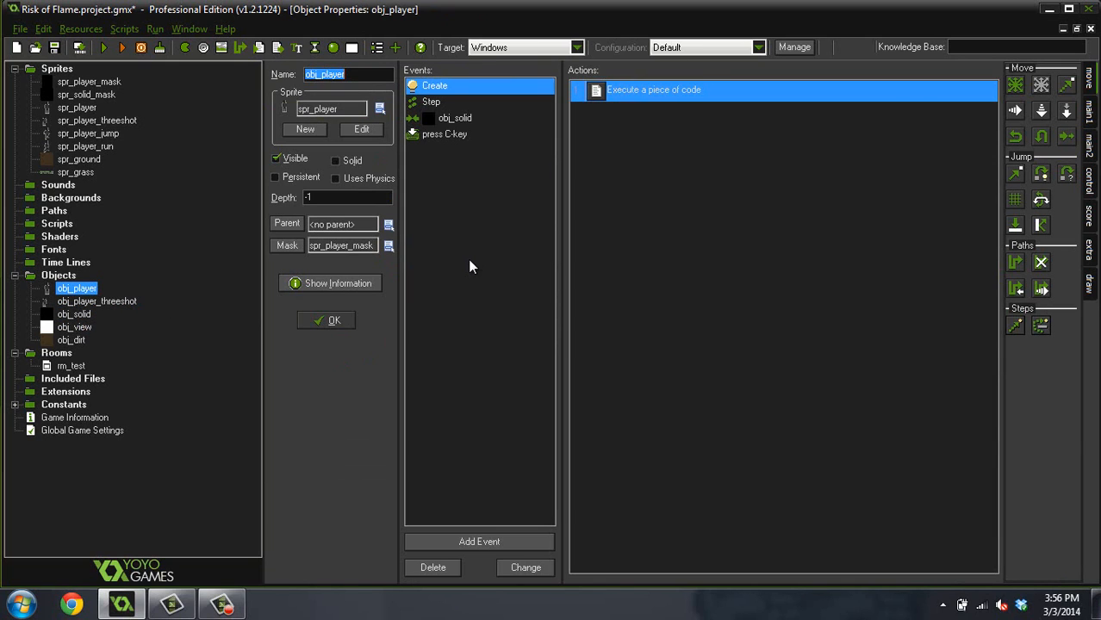
mouse_move(454, 128)
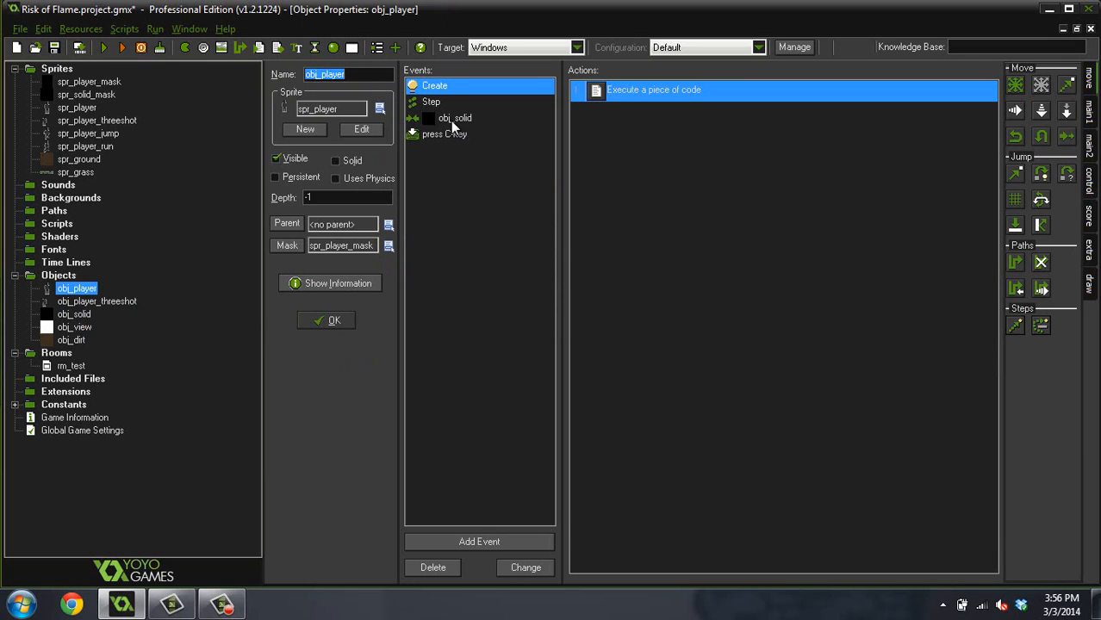
left_click(455, 117)
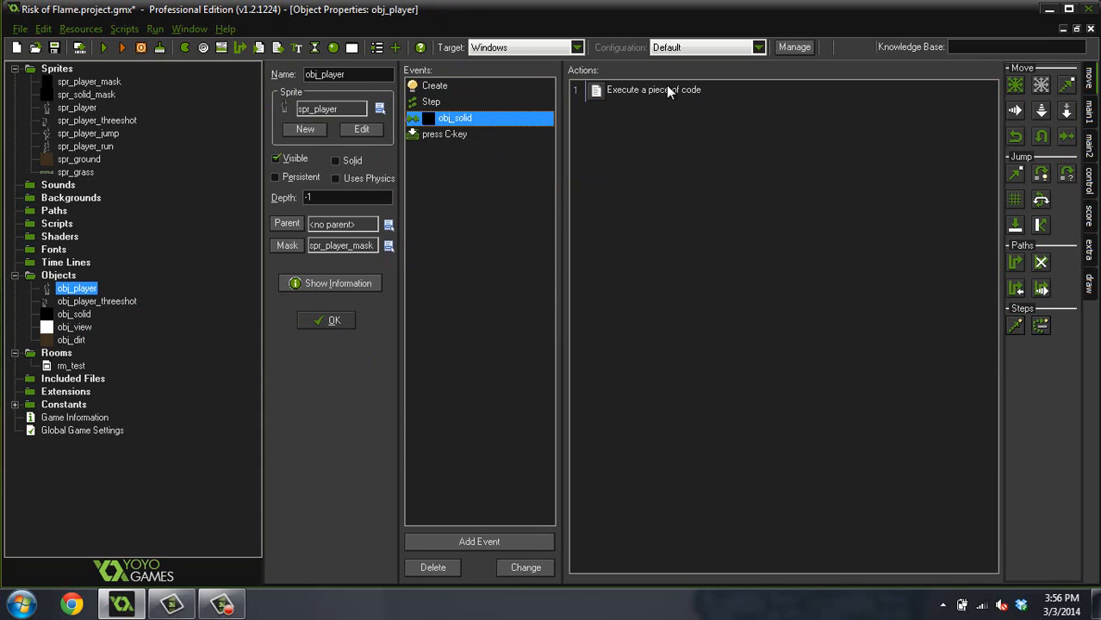
left_click(655, 90)
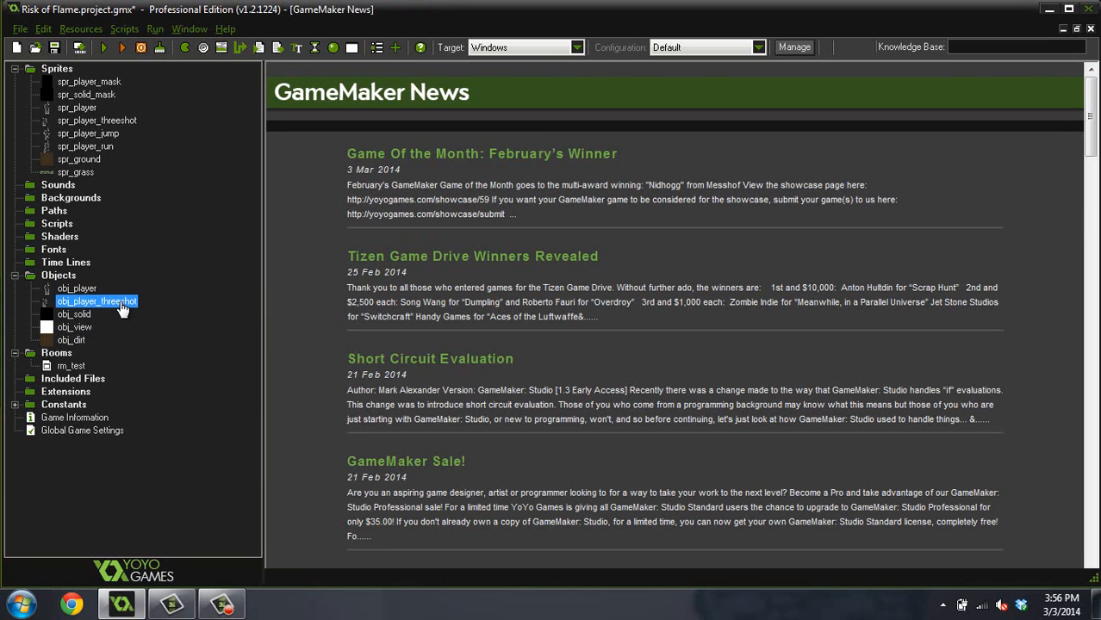
Step: Start adding a Collision event to obj_player_threeshot
double_click(97, 300)
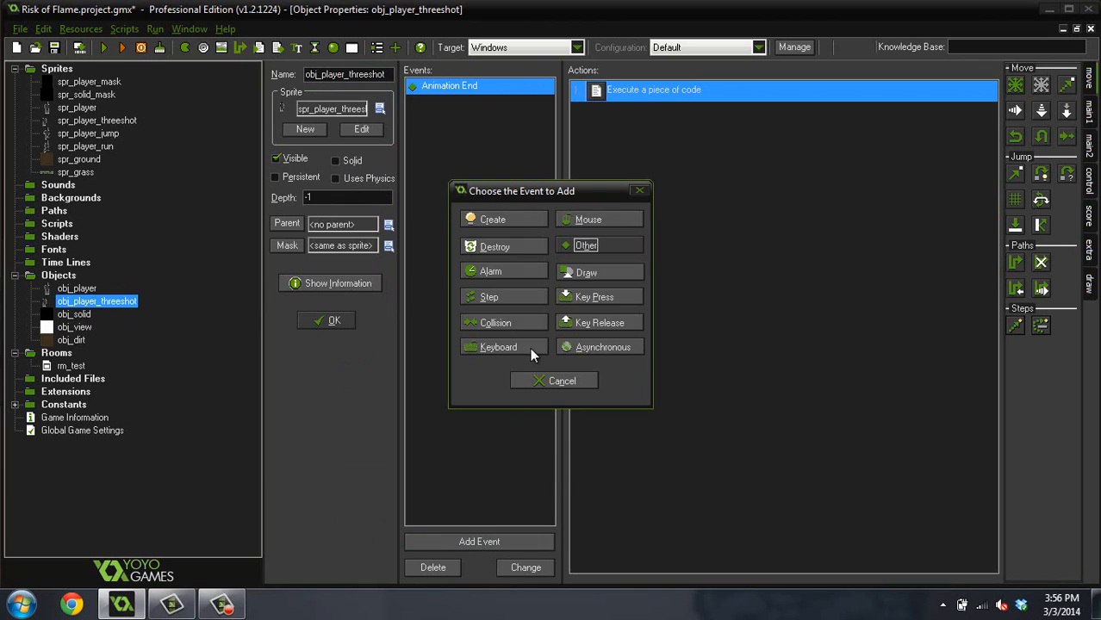
mouse_move(503, 322)
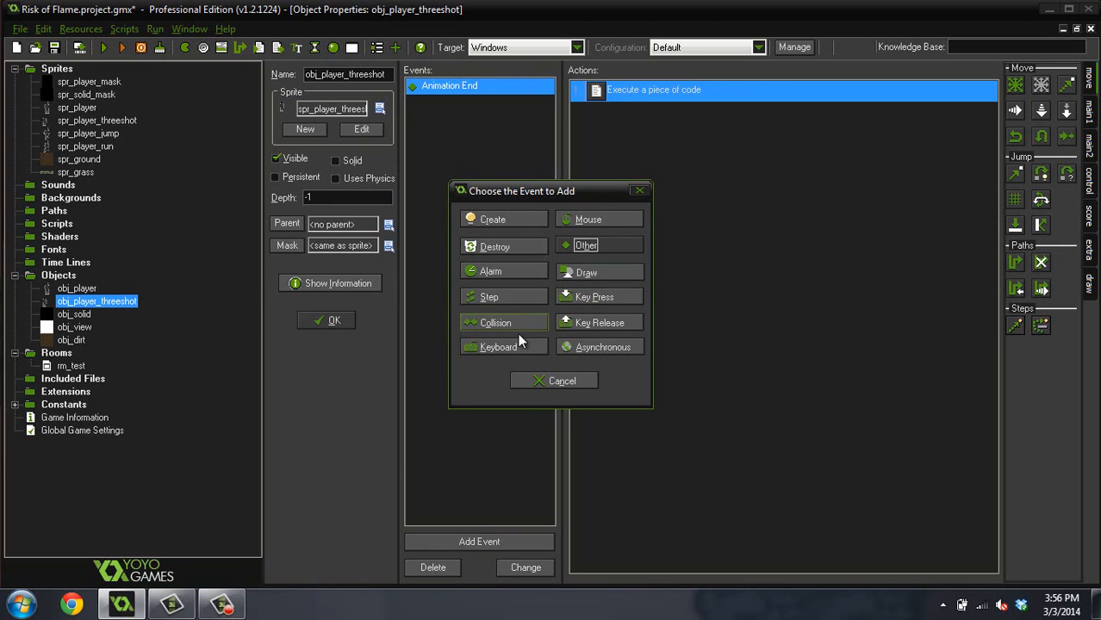
left_click(504, 323)
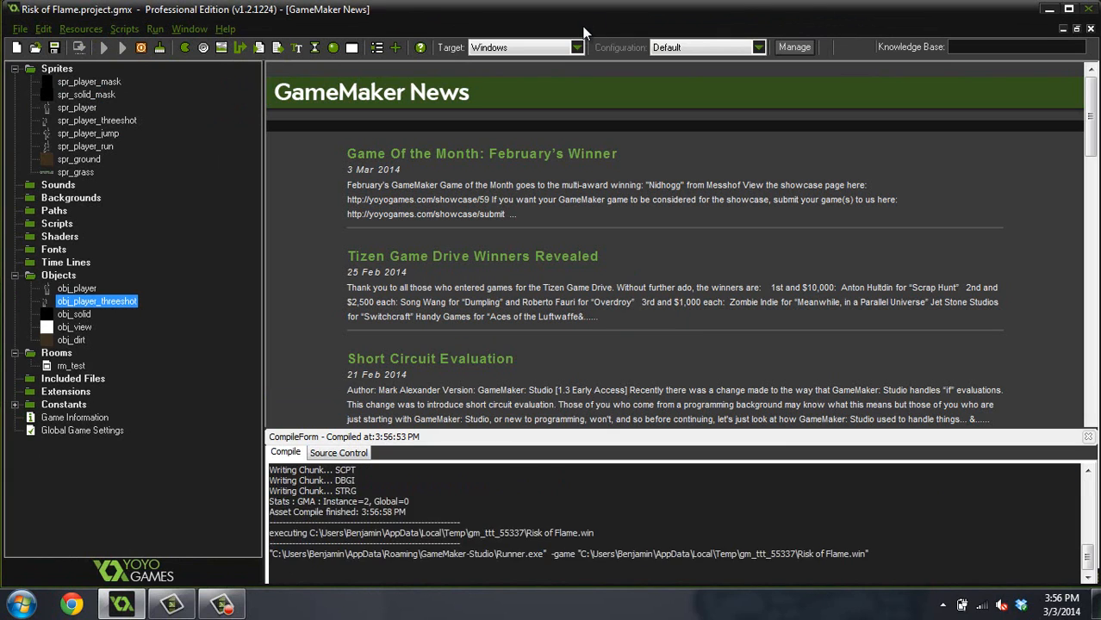
Step: Test the running game with the player standing in the level, then close the game window
left_click(122, 48)
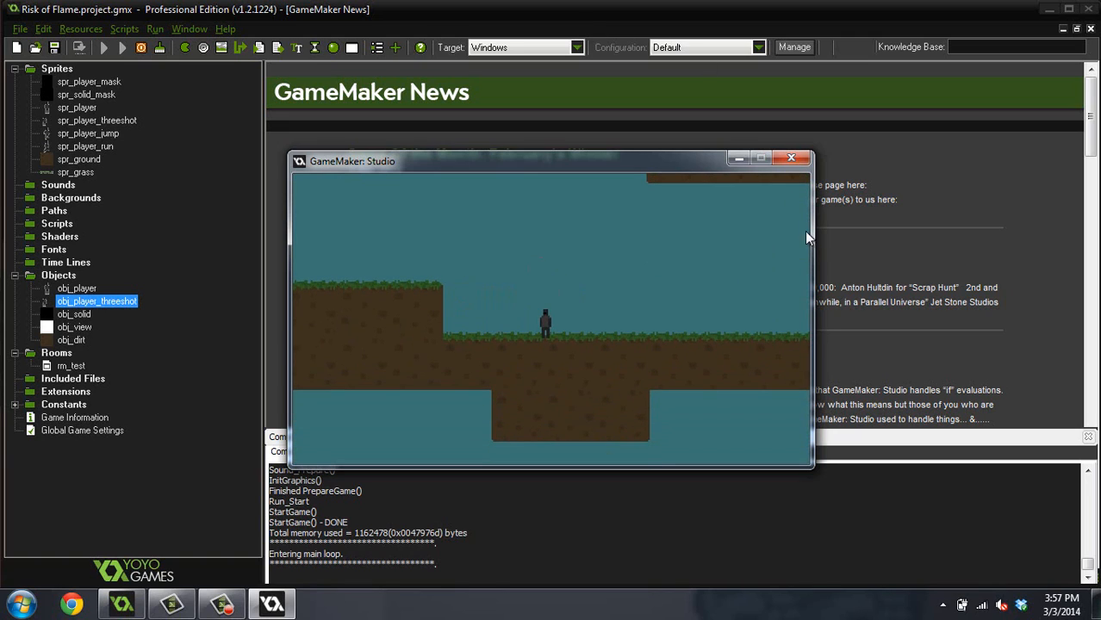
left_click(791, 159)
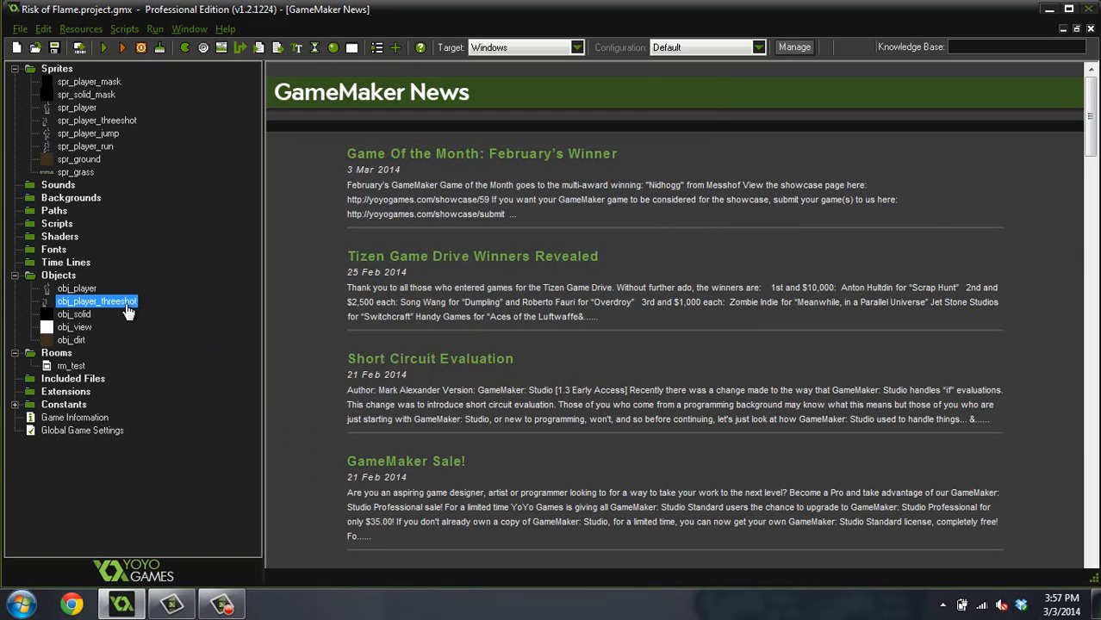
mouse_move(103, 309)
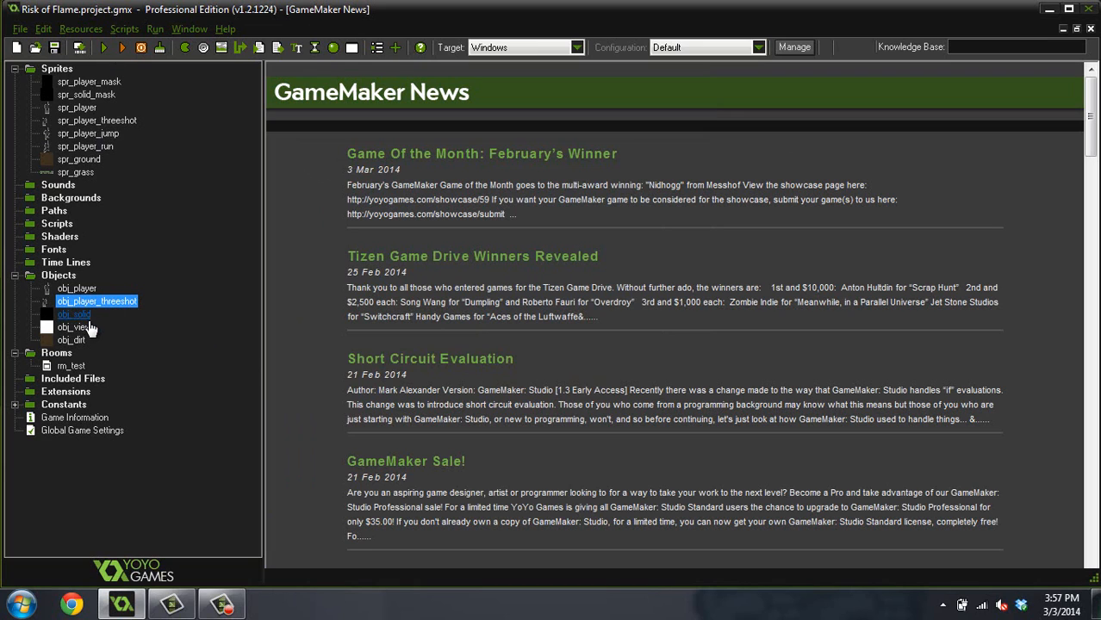
Step: Delete obj_player_threeshot's obj_solid collision code action and the emptied collision event
double_click(97, 299)
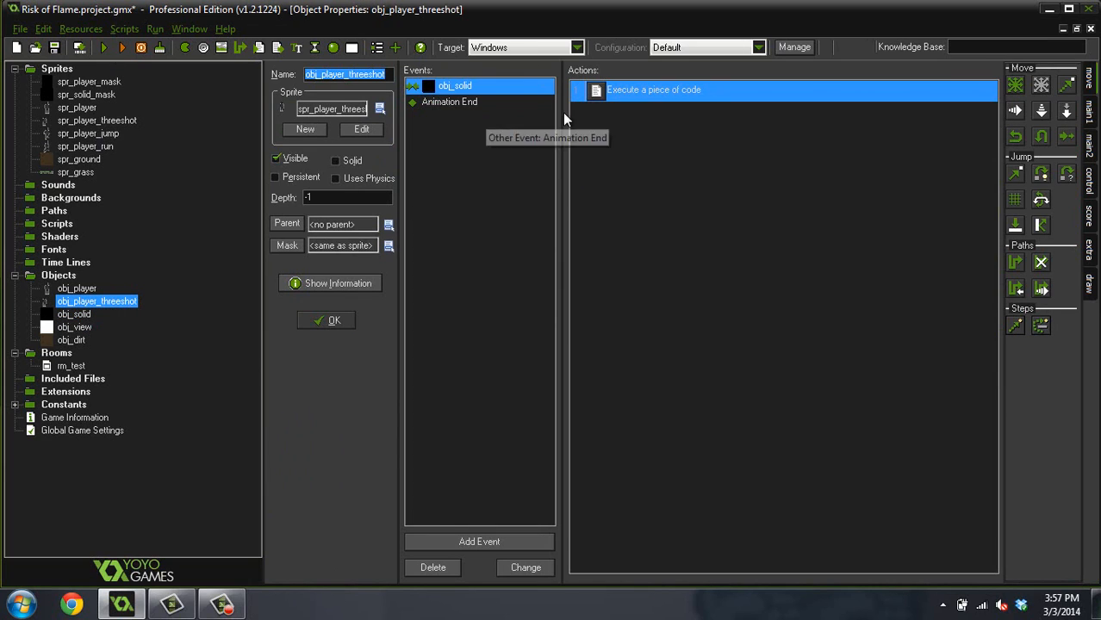
mouse_move(612, 131)
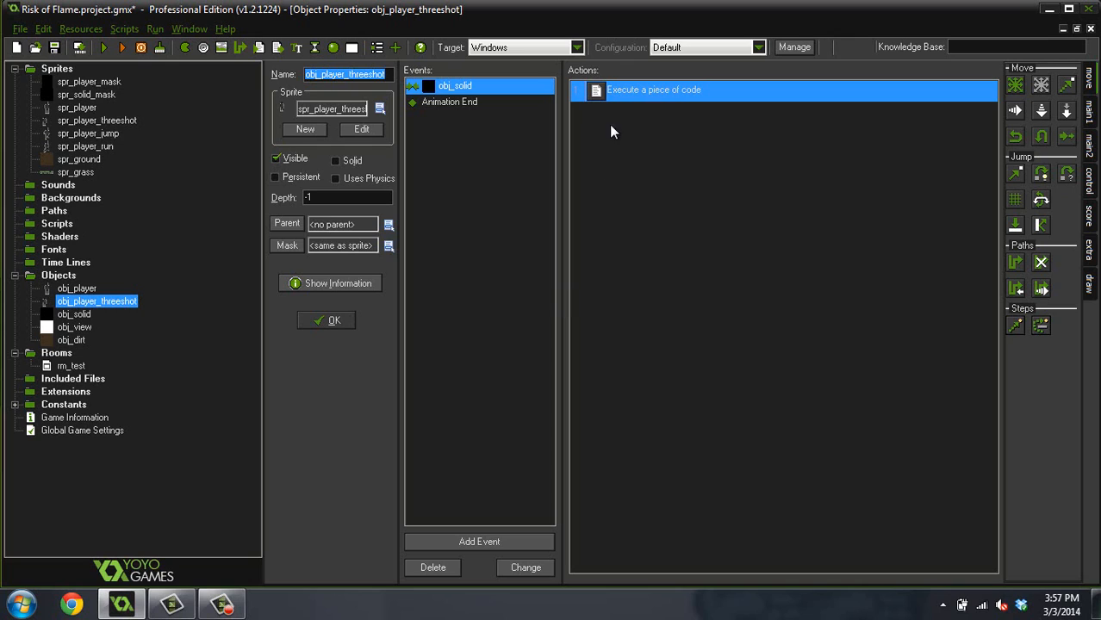
right_click(654, 90)
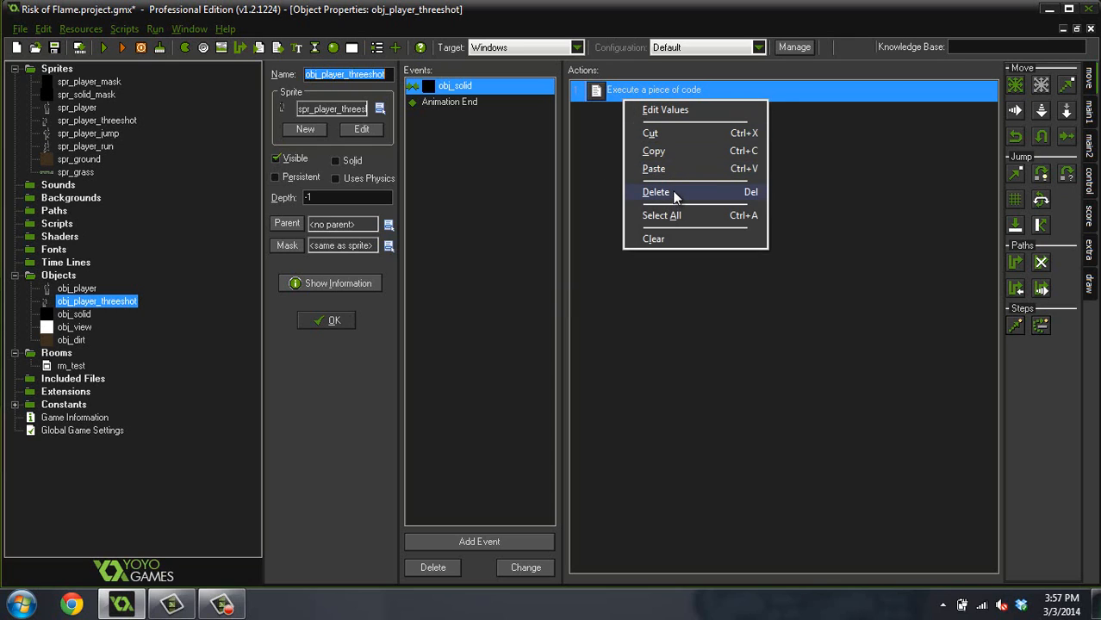
left_click(656, 191)
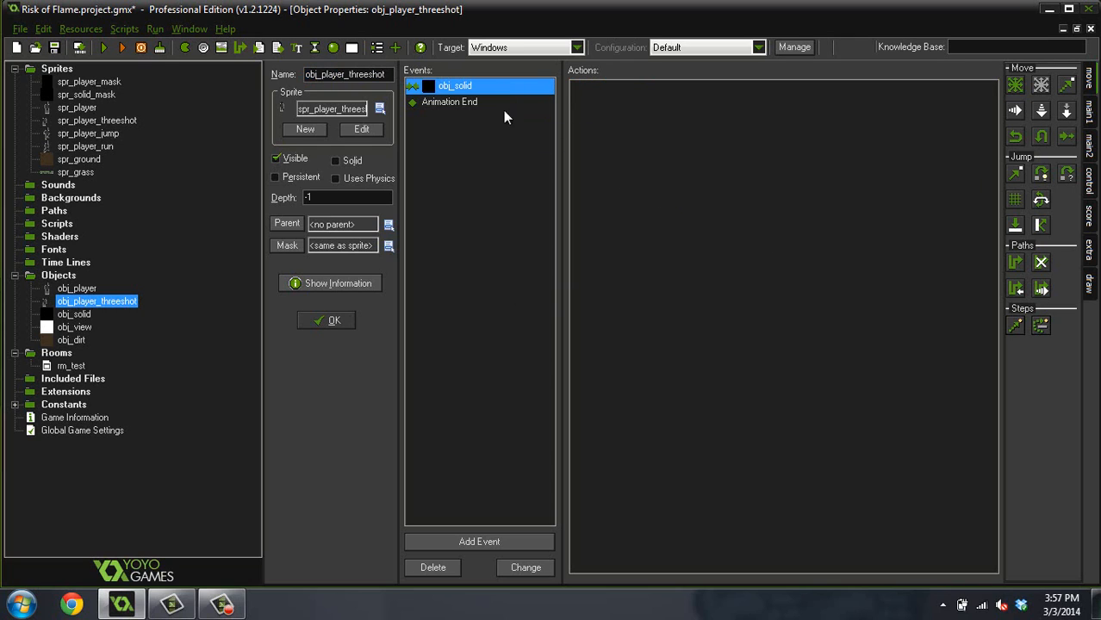
left_click(448, 102)
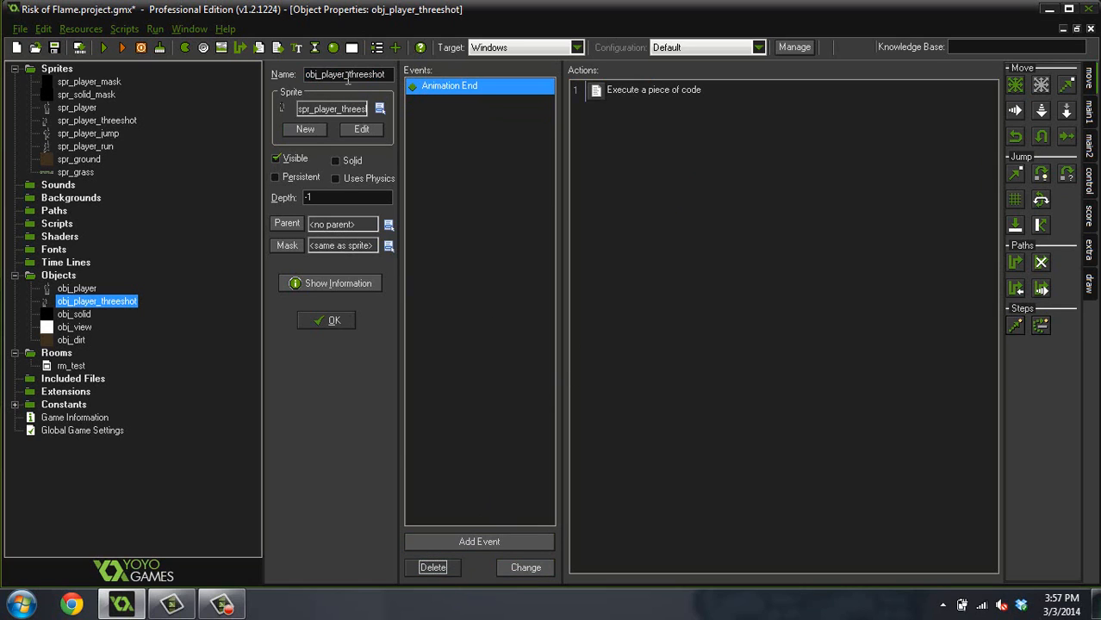
Step: Set obj_player as obj_player_threeshot's parent, review obj_player's Create event and confirm
left_click(390, 224)
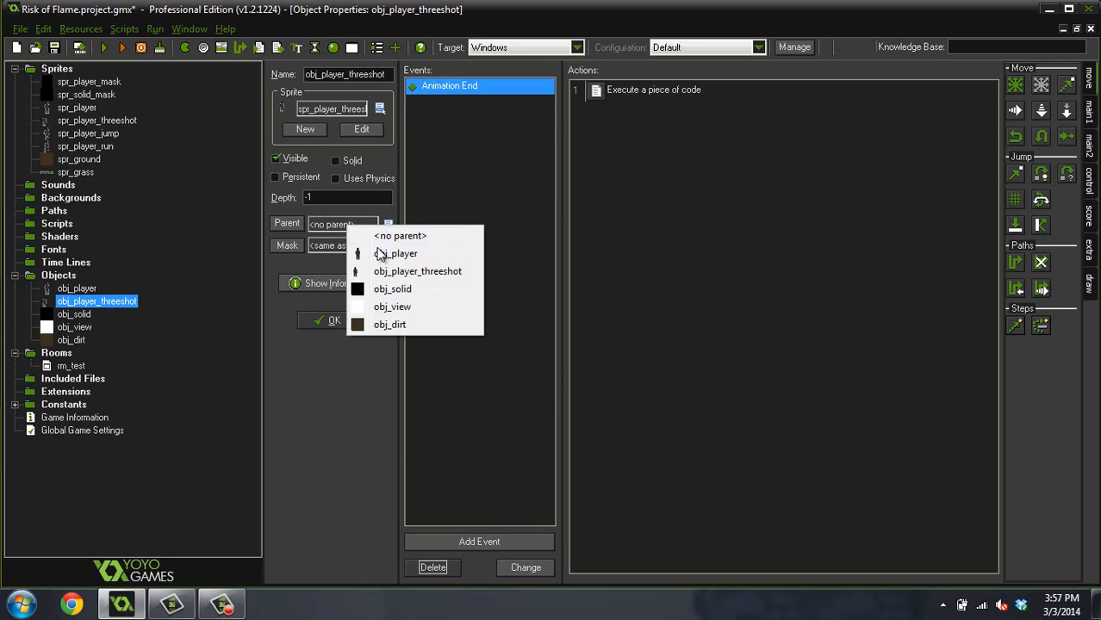
left_click(403, 253)
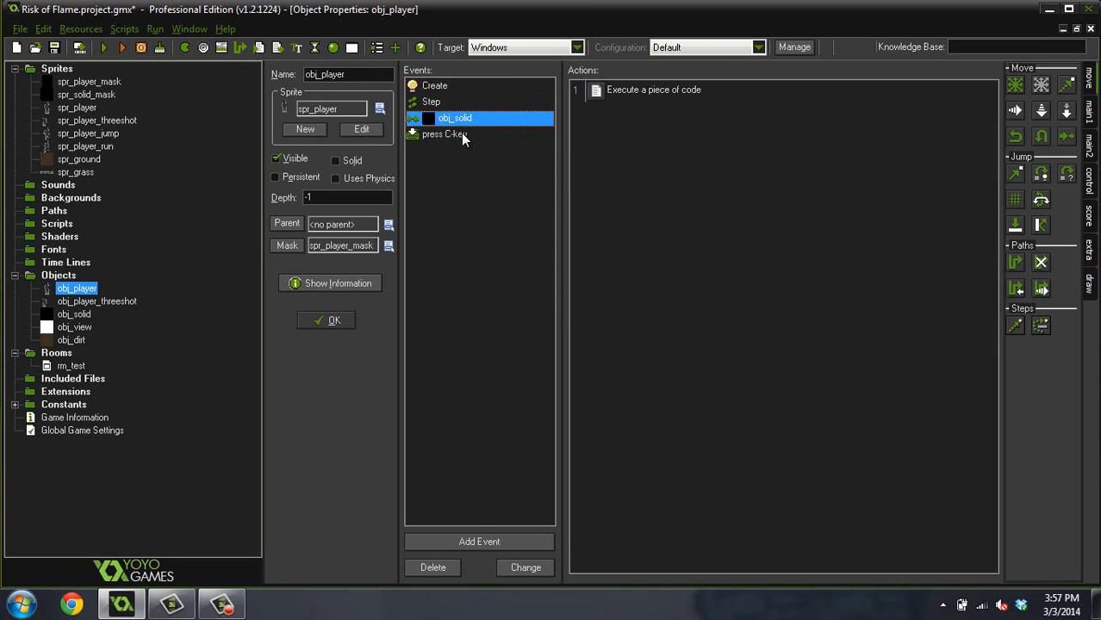
left_click(434, 86)
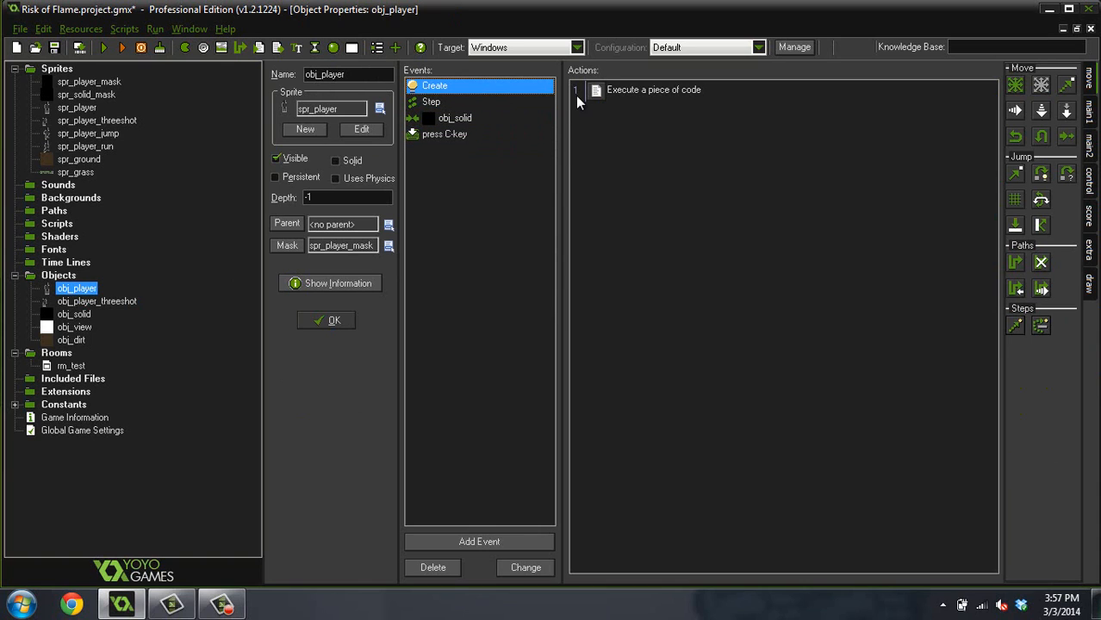
double_click(97, 300)
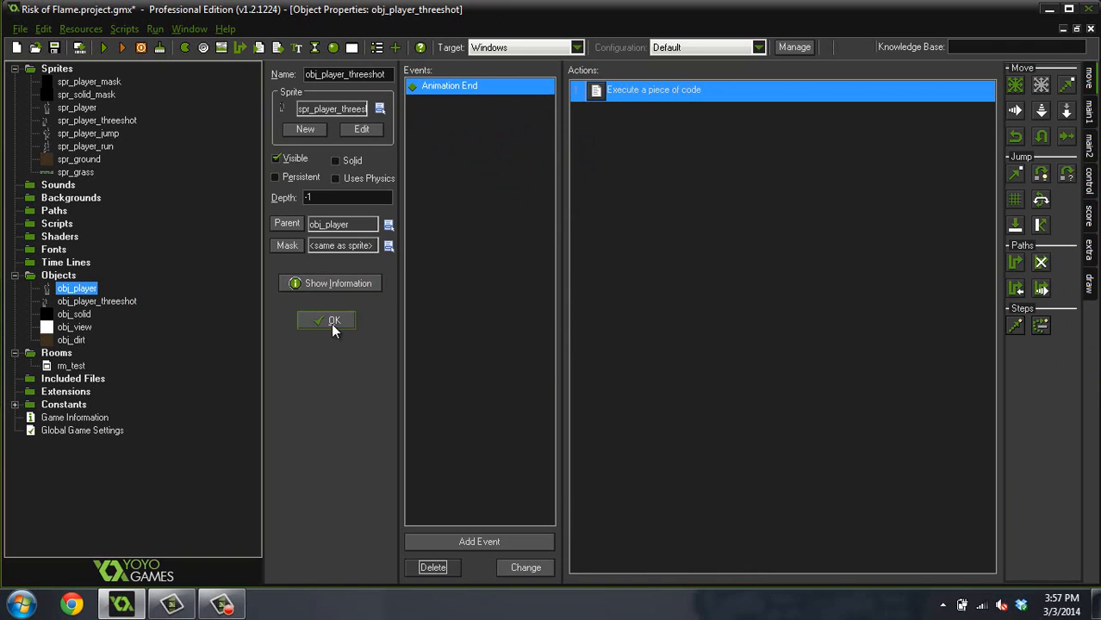
left_click(327, 321)
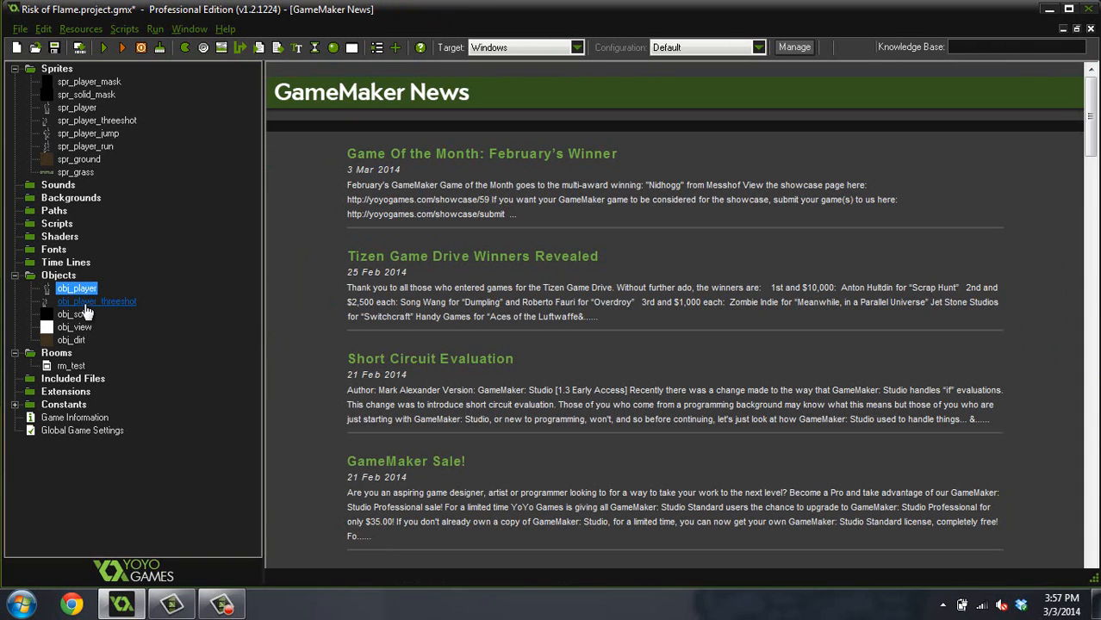
Step: Reopen obj_player and obj_player_threeshot to verify the parent setting, then close them
double_click(77, 288)
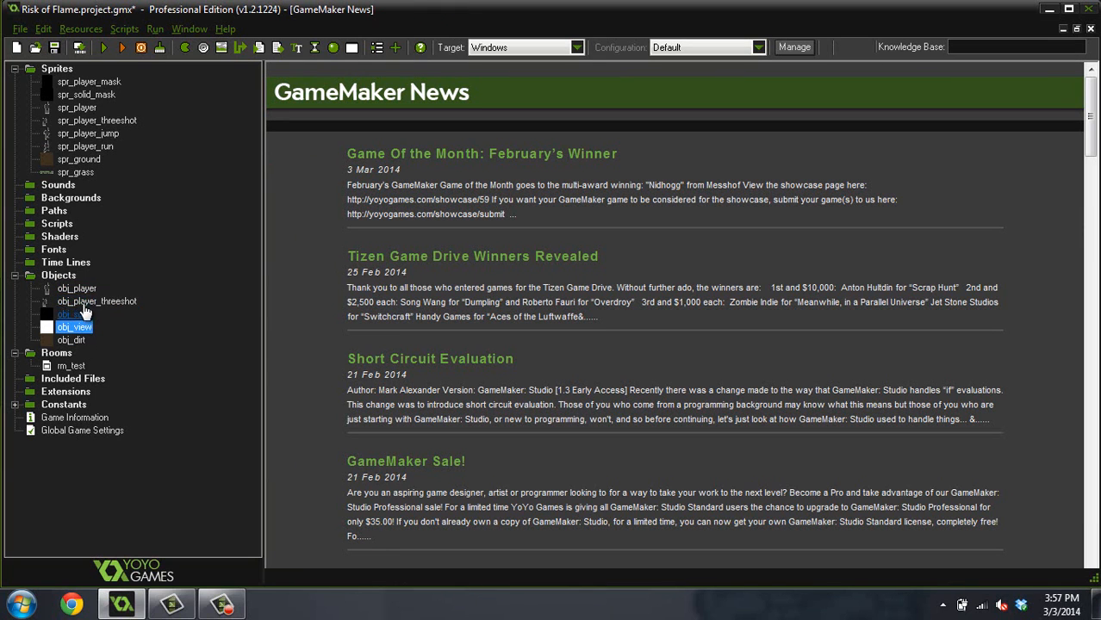
double_click(97, 300)
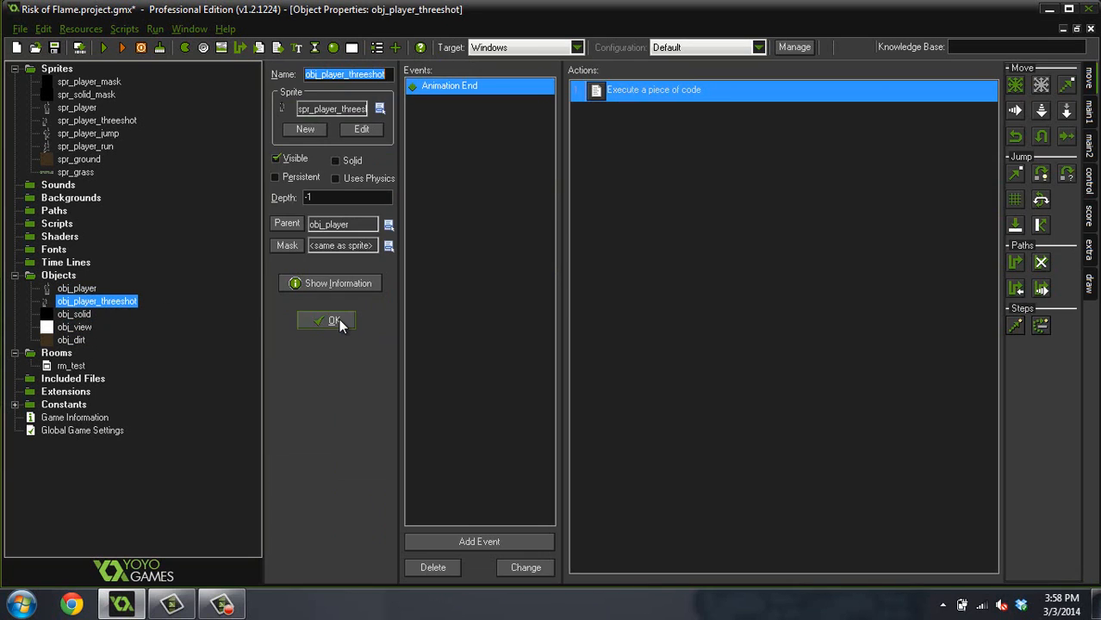
left_click(327, 319)
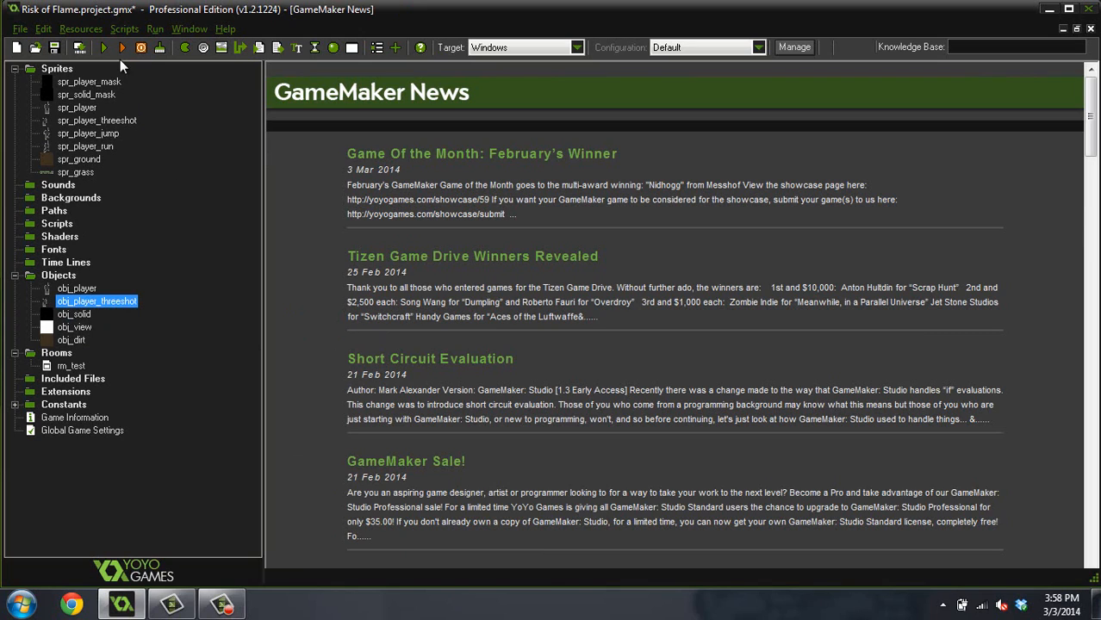
left_click(77, 288)
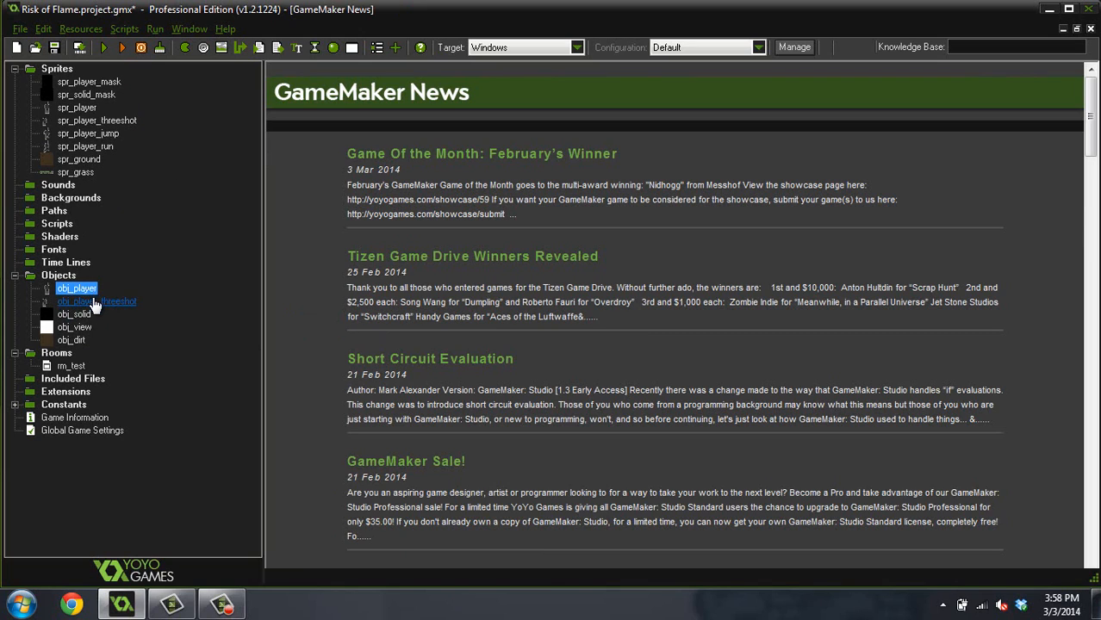
left_click(96, 300)
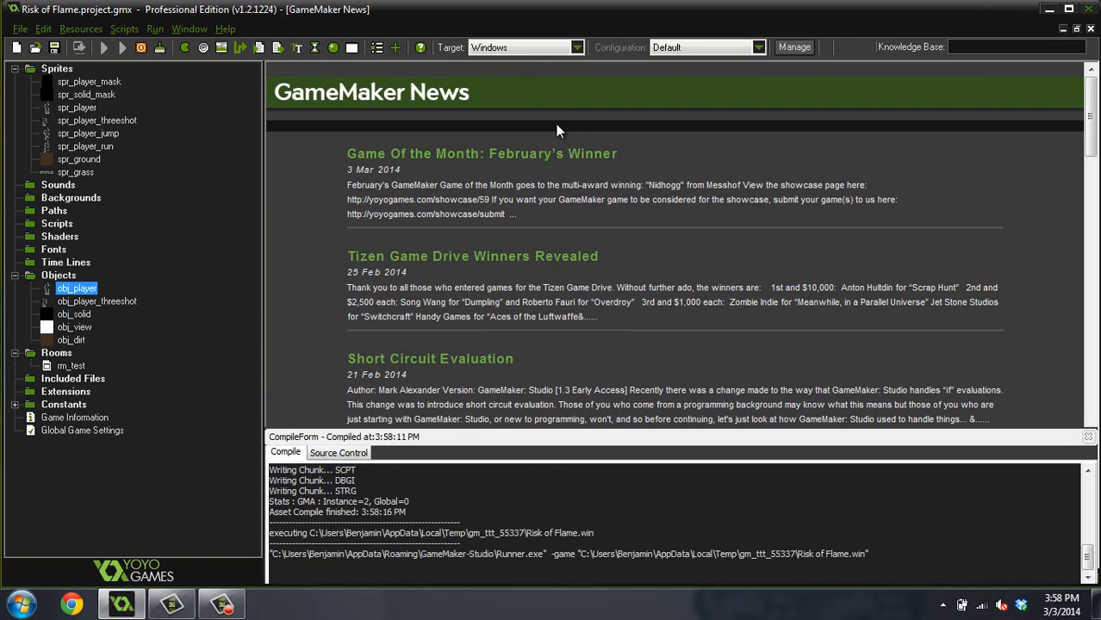
Step: Run the game to test the parented player, then bring up obj_player's properties
left_click(103, 48)
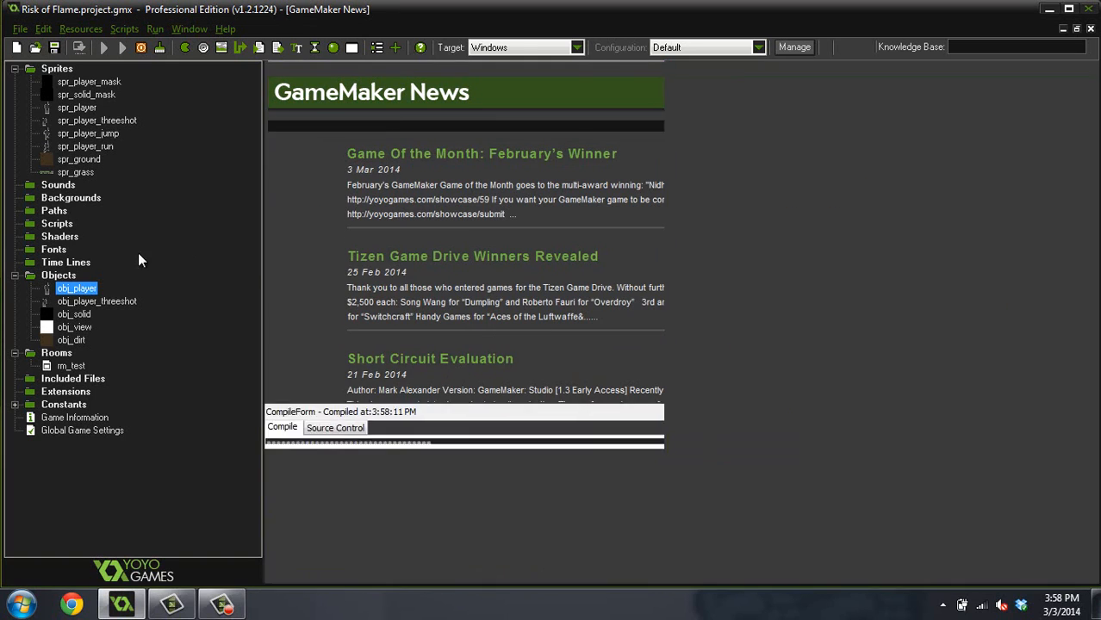
double_click(78, 287)
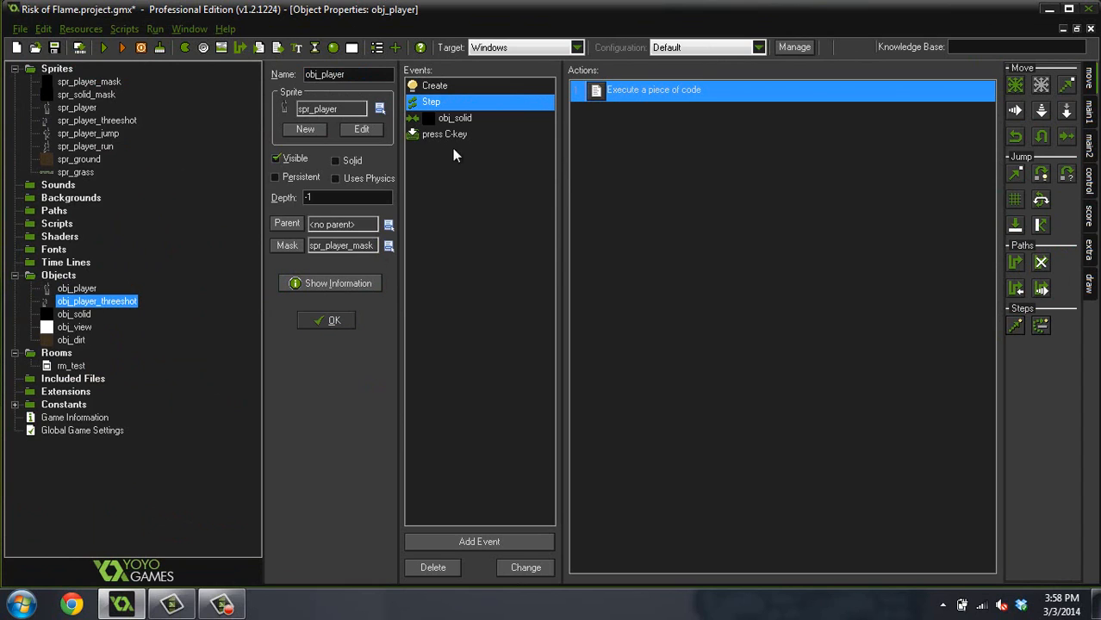
Step: Check obj_player's obj_solid collision event, then add a Step event to obj_player_threeshot
left_click(455, 117)
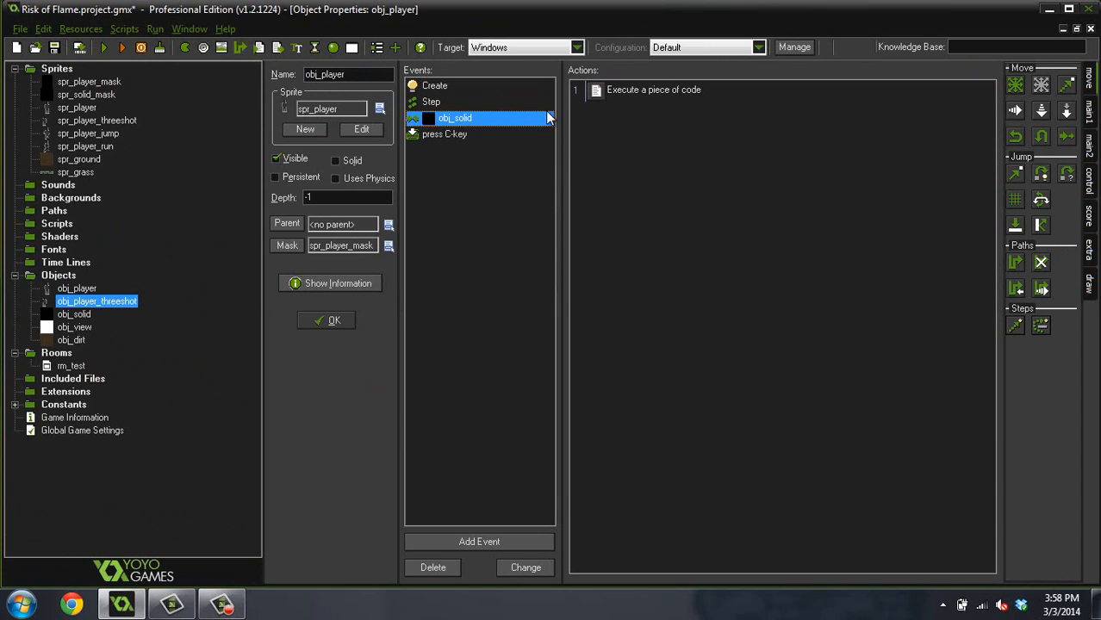
mouse_move(383, 317)
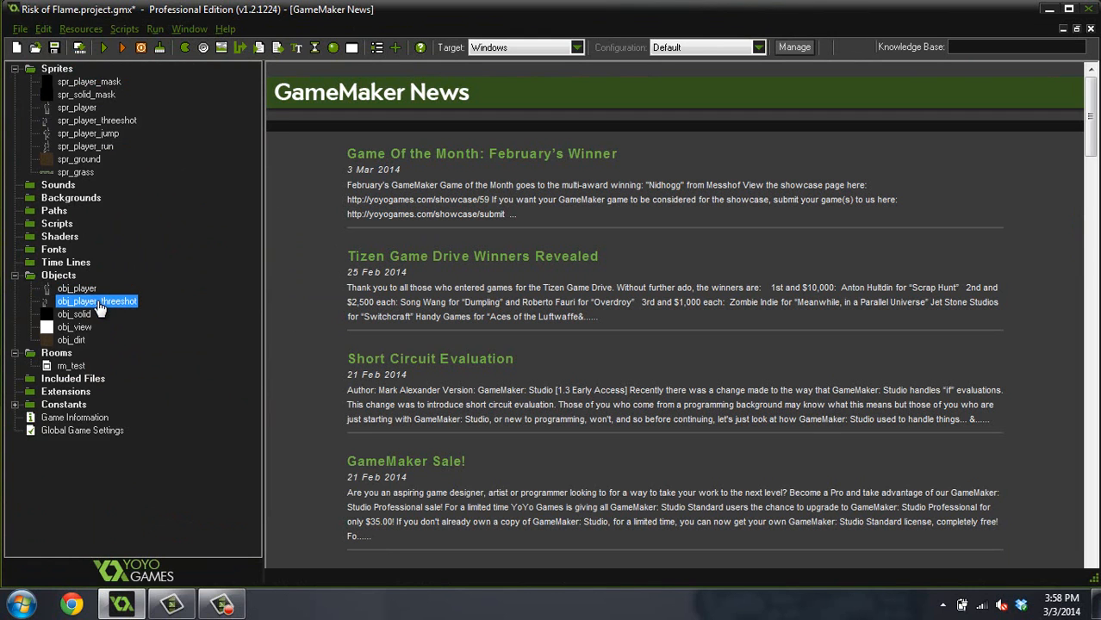
double_click(96, 300)
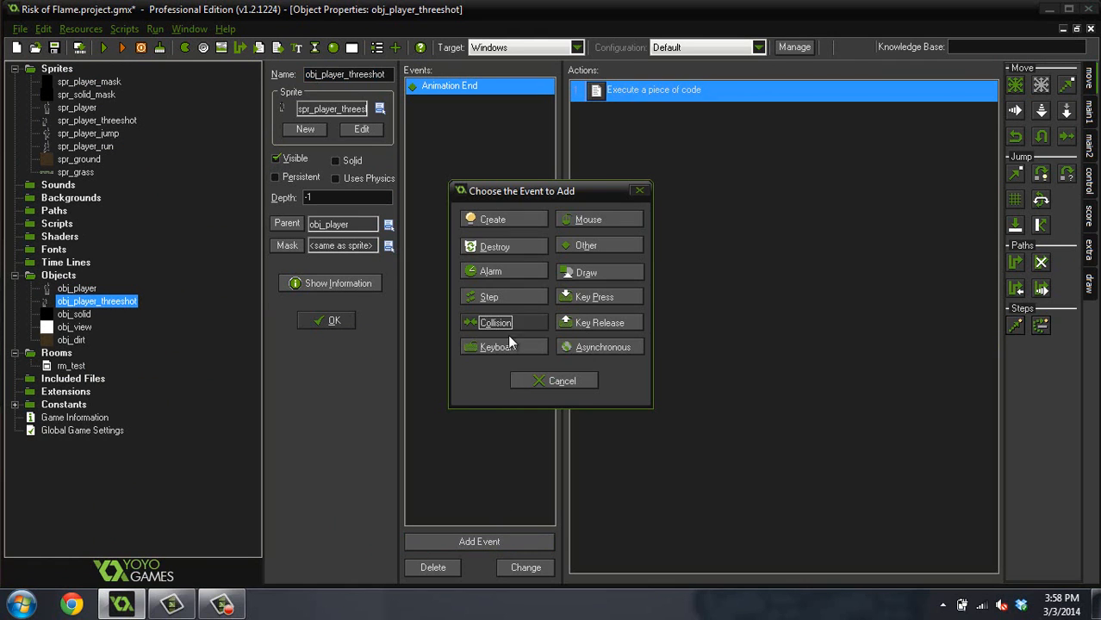
left_click(489, 296)
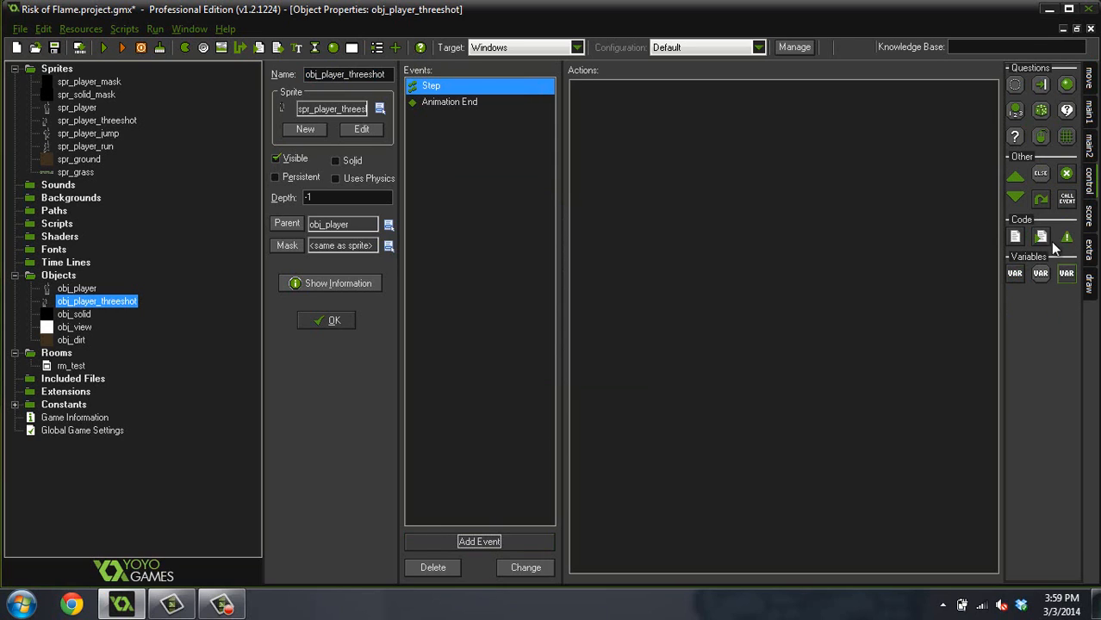
mouse_move(713, 214)
type("//")
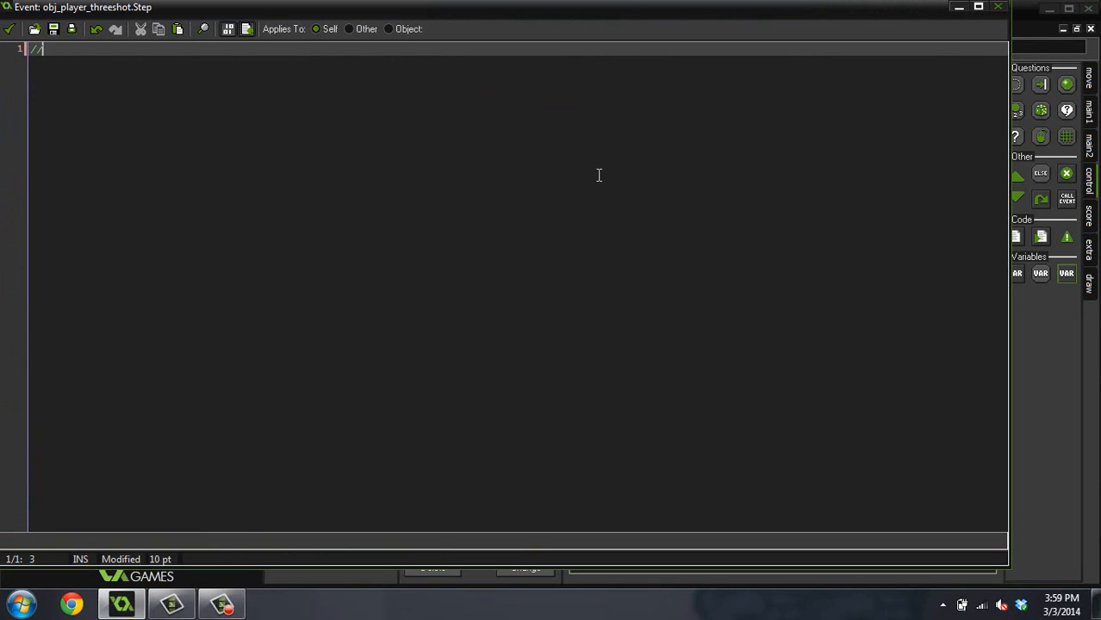
Step: Write the Step code comment 'This ca...arent' noting it cancels the parent object's event
type("This cancels the steop")
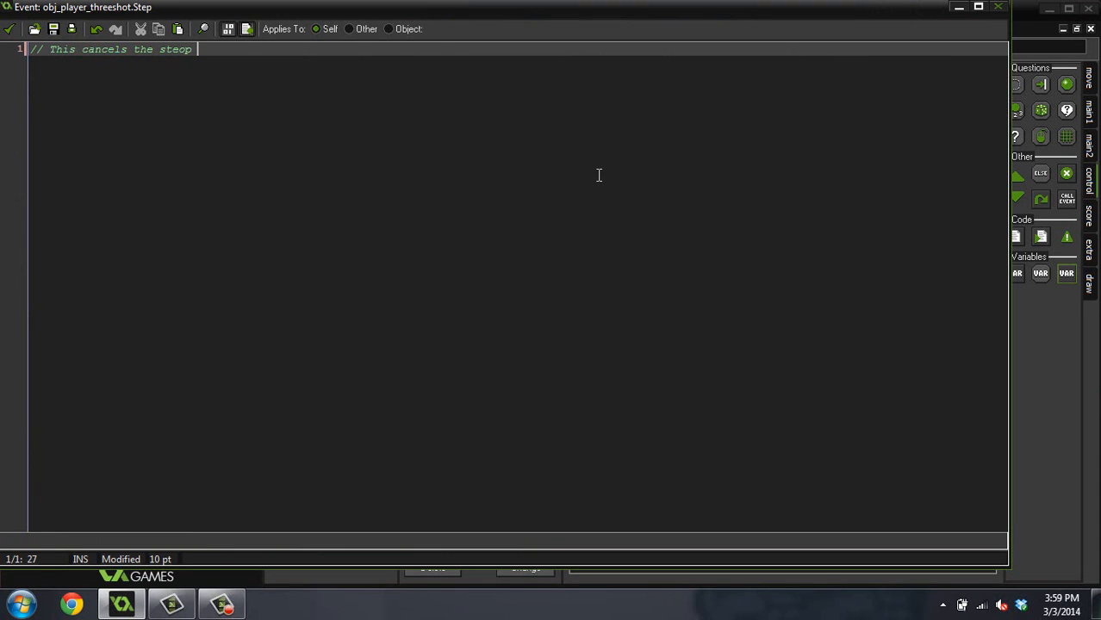
key("BackSpace")
type("event of the ")
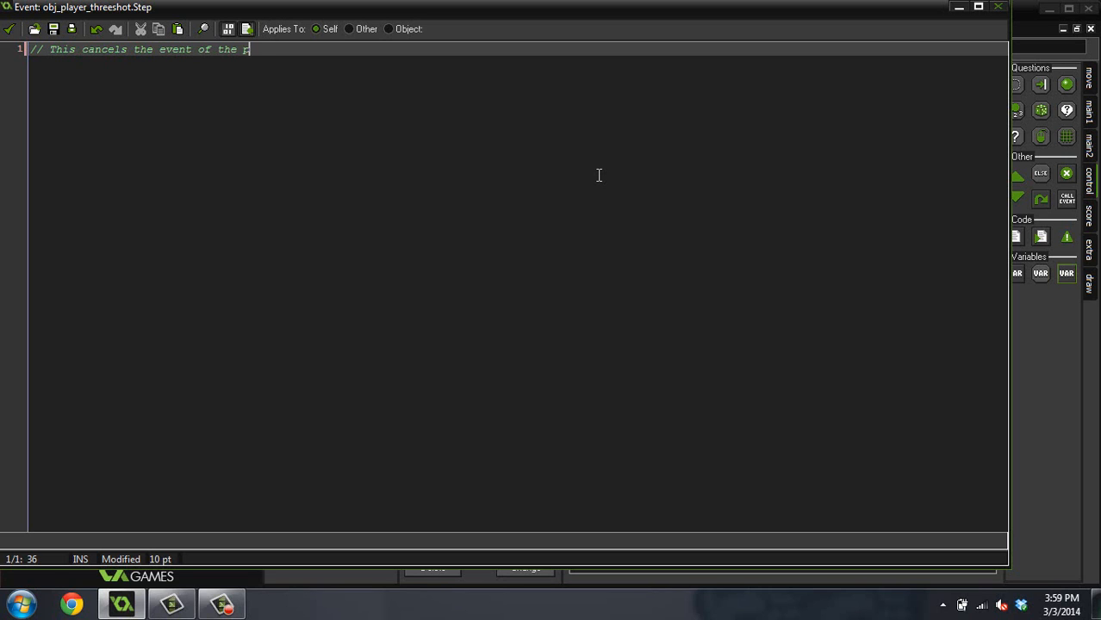
type("arent")
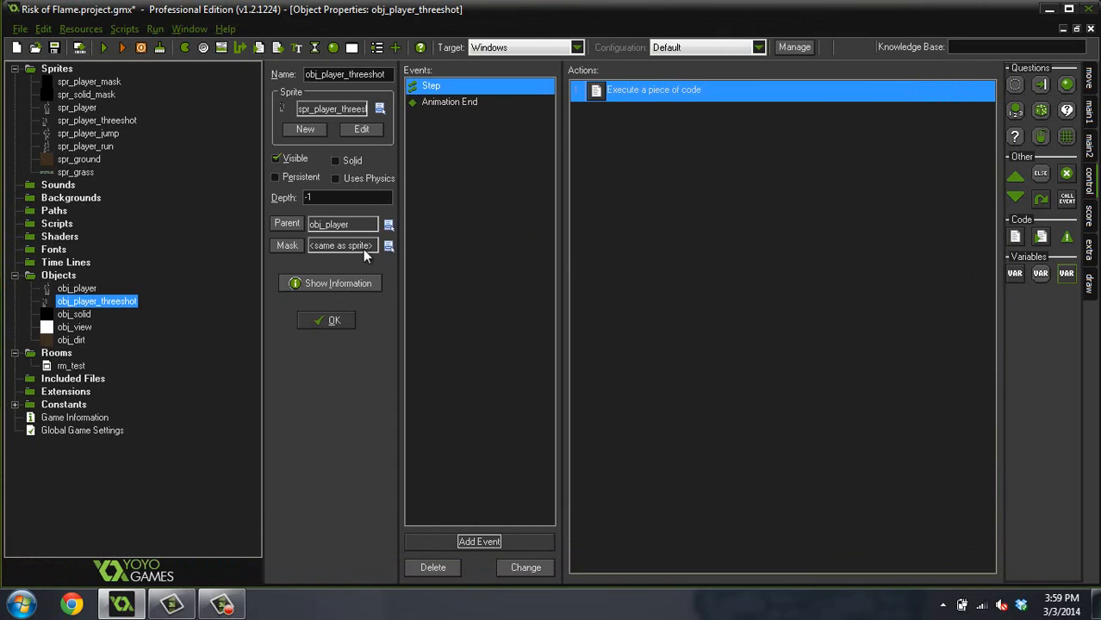
mouse_move(590, 138)
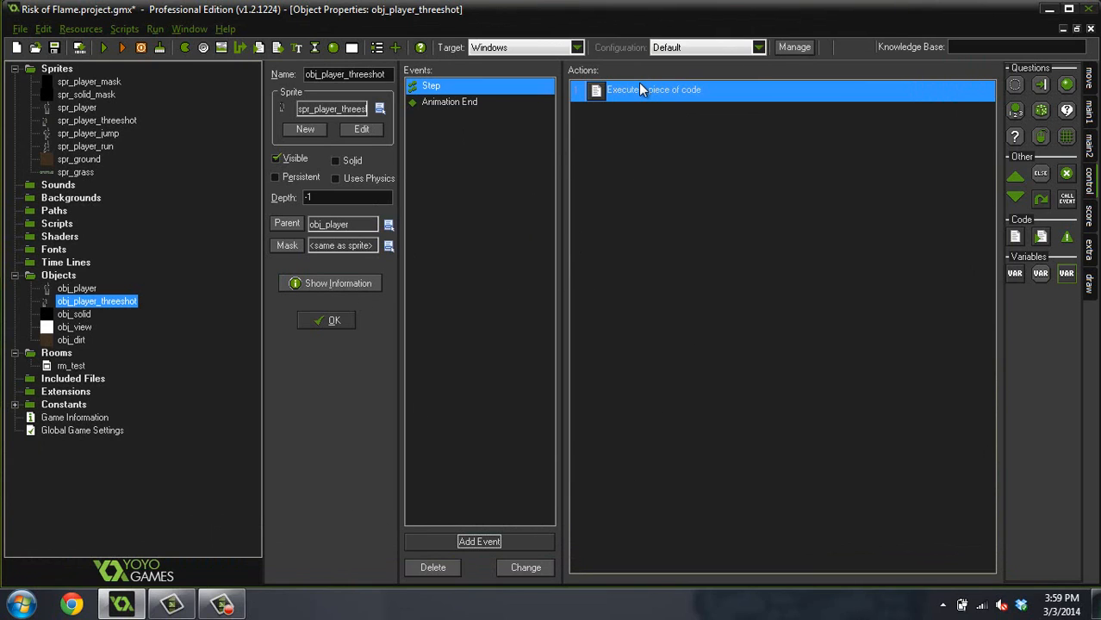
mouse_move(568, 162)
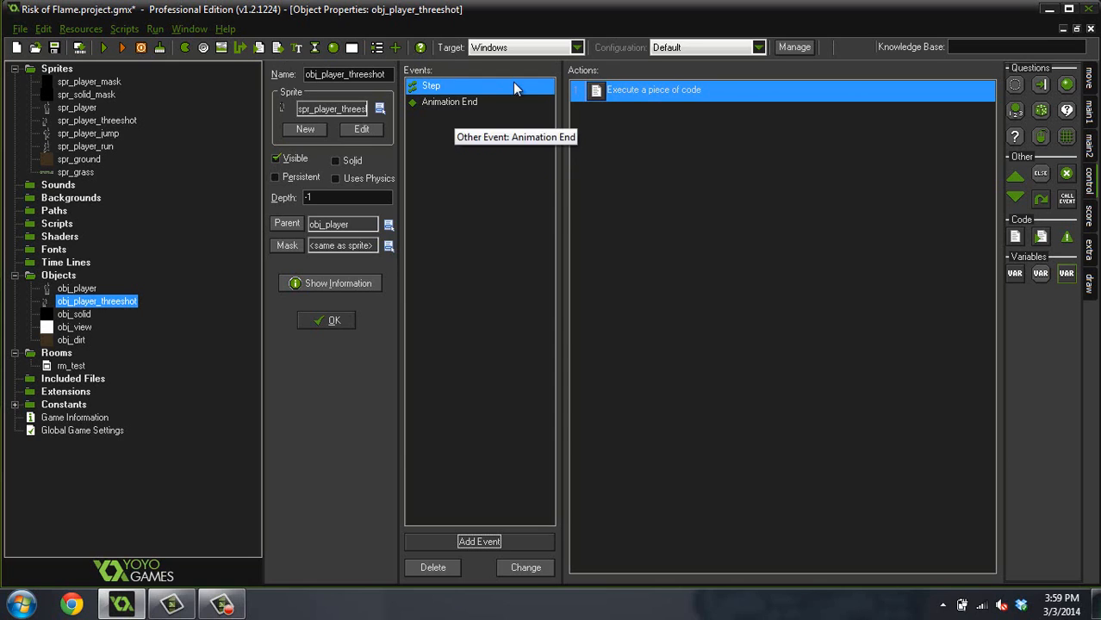
mouse_move(602, 124)
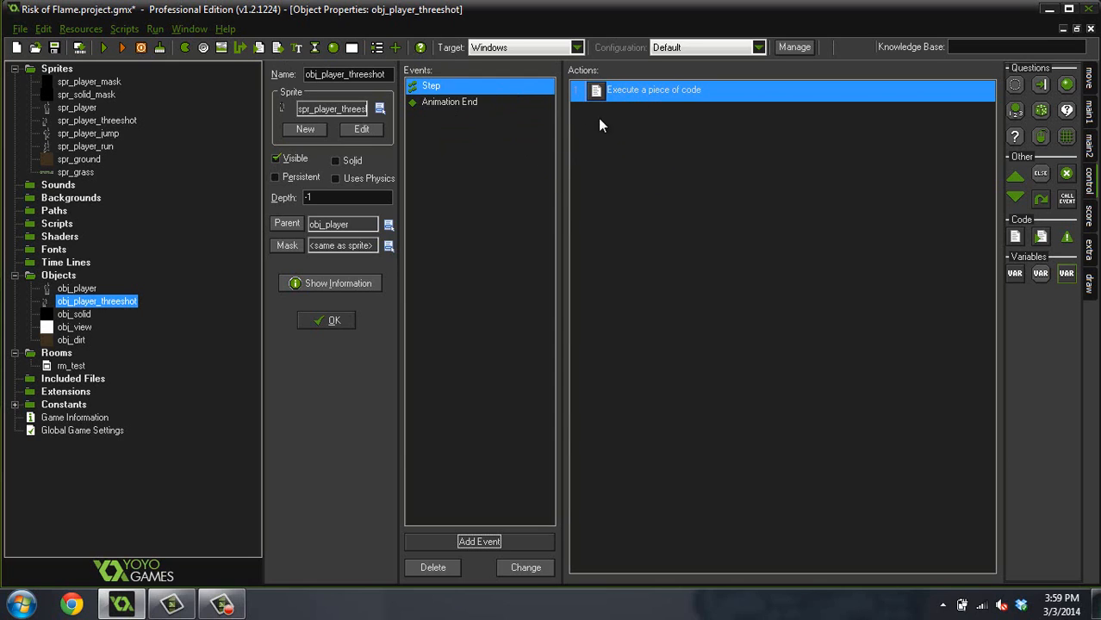
Step: Compare obj_player's events, then add a Key Release > C event to obj_player_threeshot
left_click(78, 288)
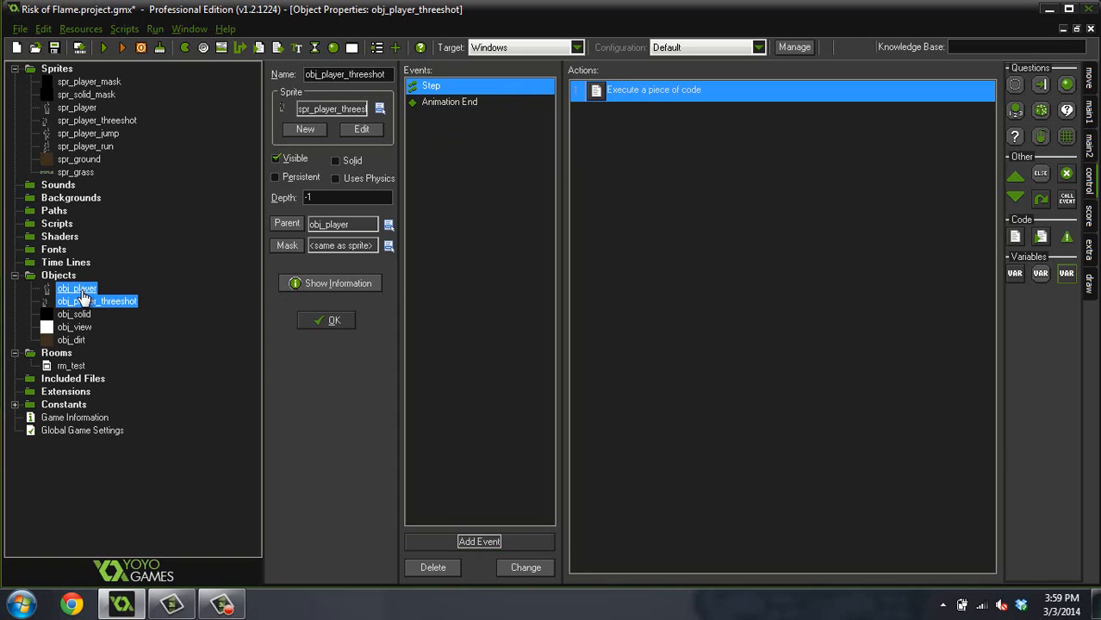
left_click(75, 288)
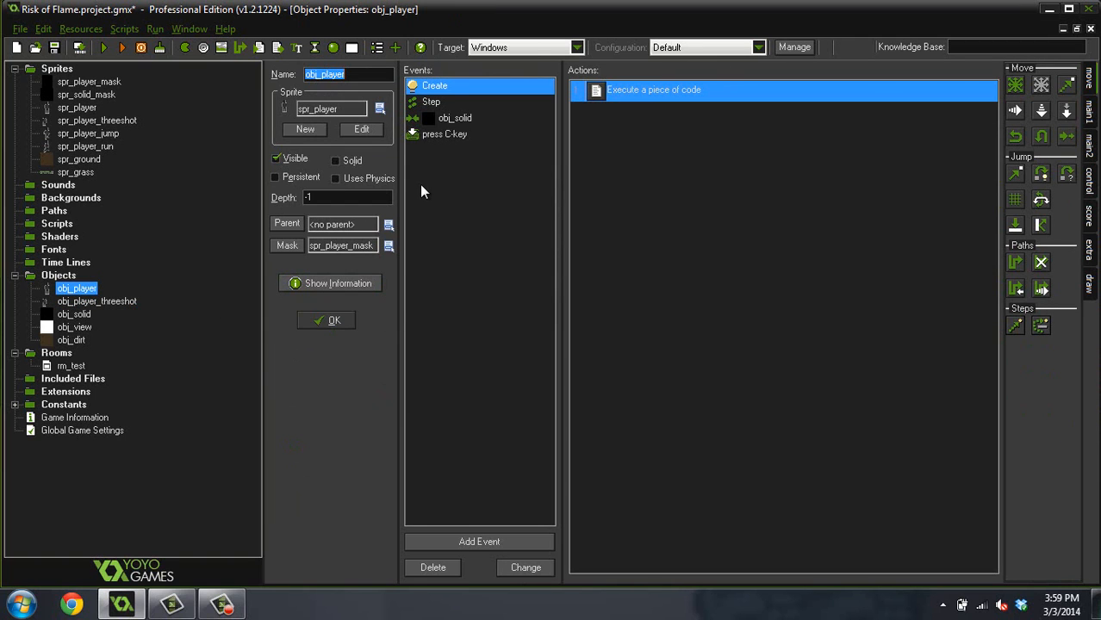
double_click(96, 300)
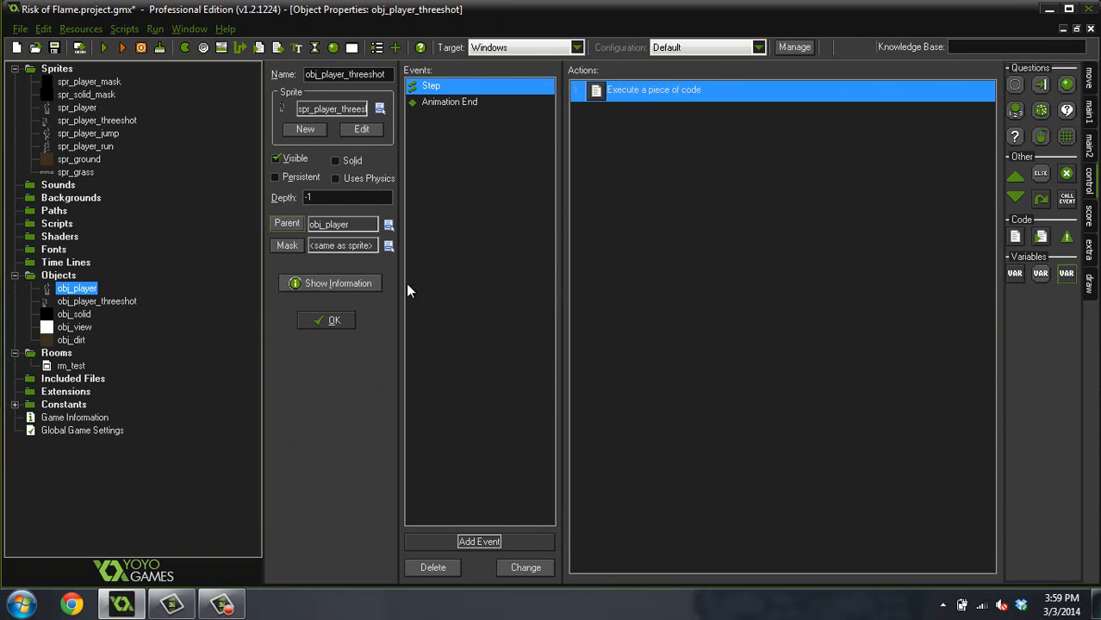
left_click(479, 541)
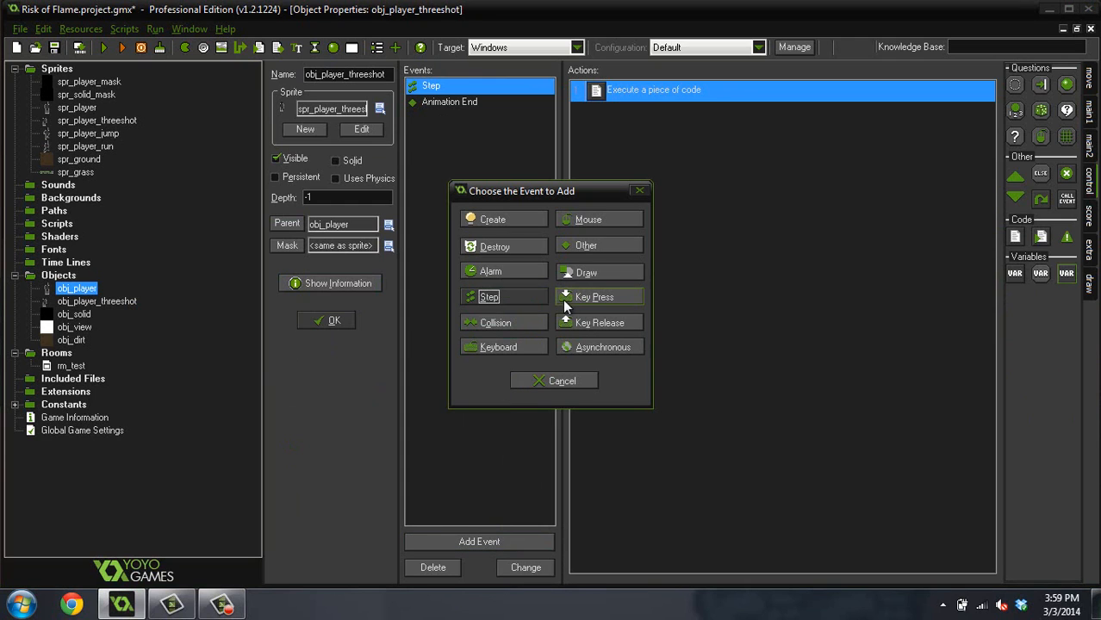
left_click(594, 296)
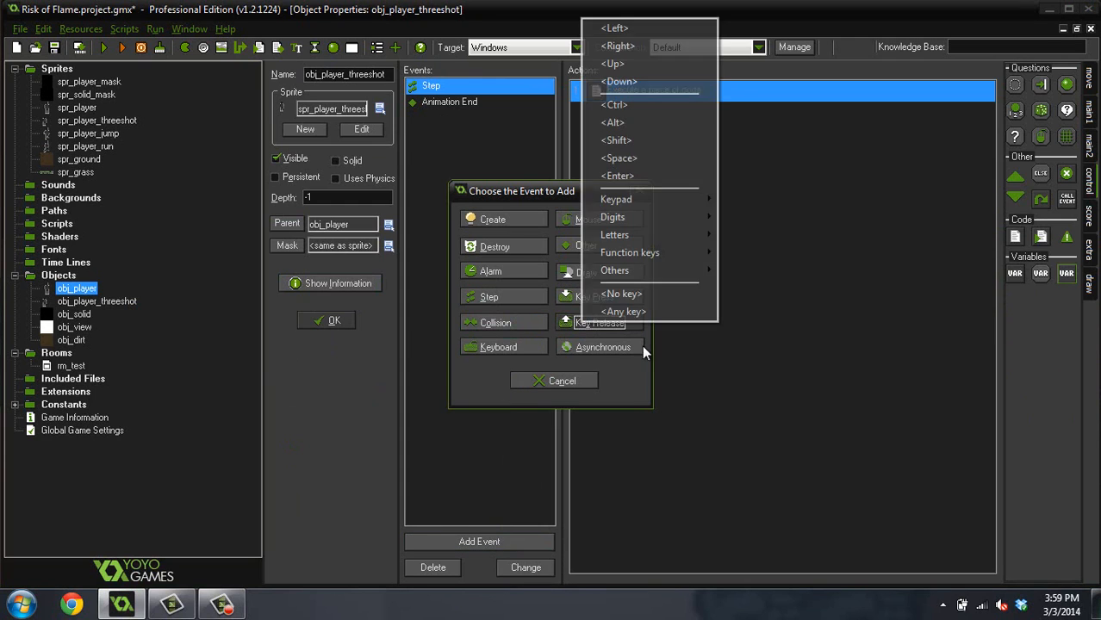
mouse_move(614, 234)
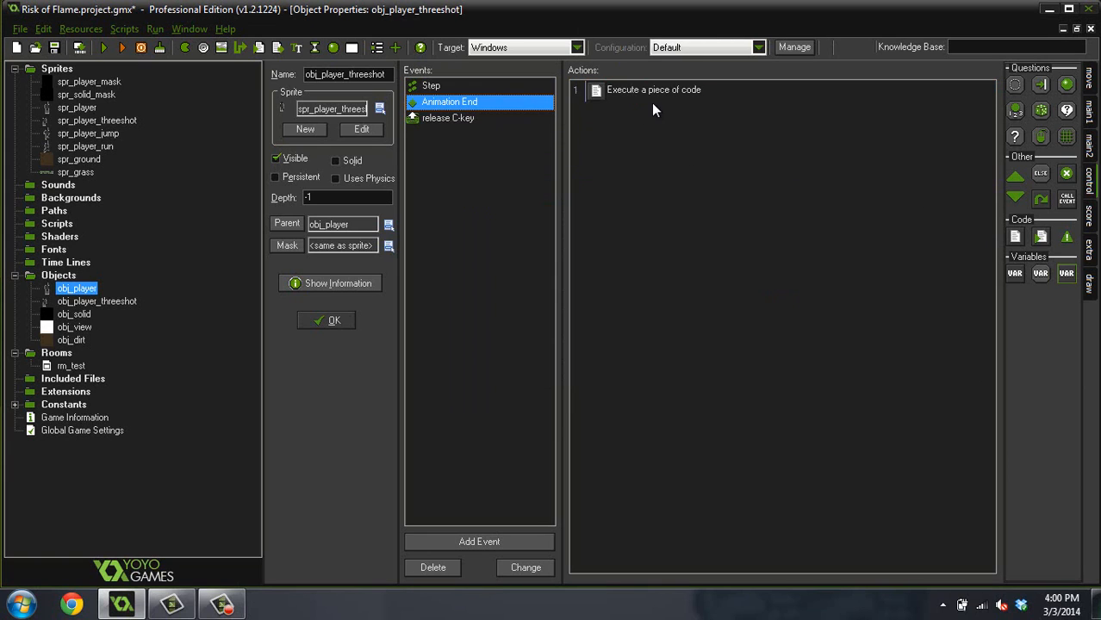
Step: Review the Step and C-release event actions, then dismiss the event chooser without adding more
left_click(430, 86)
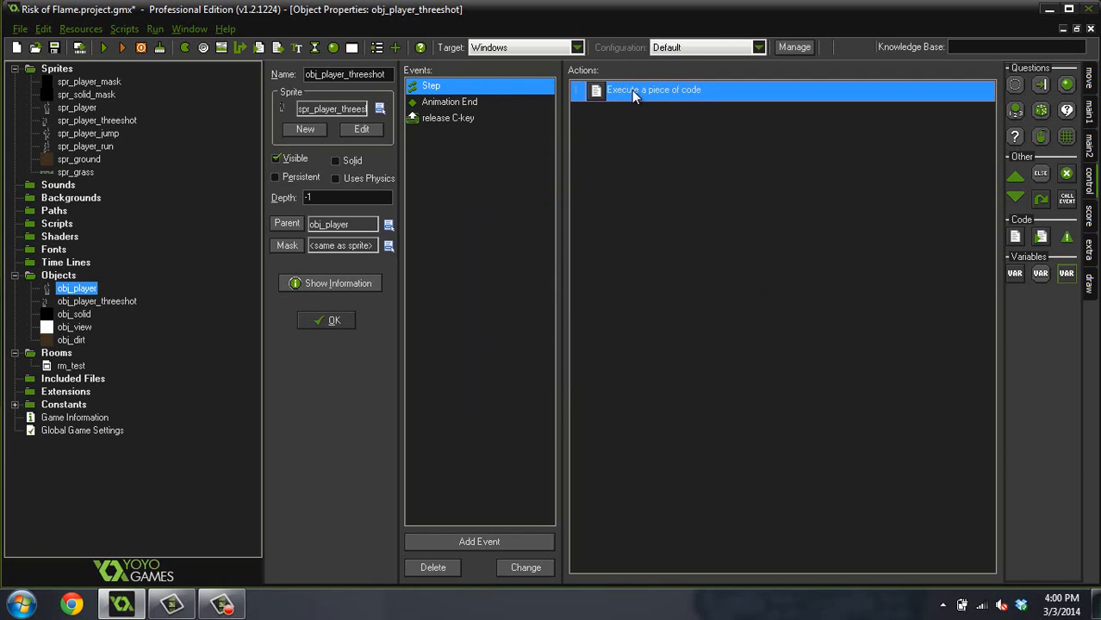
left_click(449, 117)
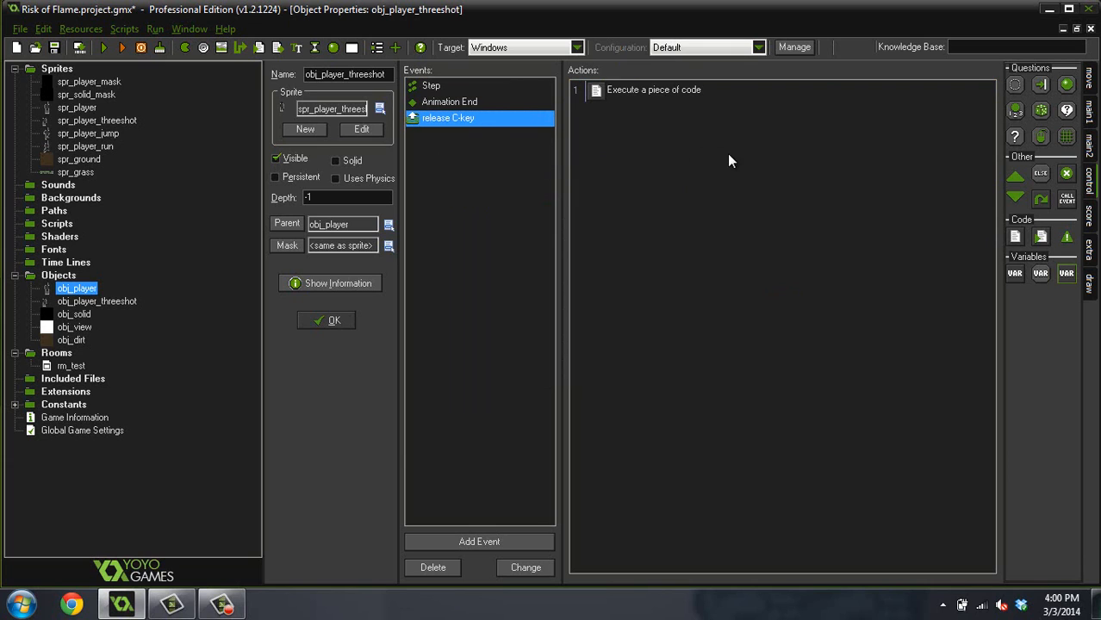
left_click(479, 541)
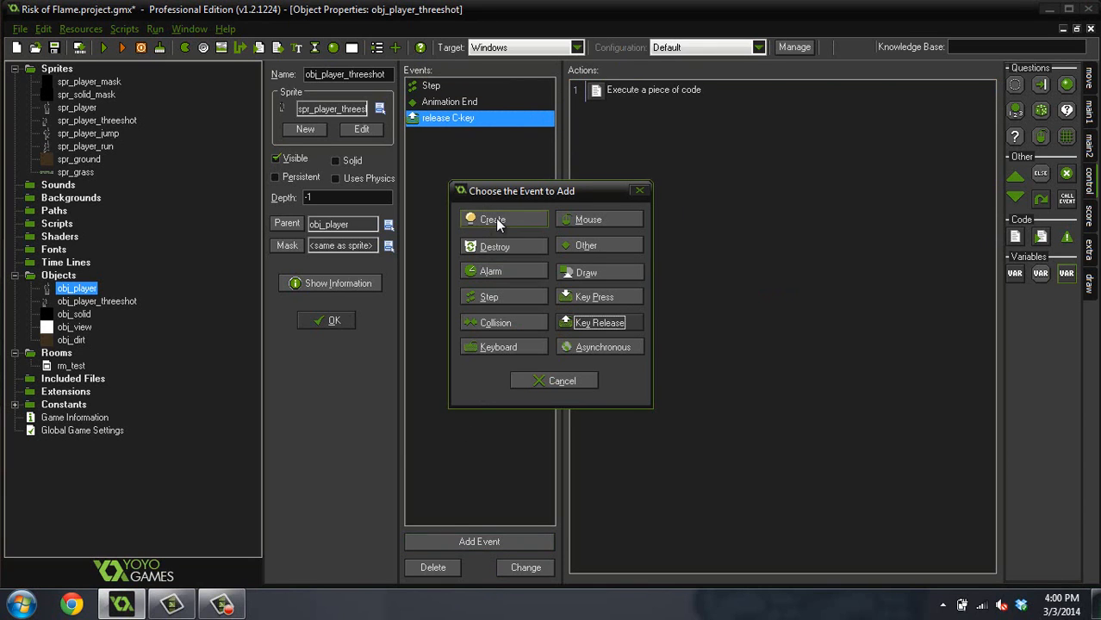
left_click(561, 381)
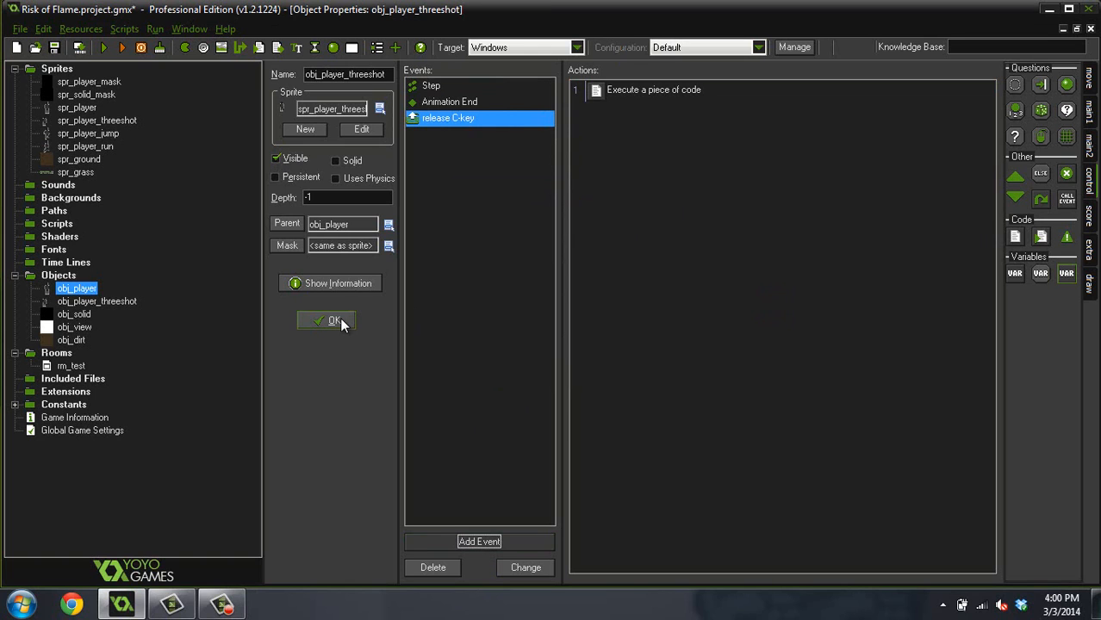
Step: Keep obj_player_threeshot's changes, run the game to see the player in the level, then close it
left_click(331, 321)
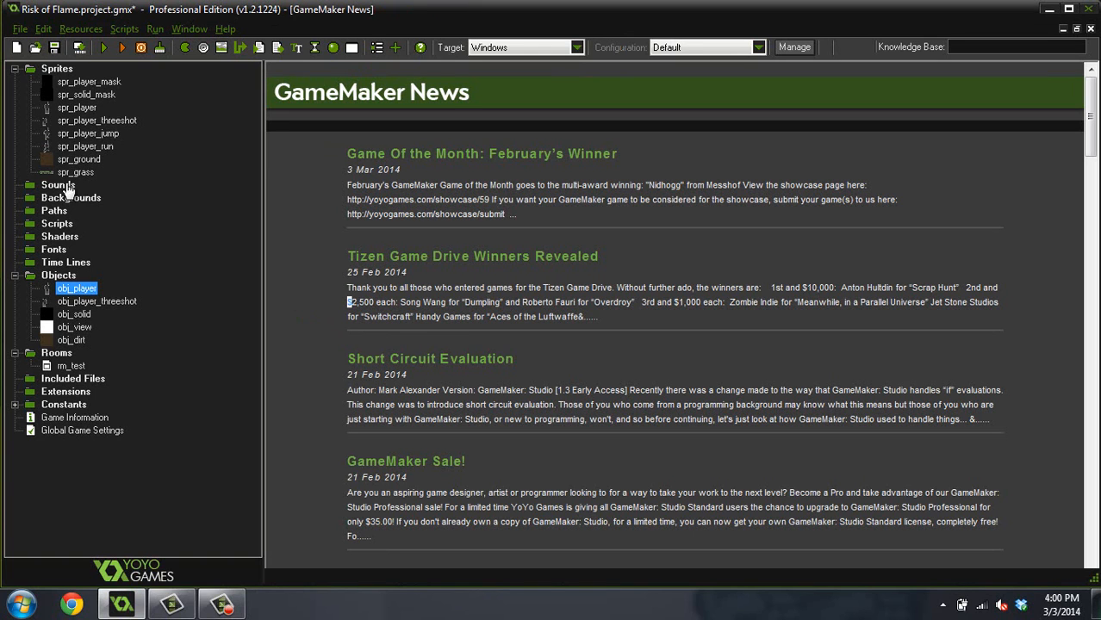
left_click(79, 48)
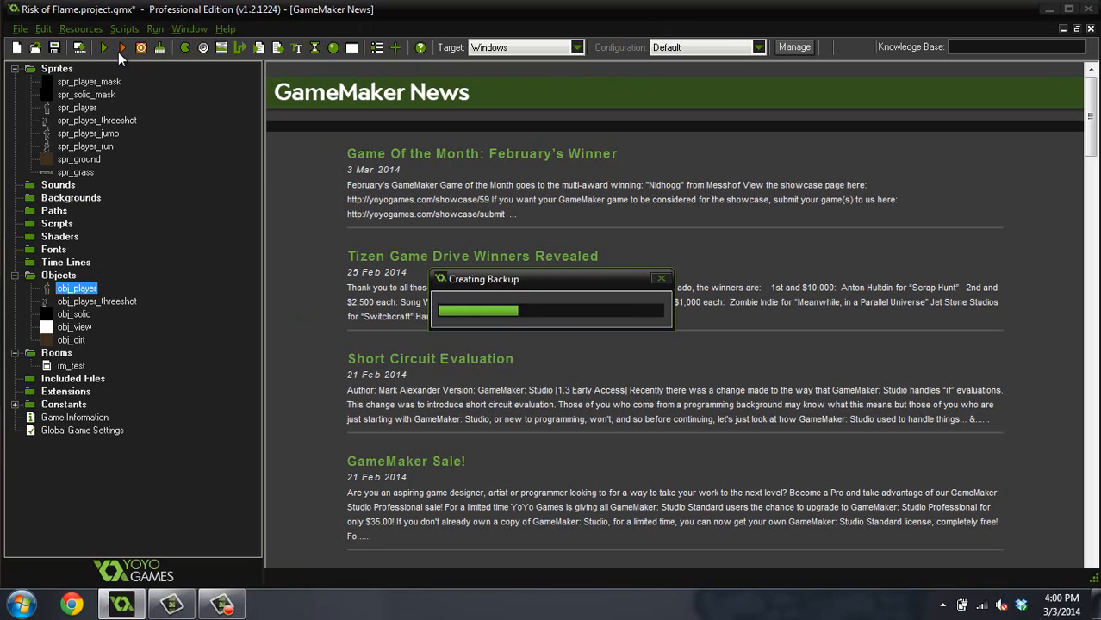
left_click(121, 48)
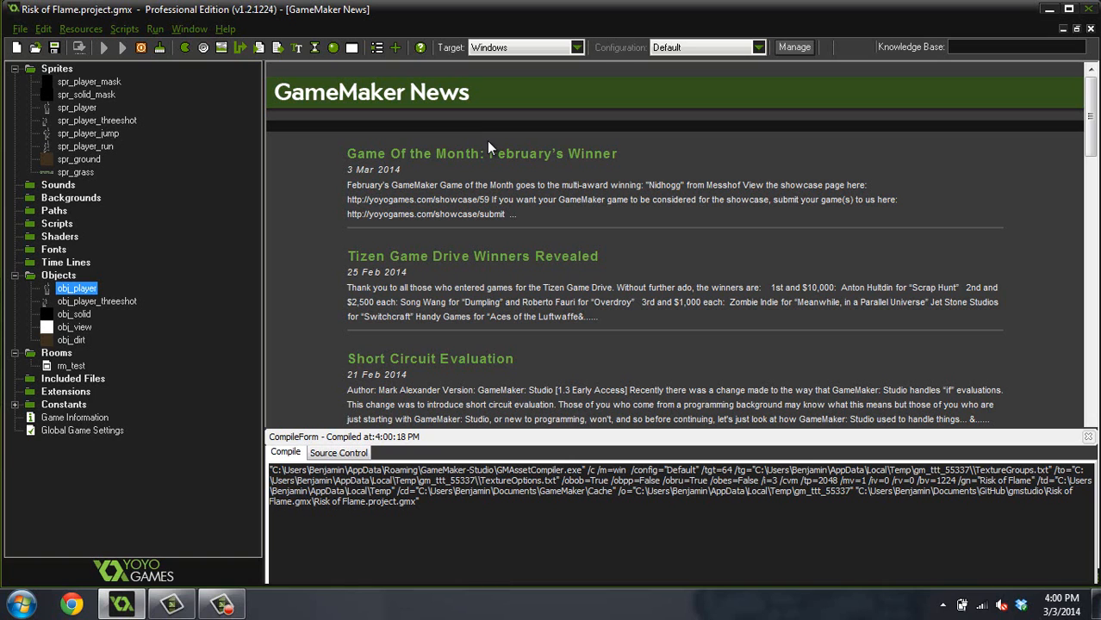
left_click(103, 48)
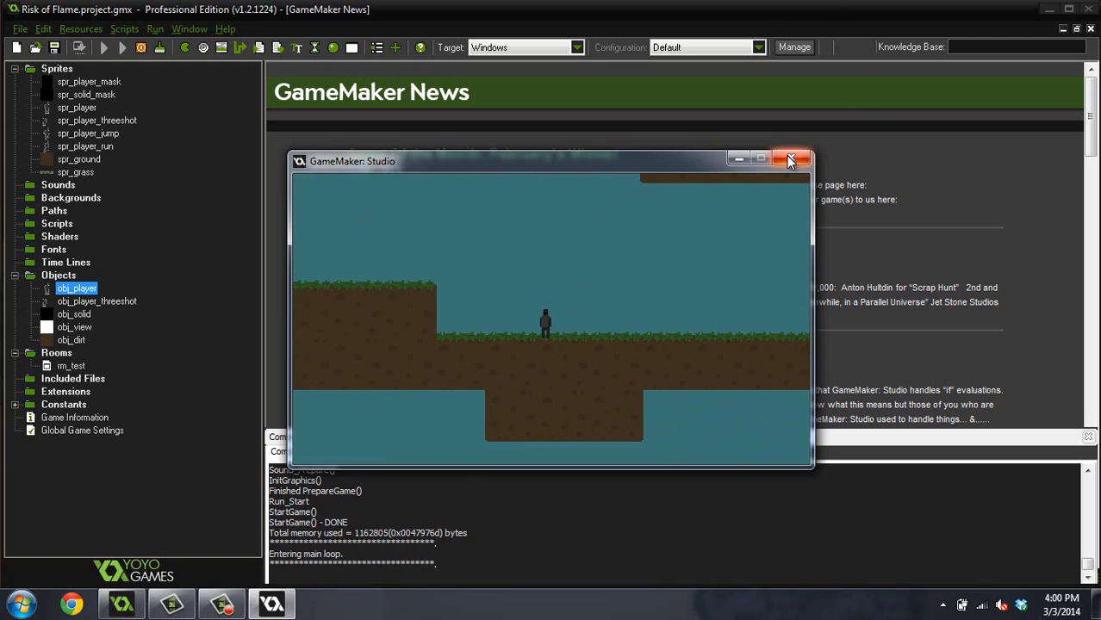
left_click(789, 160)
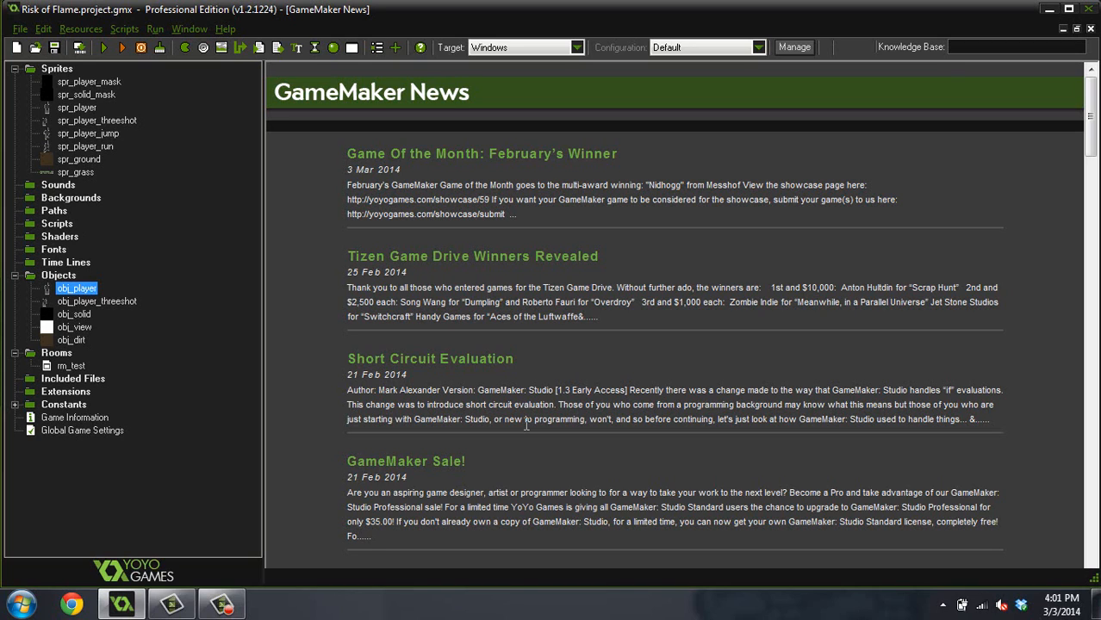
mouse_move(566, 579)
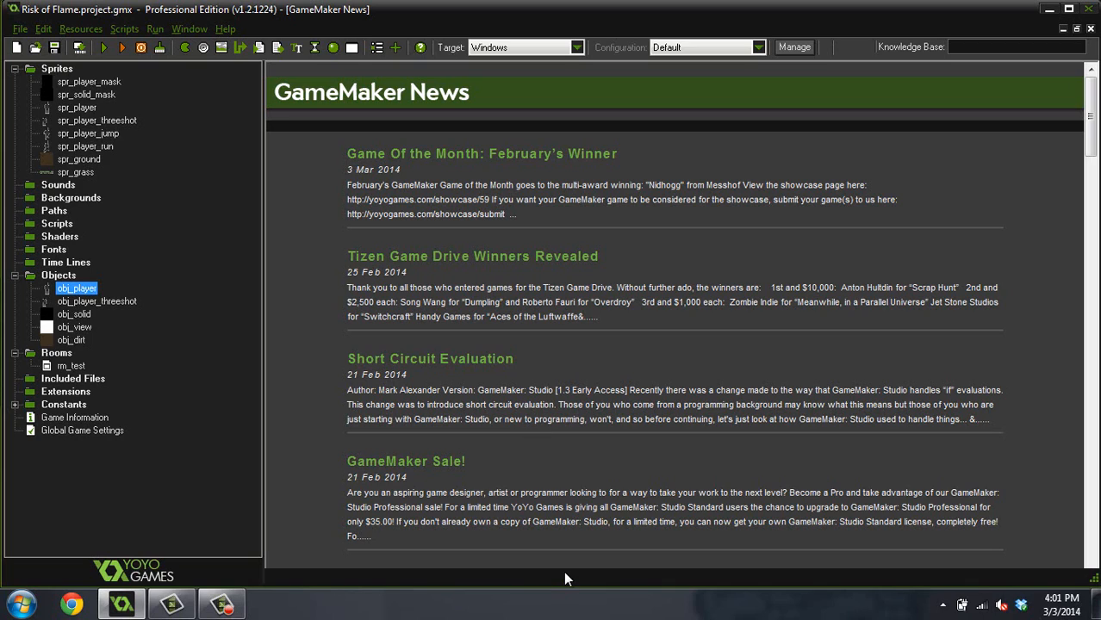